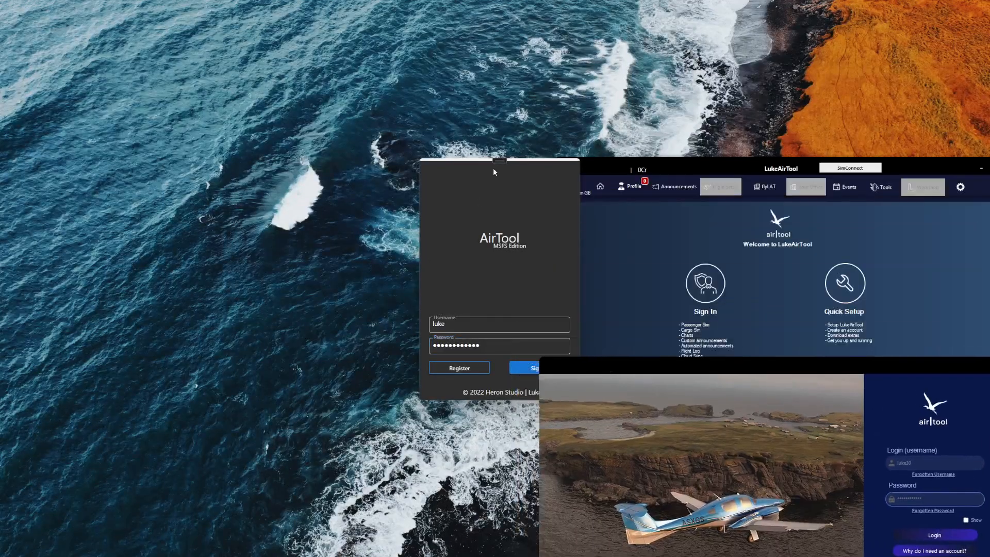
Place the AirTool 3.0 login beside the old MSFS Edition sign-in and welcome screens.
{"action": "left_click", "coordinate": [498, 345]}
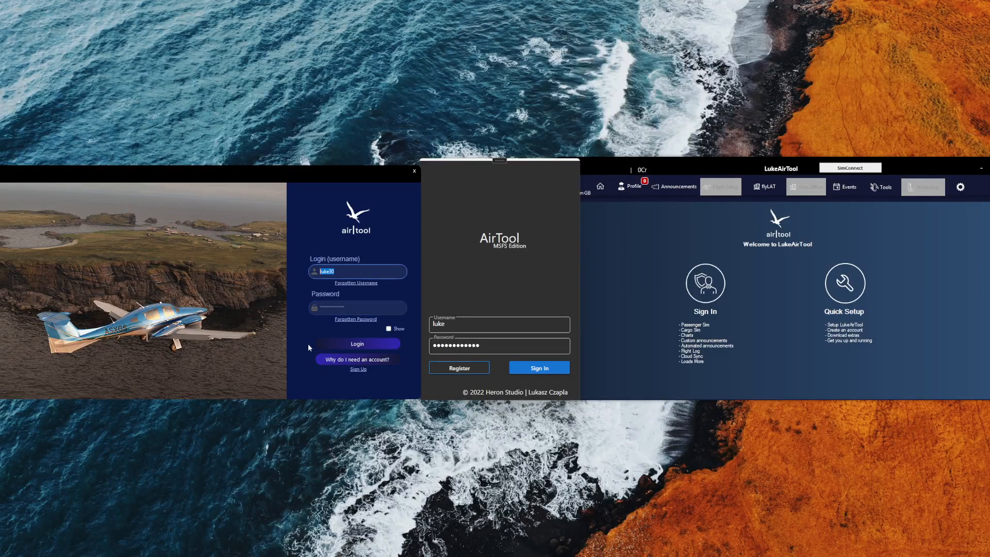
{"action": "mouse_move", "coordinate": [341, 208]}
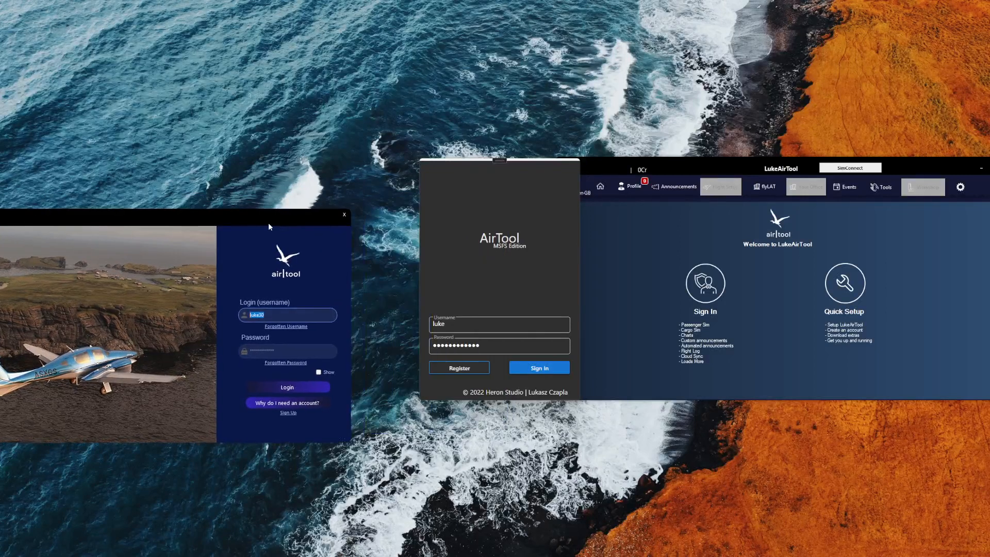
Select the saved username in the old sign-in window's Username field.
{"action": "left_click", "coordinate": [498, 324]}
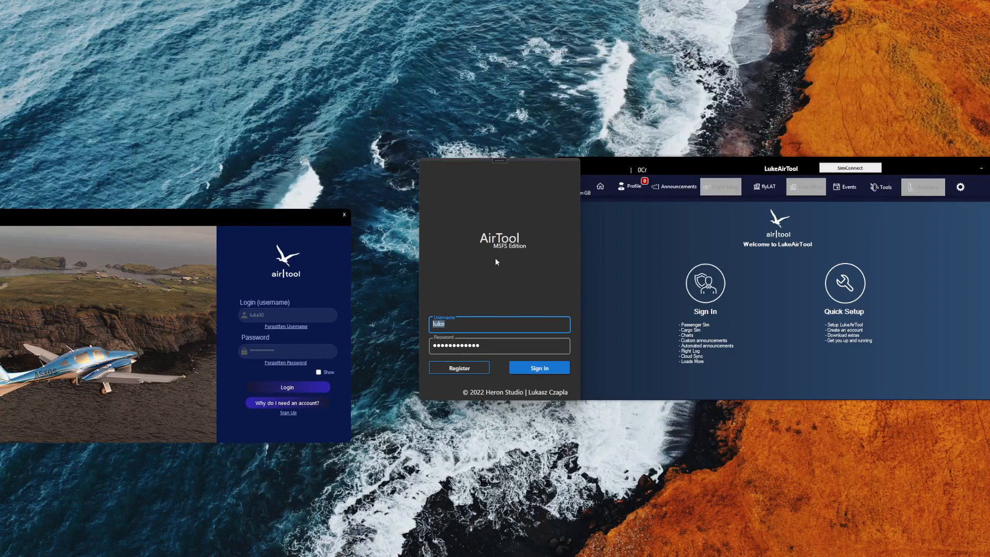
{"action": "mouse_move", "coordinate": [515, 274]}
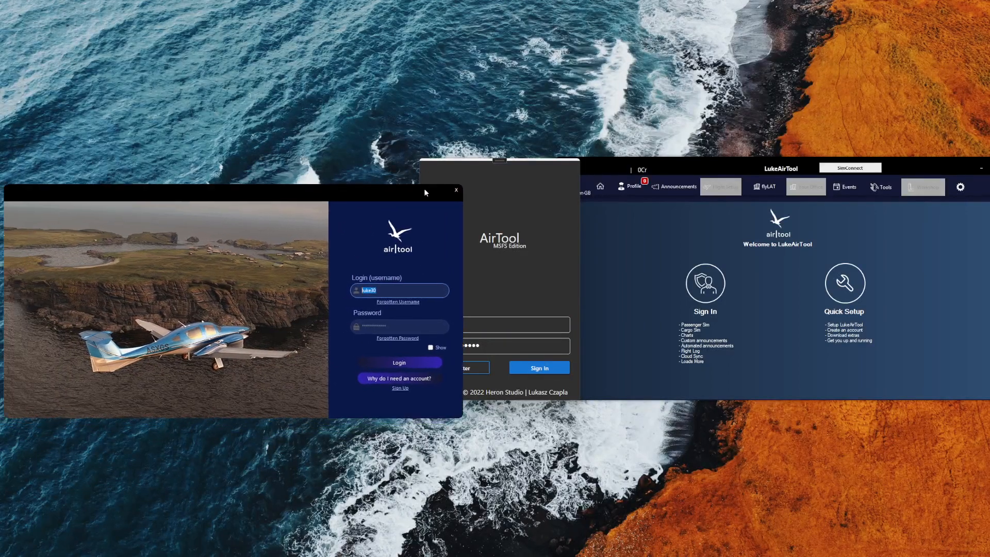
Nudge the AirTool 3.0 login window aside and close it with its X button.
{"action": "left_click_drag", "start_coordinate": [425, 192], "coordinate": [452, 197]}
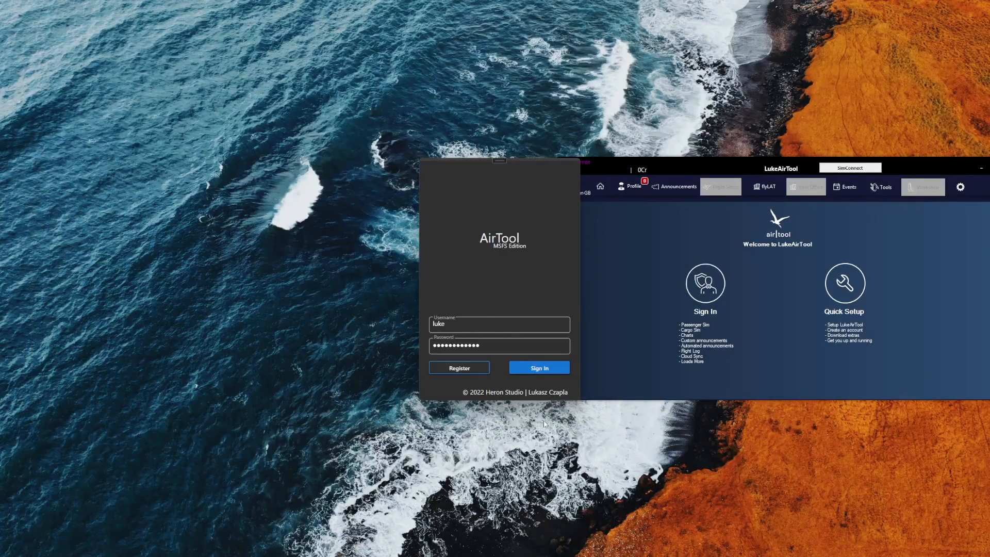
{"action": "left_click", "coordinate": [538, 367]}
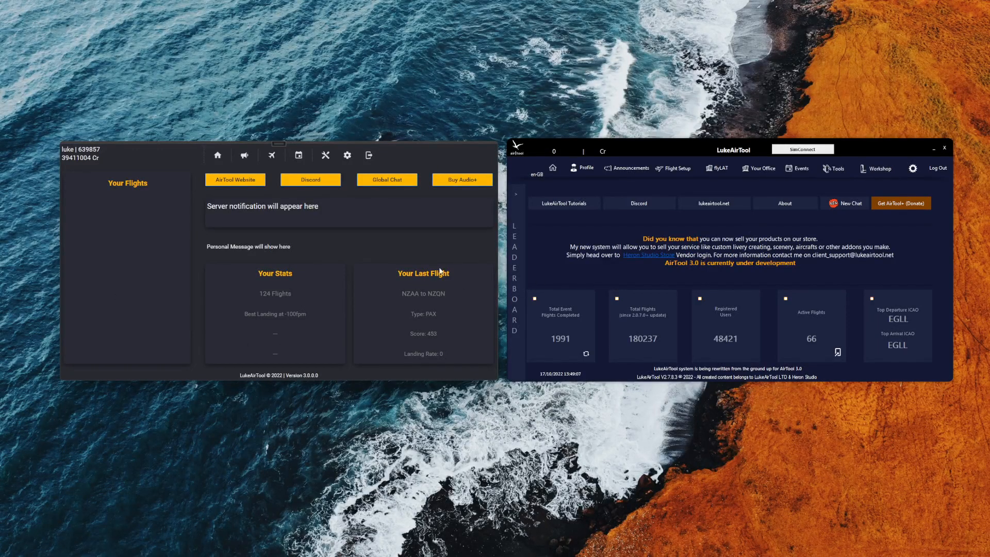
{"action": "mouse_move", "coordinate": [444, 258]}
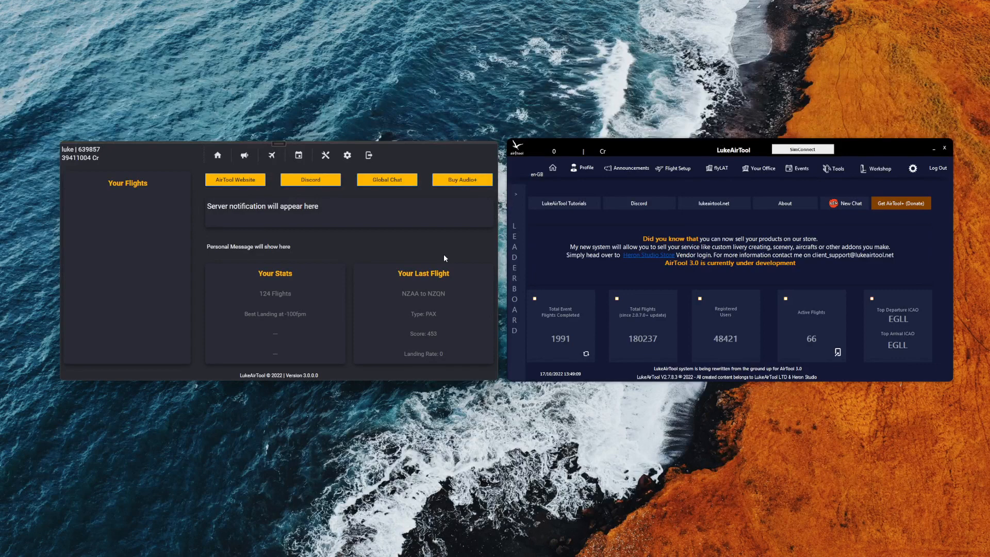
{"action": "mouse_move", "coordinate": [158, 307]}
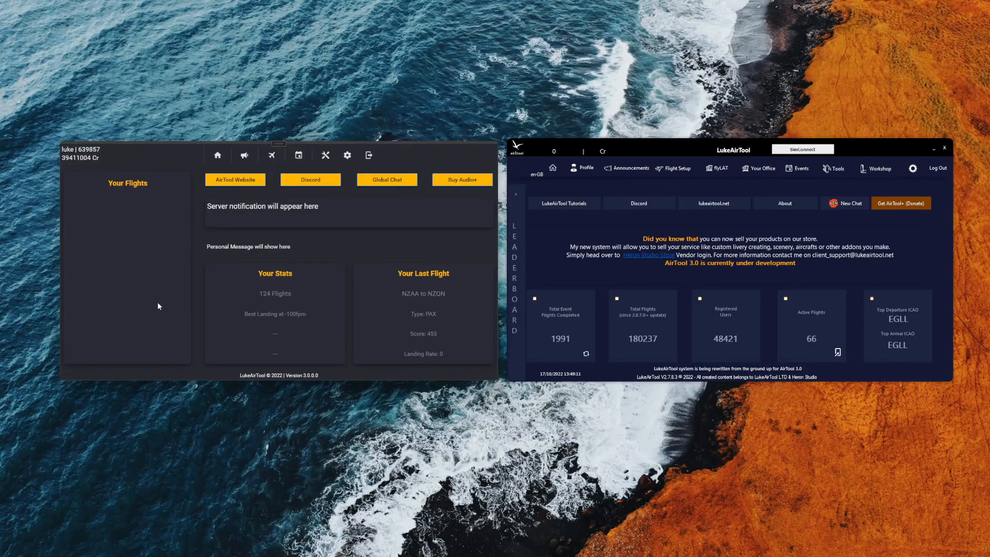
{"action": "mouse_move", "coordinate": [459, 216]}
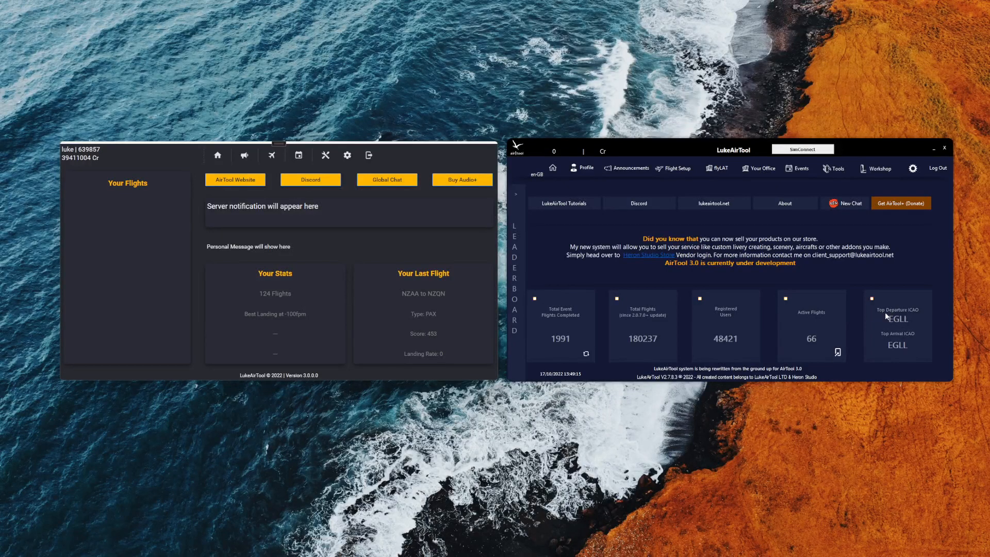
{"action": "mouse_move", "coordinate": [859, 337]}
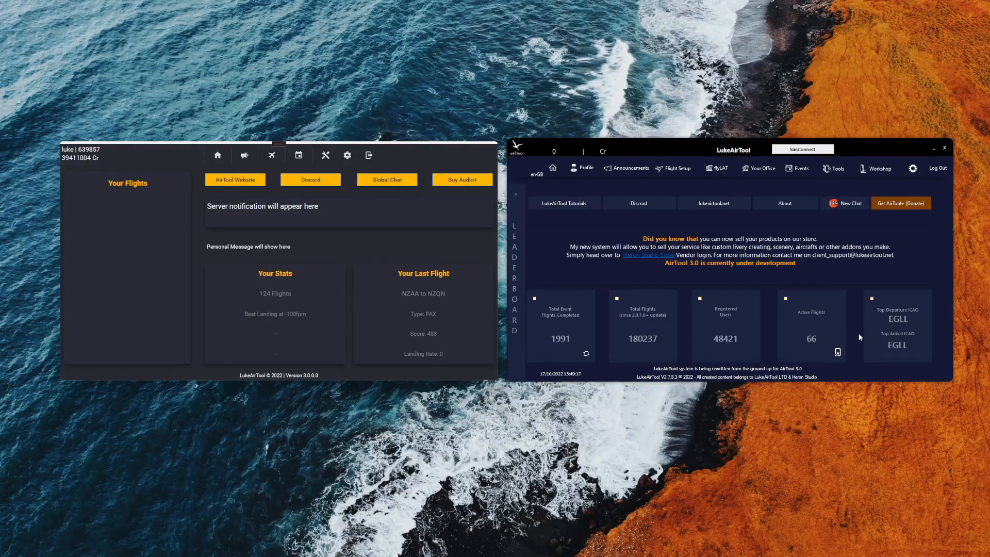
{"action": "mouse_move", "coordinate": [905, 357]}
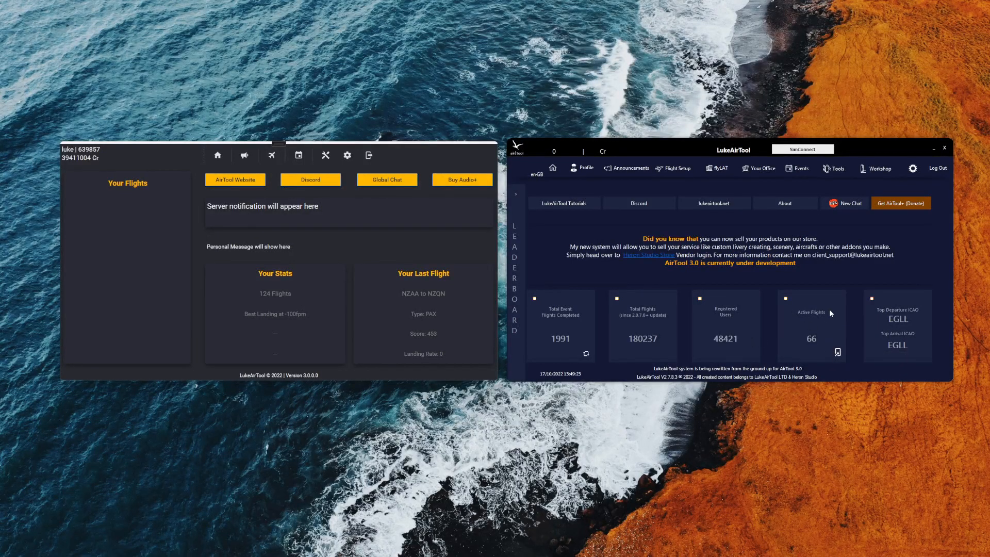
{"action": "mouse_move", "coordinate": [630, 318]}
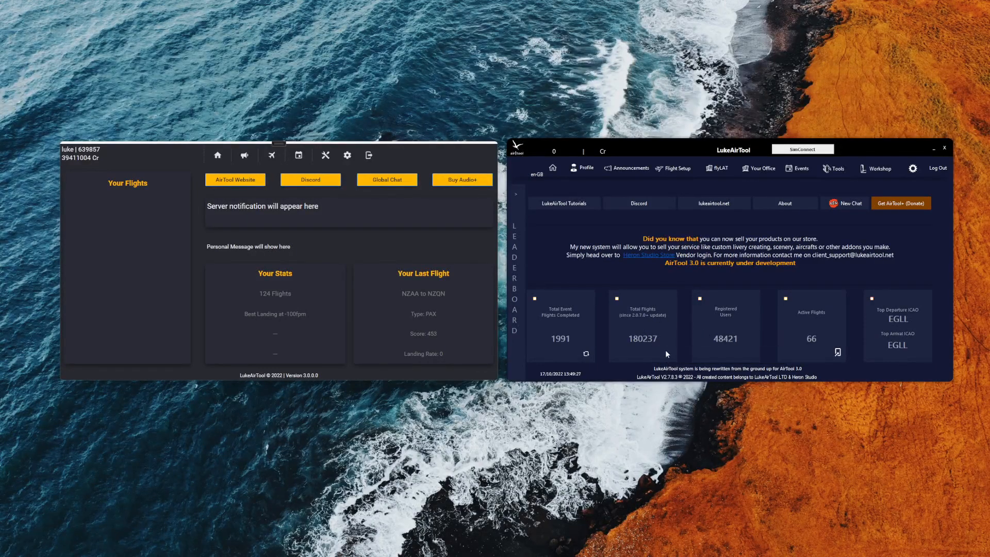
{"action": "mouse_move", "coordinate": [397, 157]}
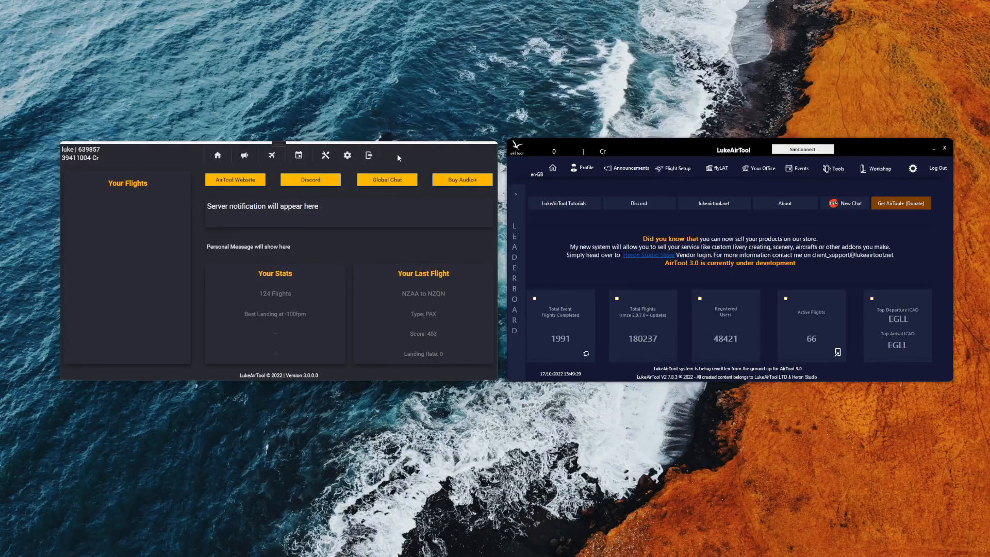
{"action": "mouse_move", "coordinate": [743, 298]}
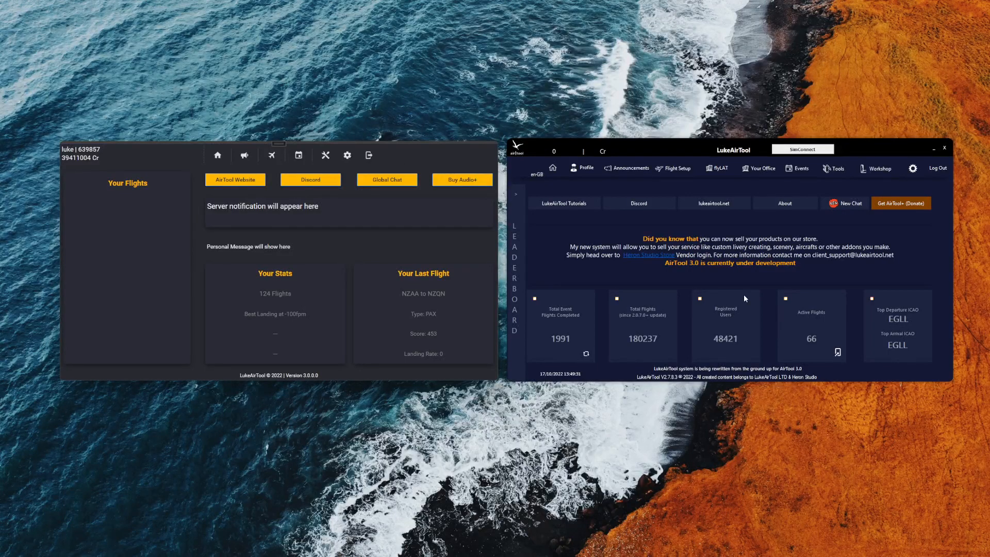
{"action": "mouse_move", "coordinate": [584, 307]}
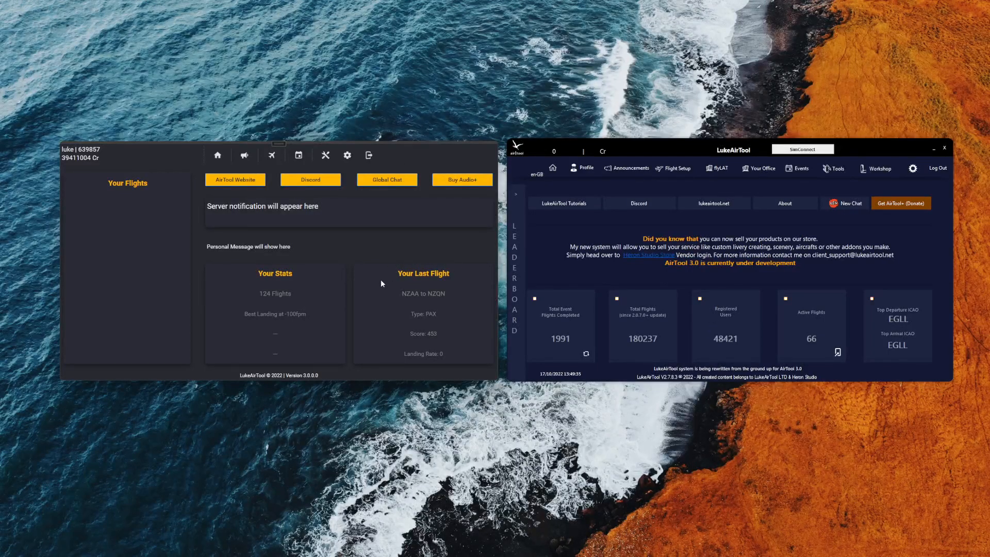
{"action": "mouse_move", "coordinate": [369, 343]}
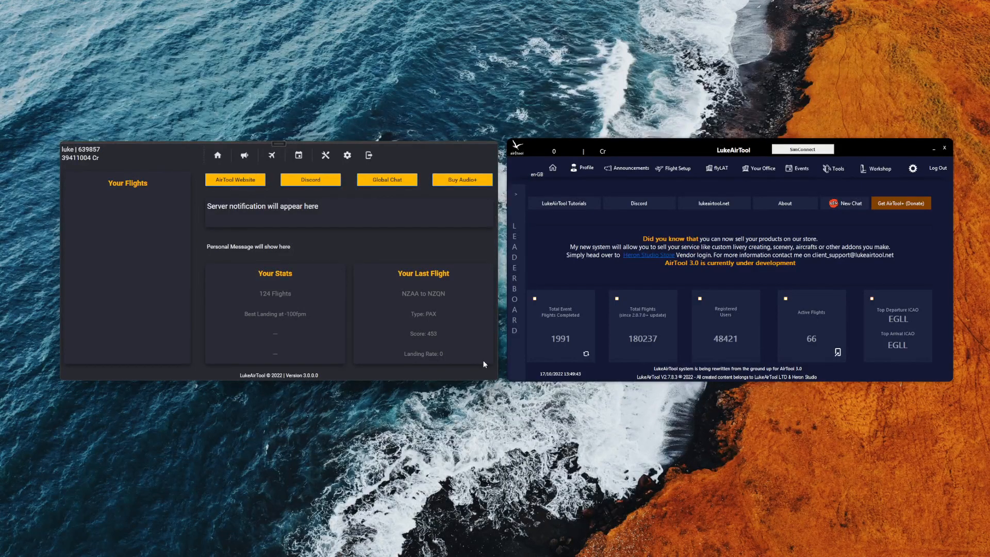
{"action": "mouse_move", "coordinate": [408, 300]}
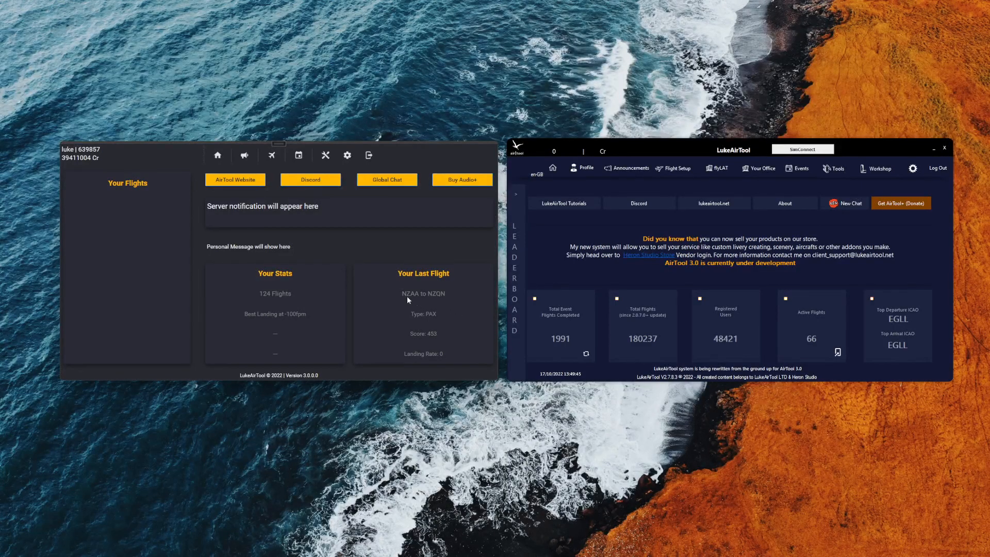
{"action": "mouse_move", "coordinate": [461, 340]}
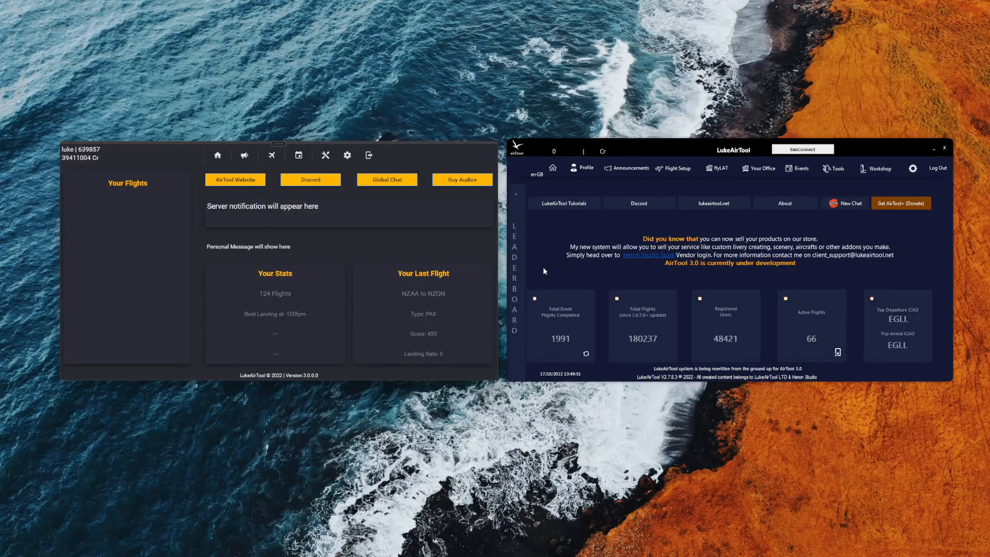
{"action": "mouse_move", "coordinate": [363, 317]}
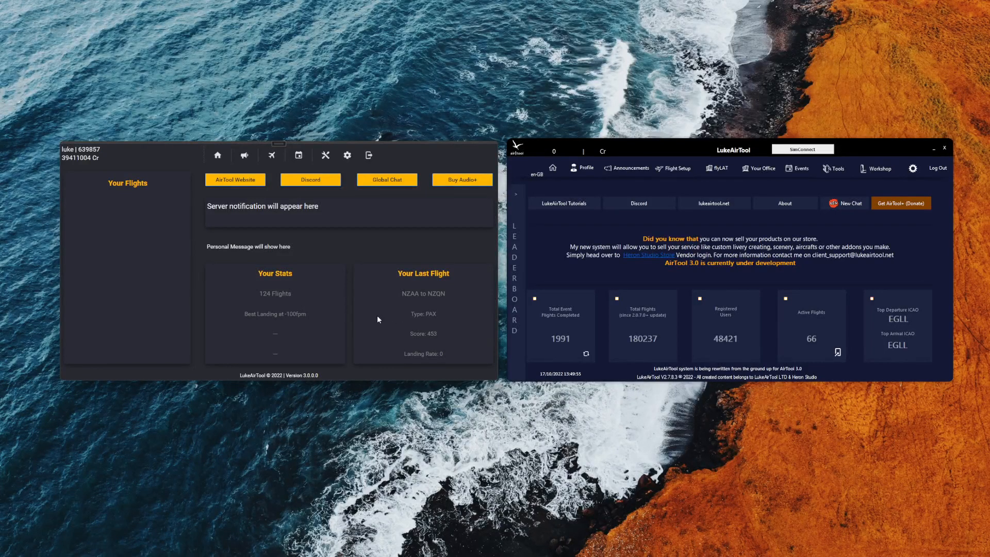
{"action": "mouse_move", "coordinate": [430, 366]}
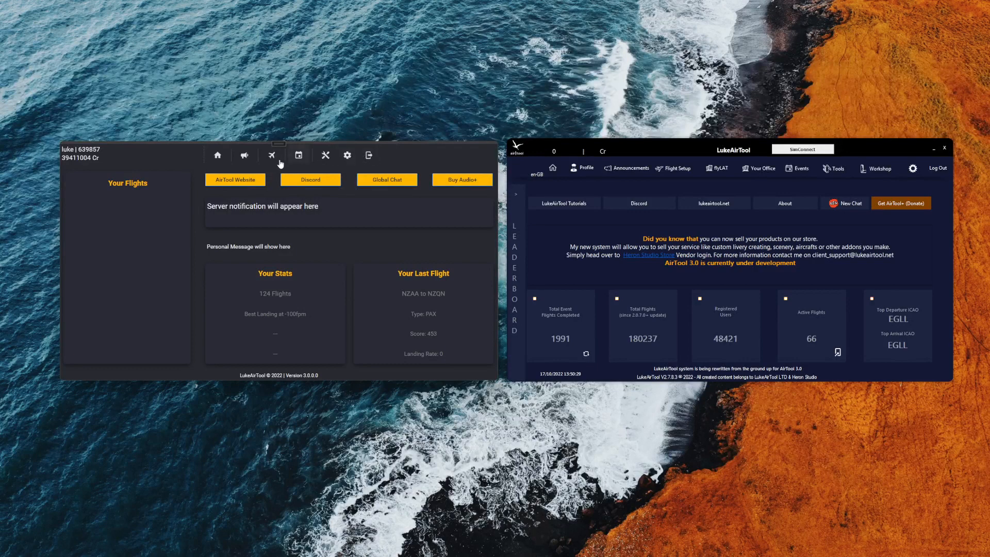
{"action": "mouse_move", "coordinate": [448, 161]}
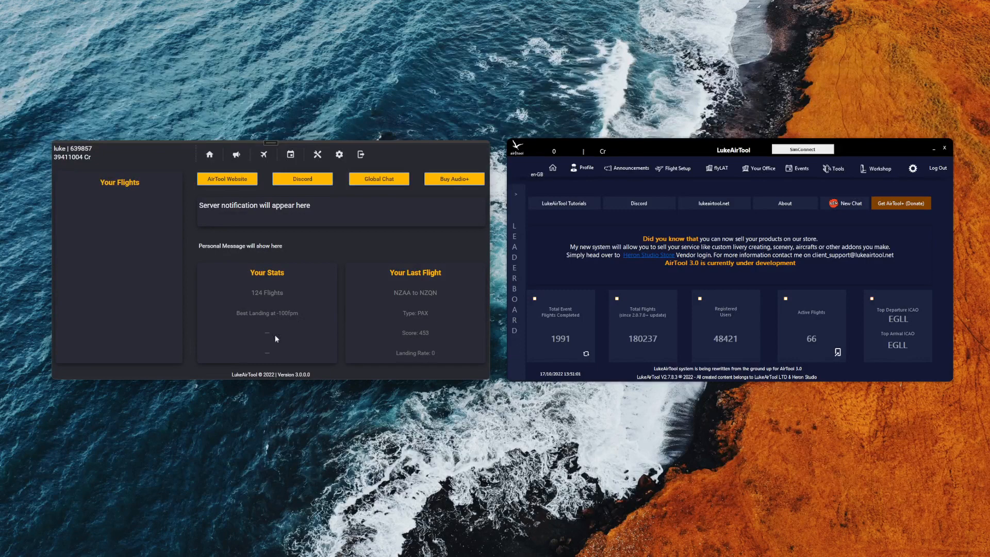
{"action": "mouse_move", "coordinate": [231, 320]}
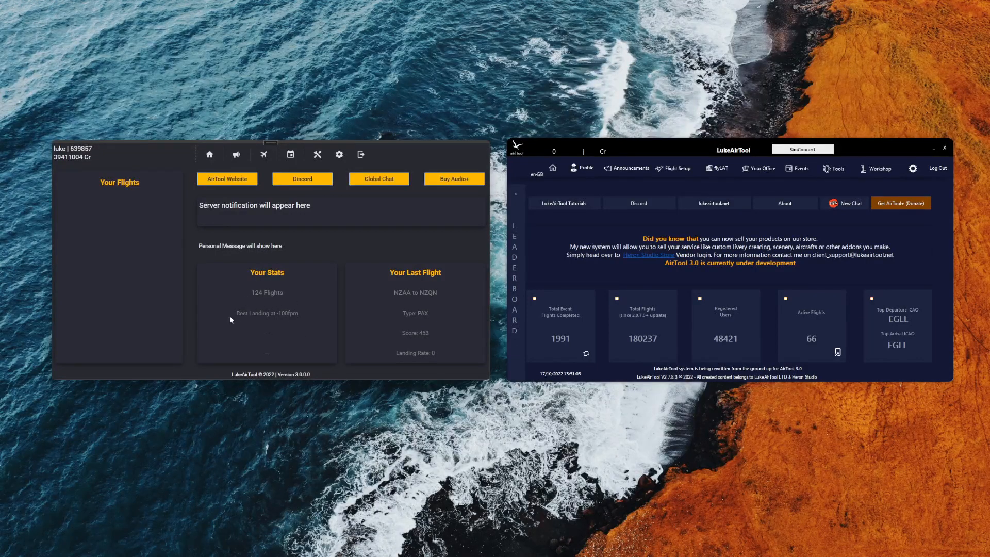
{"action": "mouse_move", "coordinate": [310, 332]}
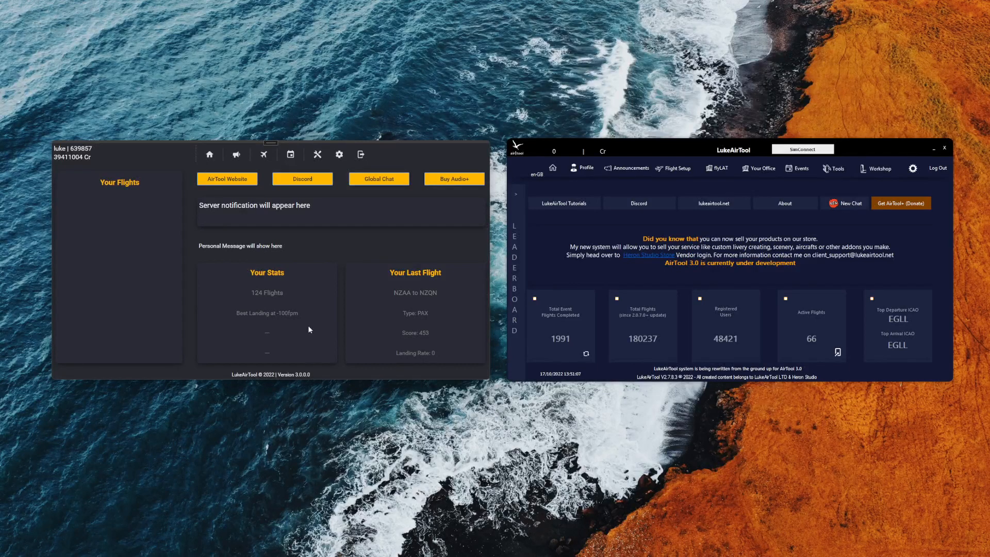
{"action": "mouse_move", "coordinate": [298, 317]}
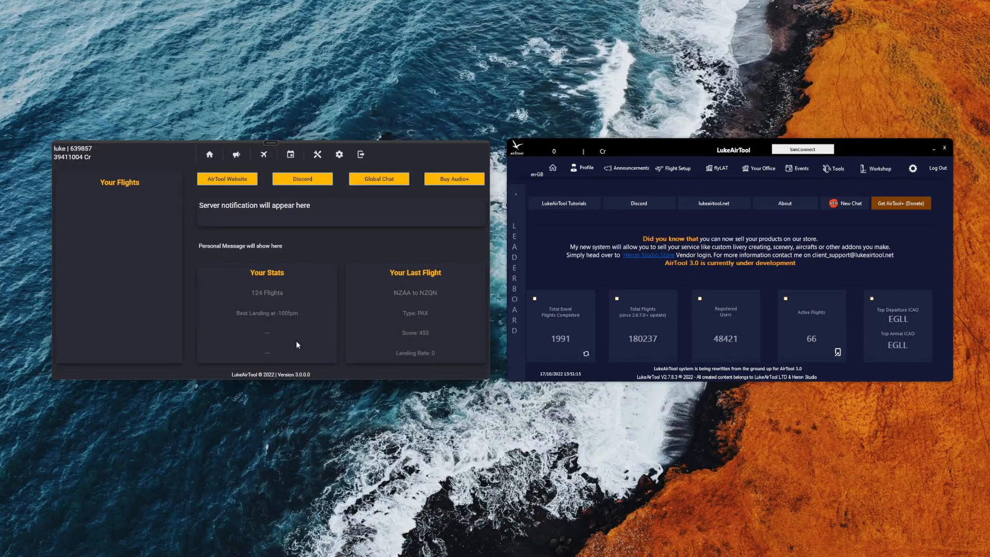
{"action": "mouse_move", "coordinate": [257, 352]}
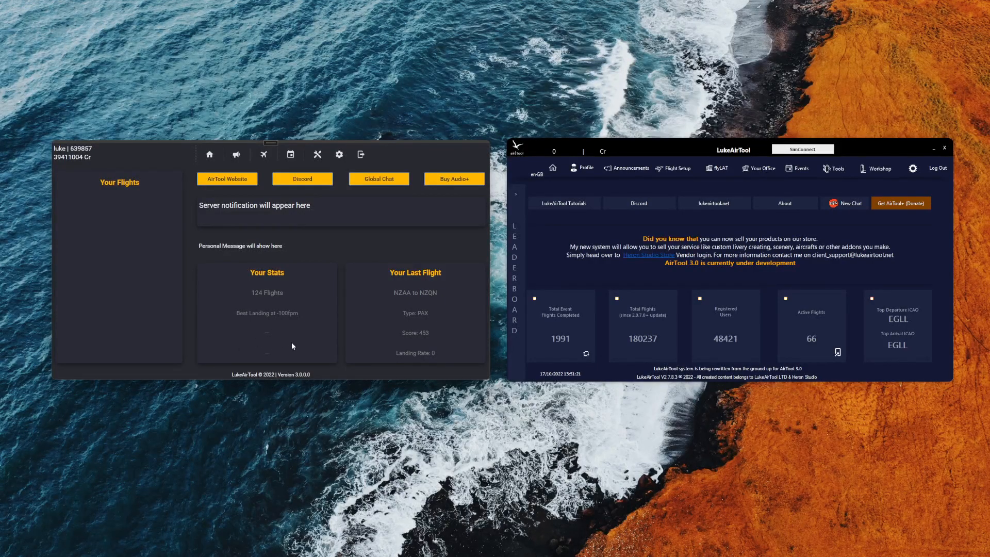
{"action": "mouse_move", "coordinate": [302, 327]}
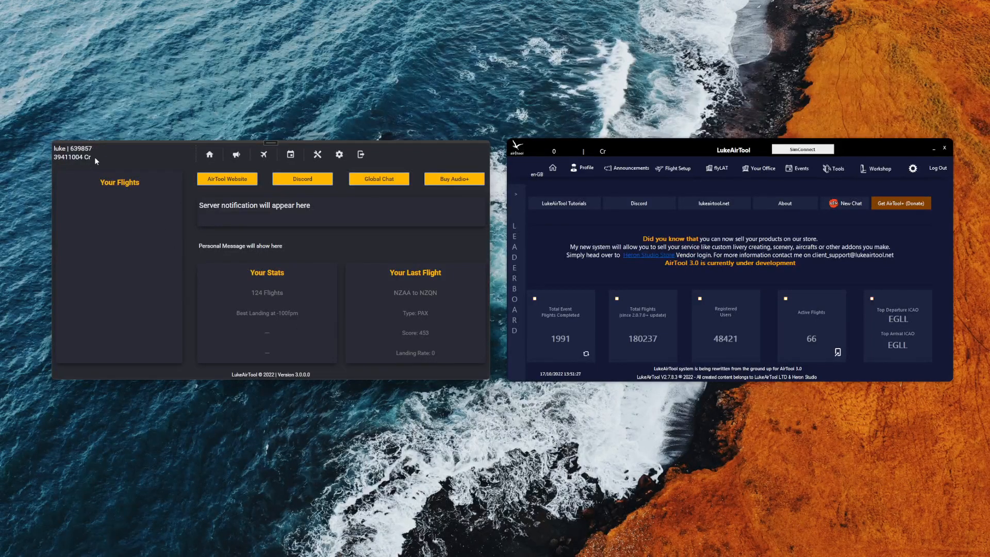
{"action": "mouse_move", "coordinate": [100, 157]}
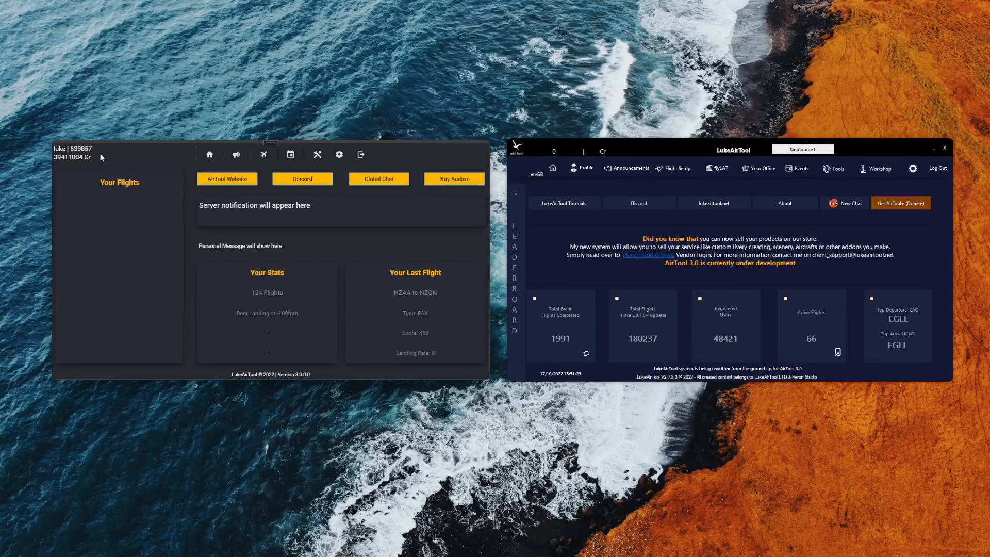
{"action": "mouse_move", "coordinate": [73, 264]}
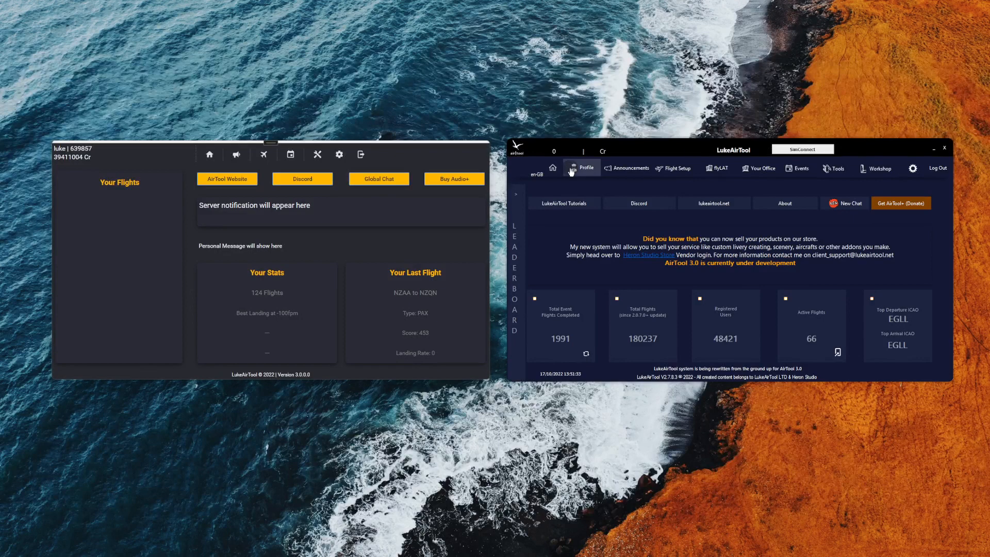
Show the old tool's Profile page with its empty flight log and zero total flights.
{"action": "left_click", "coordinate": [584, 167]}
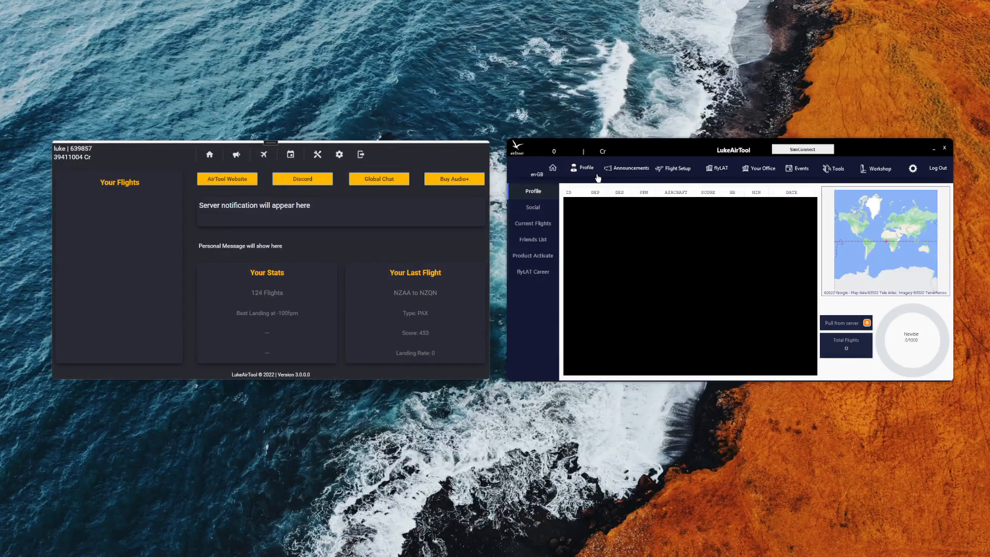
{"action": "mouse_move", "coordinate": [734, 209]}
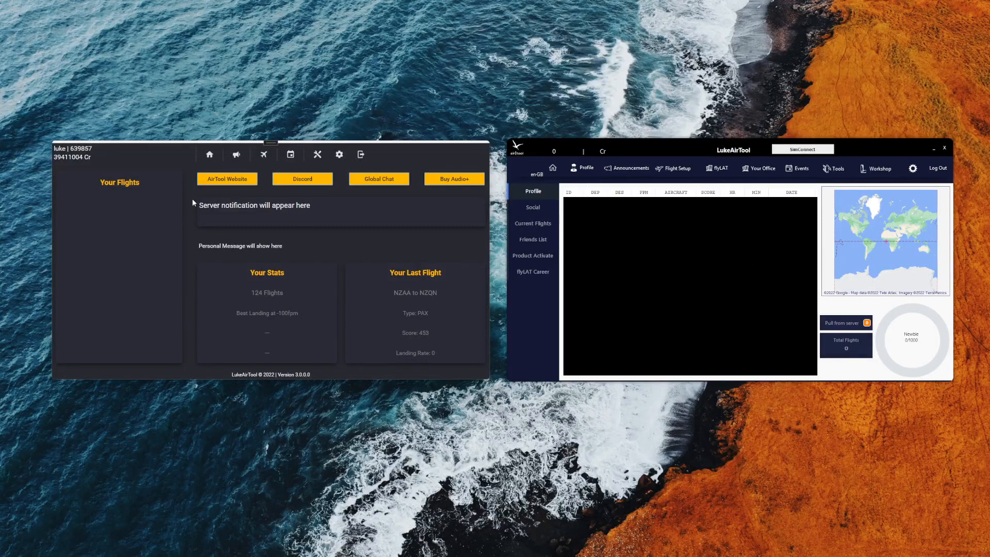
{"action": "mouse_move", "coordinate": [129, 196]}
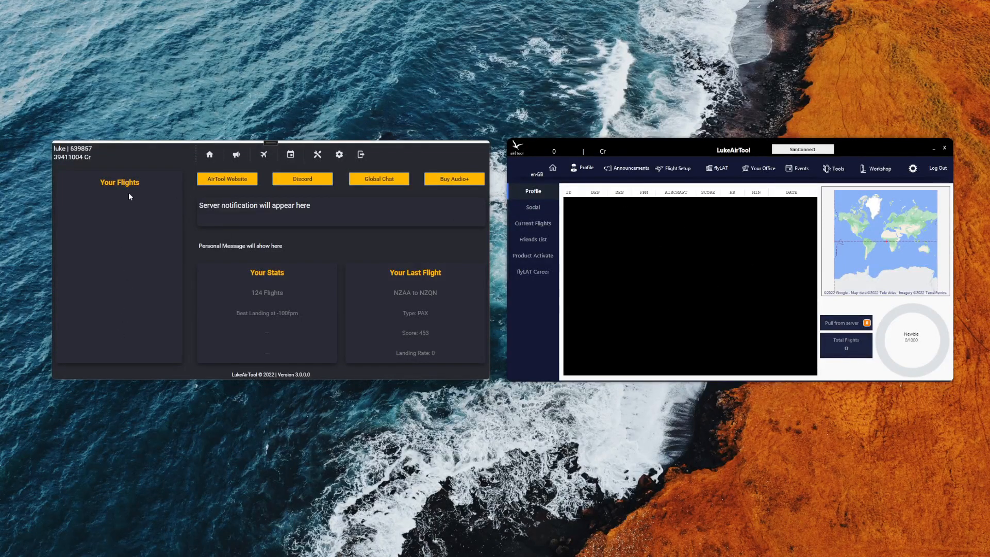
{"action": "mouse_move", "coordinate": [115, 216]}
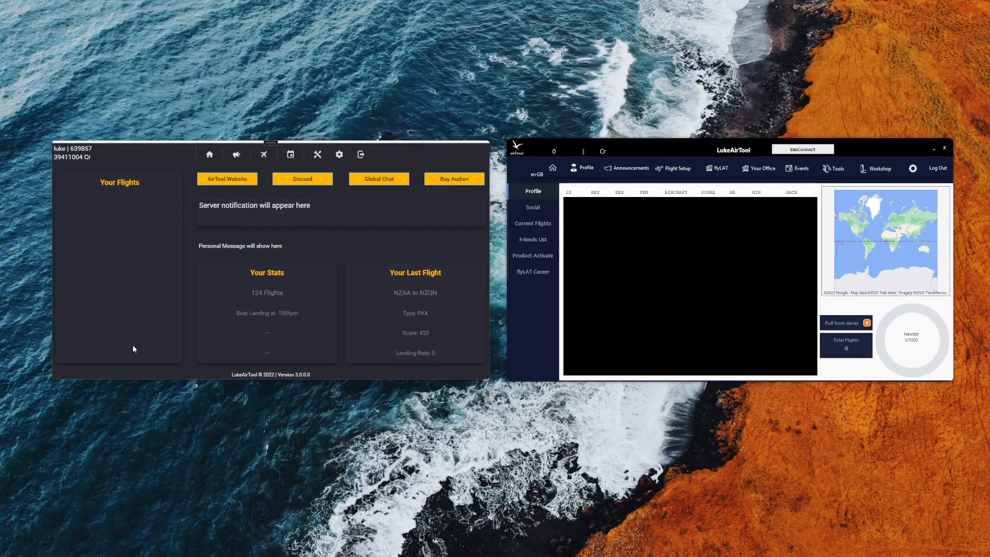
{"action": "mouse_move", "coordinate": [117, 357]}
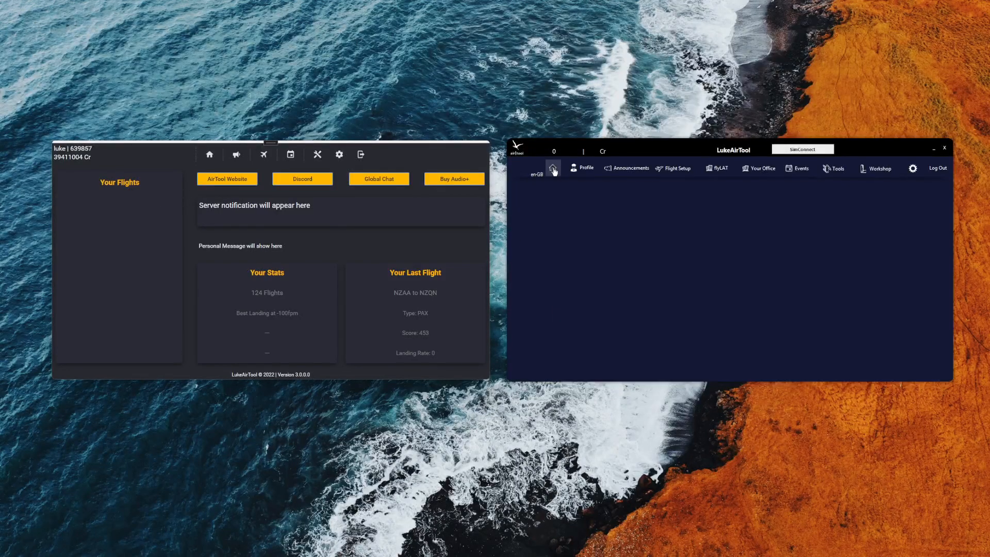
Return the old window to its home leaderboard dashboard using the Home icon.
{"action": "left_click", "coordinate": [551, 168]}
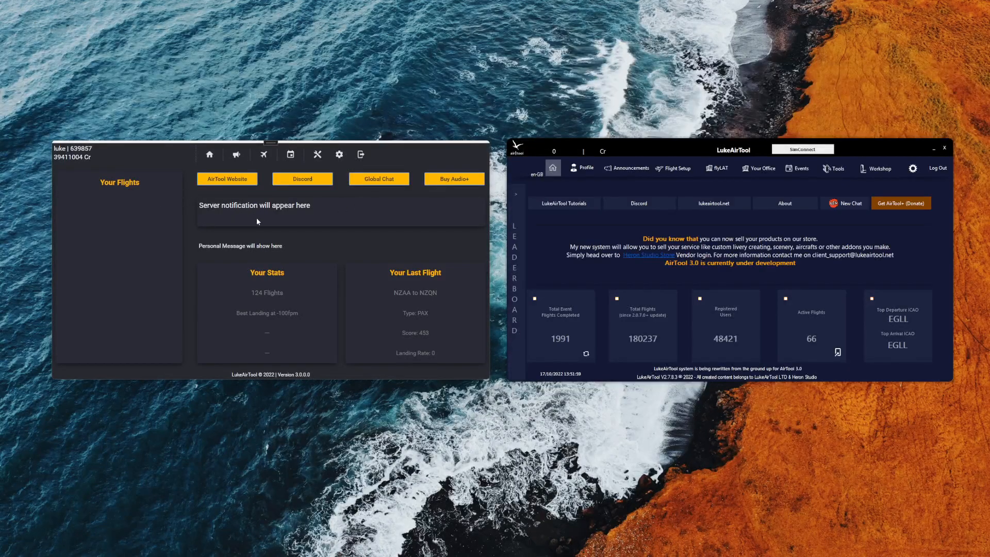
{"action": "mouse_move", "coordinate": [834, 269]}
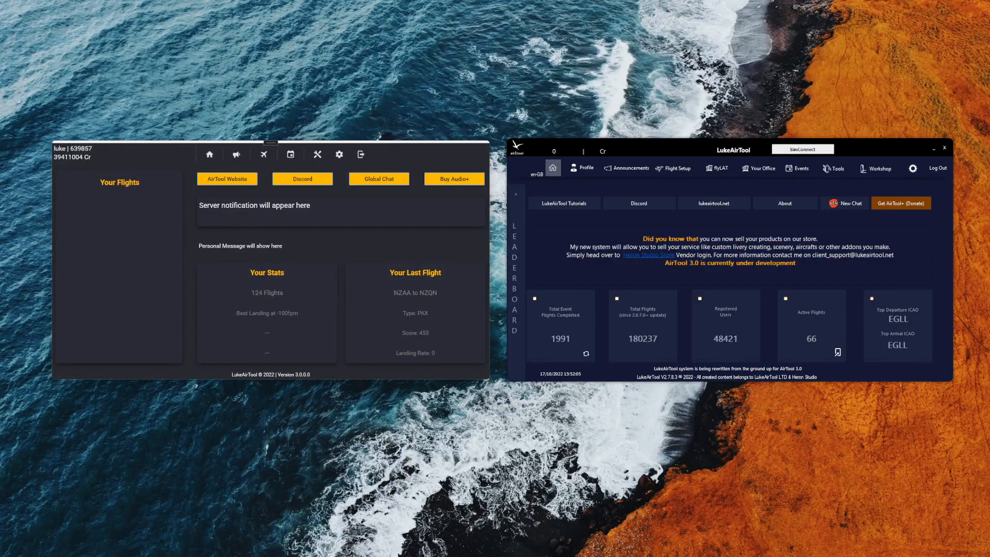
{"action": "mouse_move", "coordinate": [814, 268]}
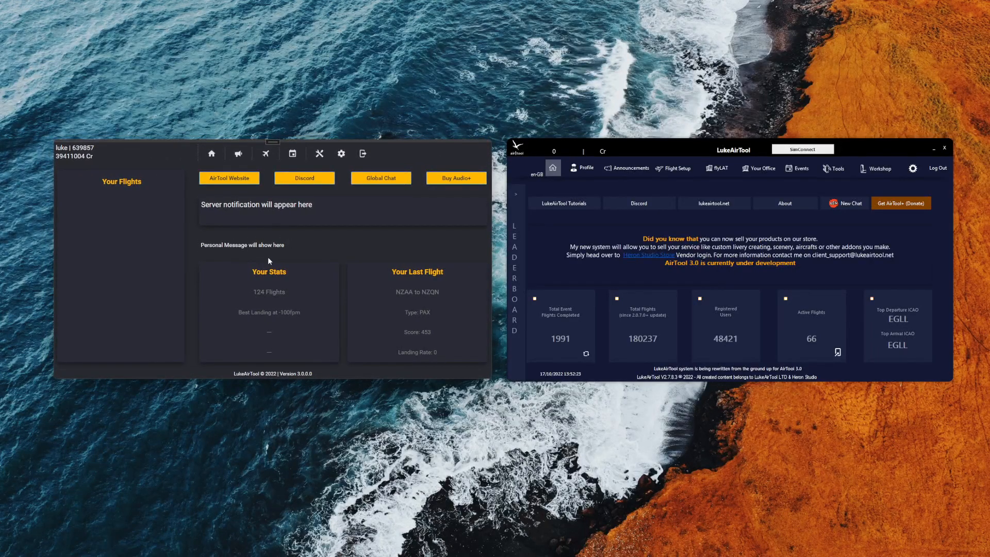
{"action": "mouse_move", "coordinate": [312, 260]}
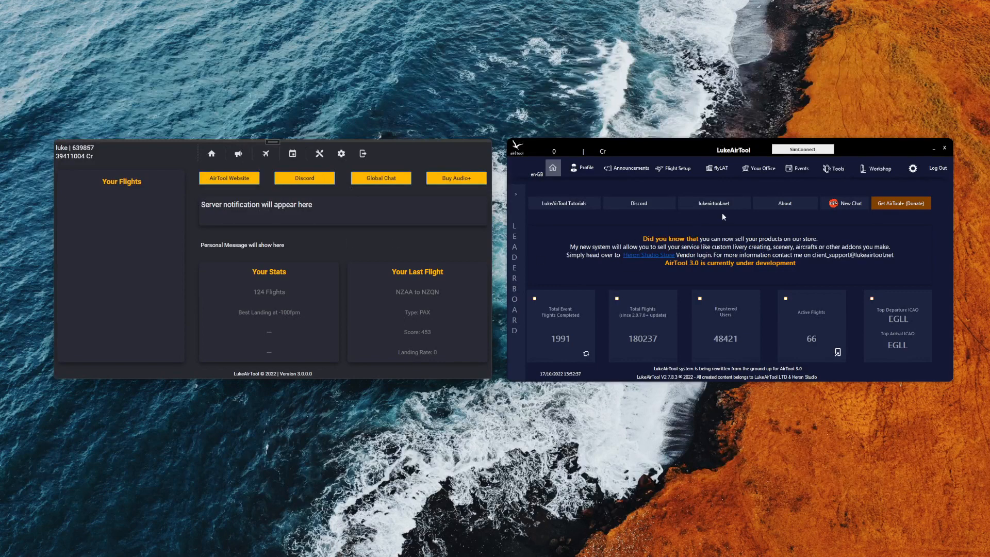
{"action": "mouse_move", "coordinate": [458, 237]}
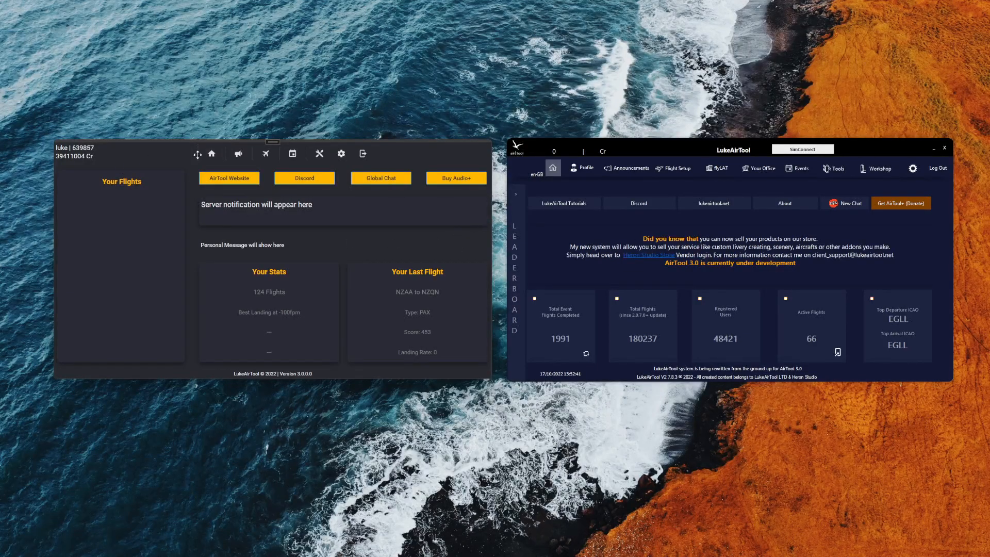
{"action": "mouse_move", "coordinate": [193, 162]}
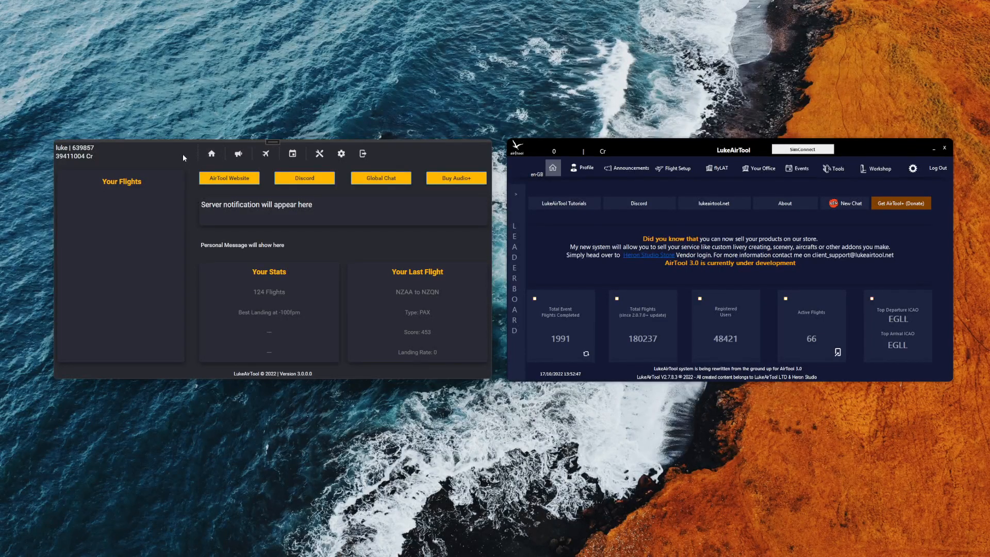
{"action": "mouse_move", "coordinate": [188, 164]}
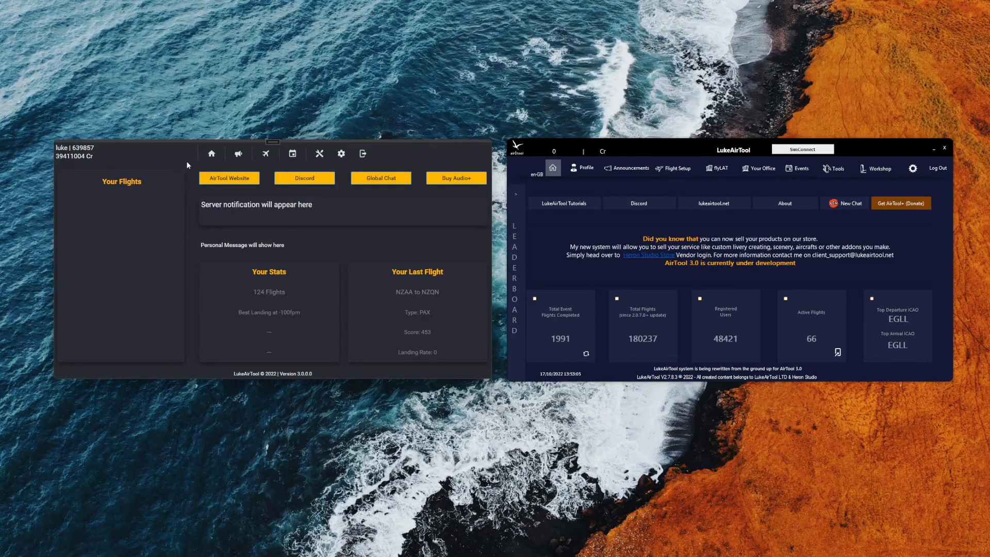
{"action": "mouse_move", "coordinate": [729, 175]}
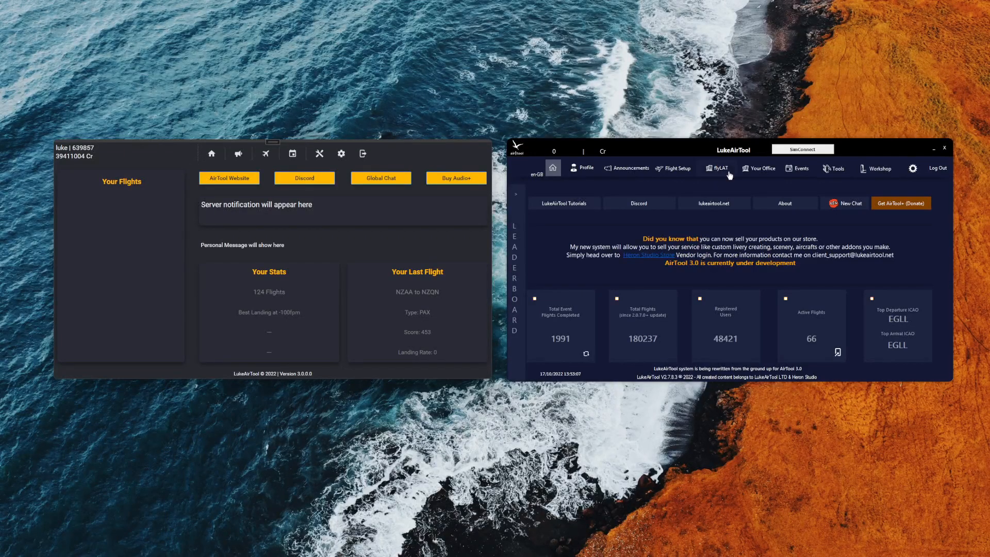
{"action": "mouse_move", "coordinate": [694, 217]}
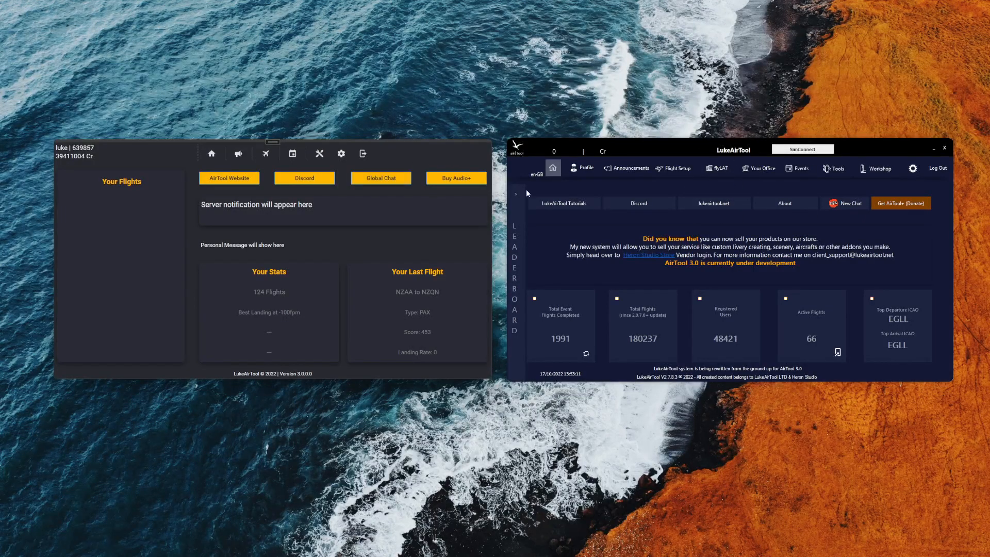
{"action": "mouse_move", "coordinate": [380, 159]}
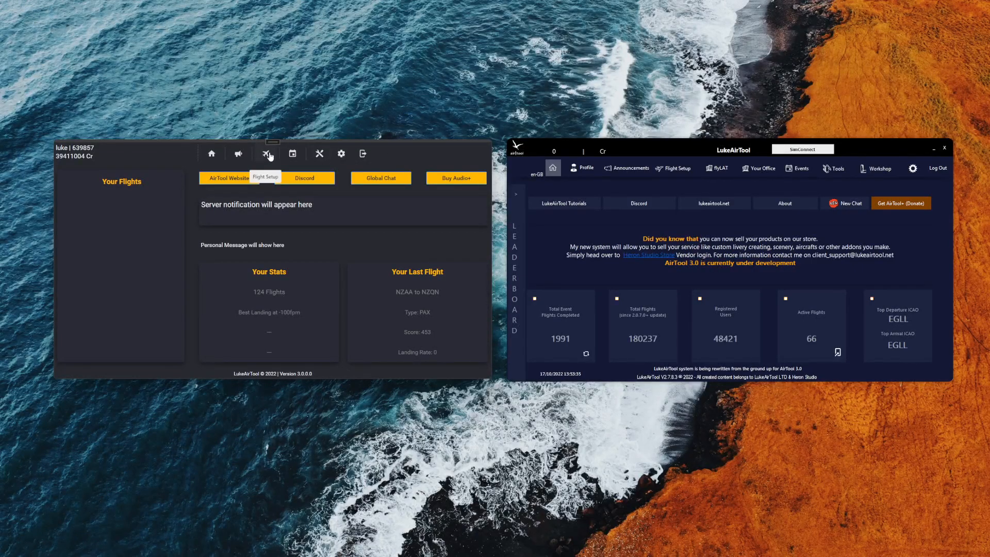
Set up a passenger flight from NZAA to NZQN and begin the flight number.
{"action": "left_click", "coordinate": [266, 152]}
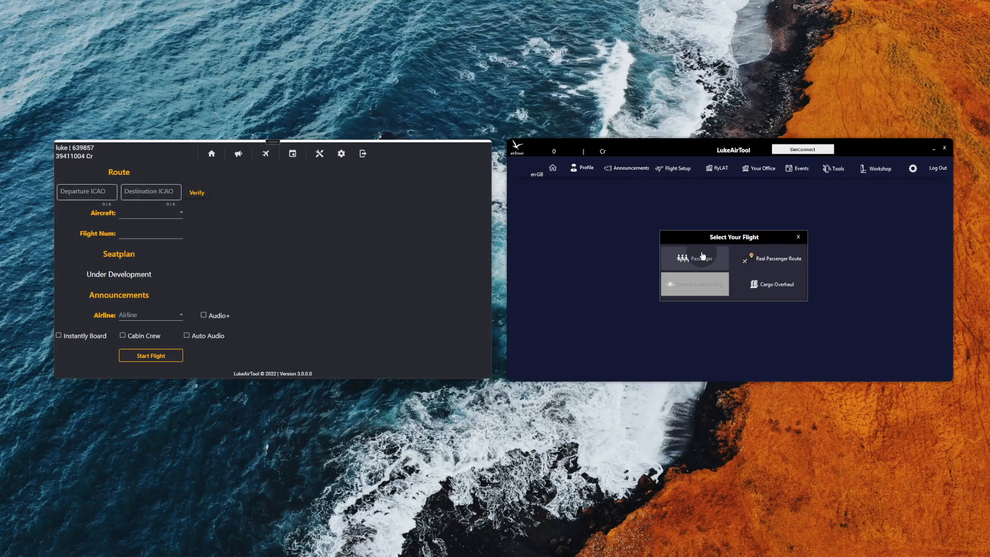
{"action": "left_click", "coordinate": [694, 258]}
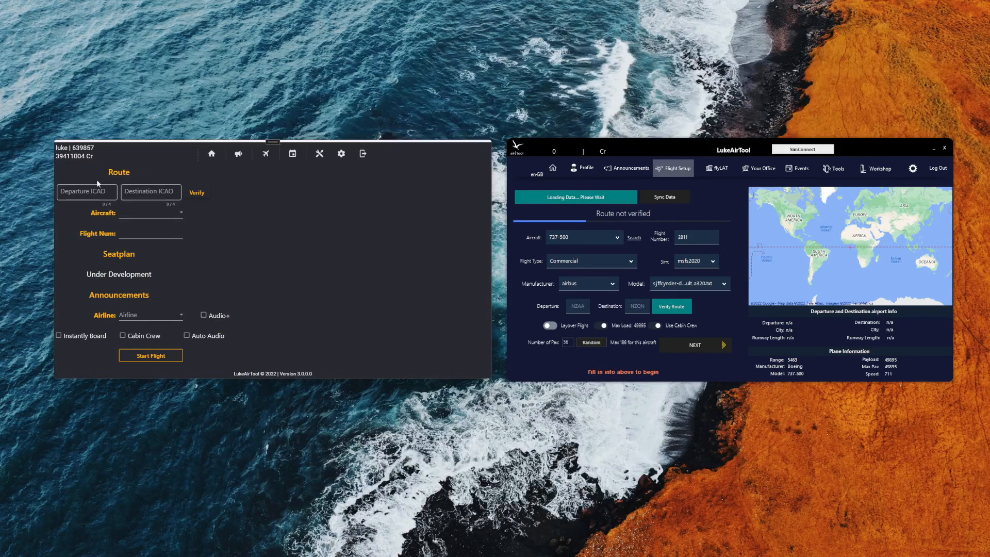
{"action": "mouse_move", "coordinate": [433, 224]}
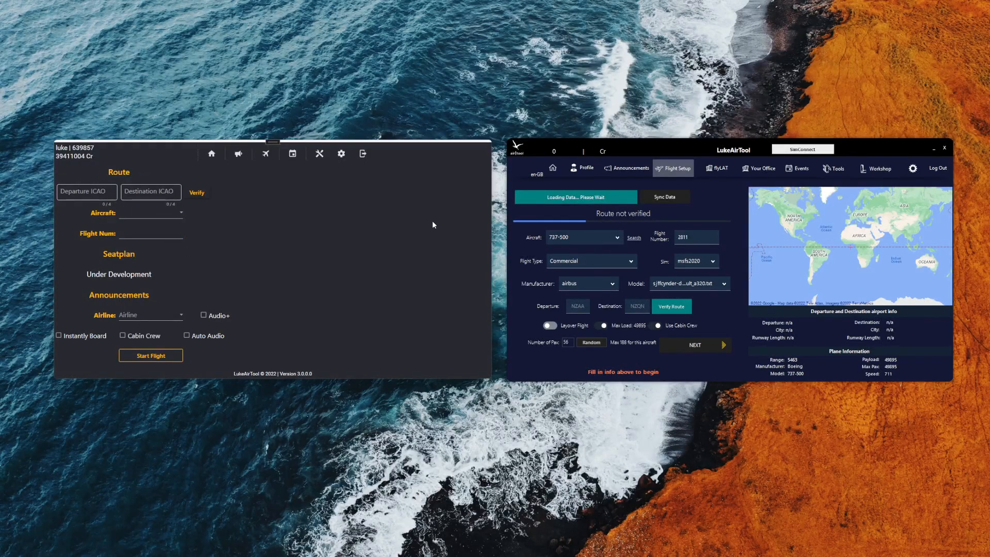
{"action": "left_click", "coordinate": [671, 306]}
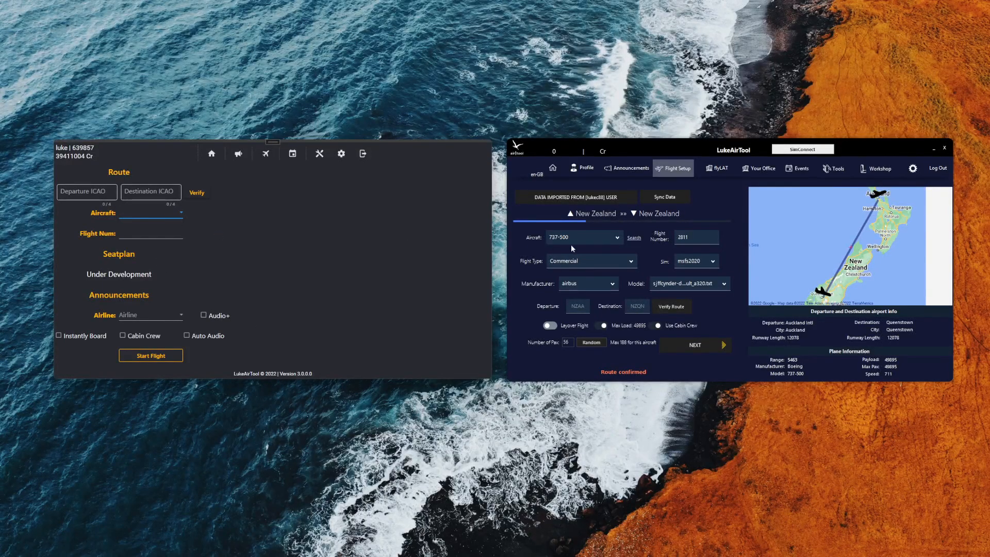
{"action": "left_click", "coordinate": [150, 233]}
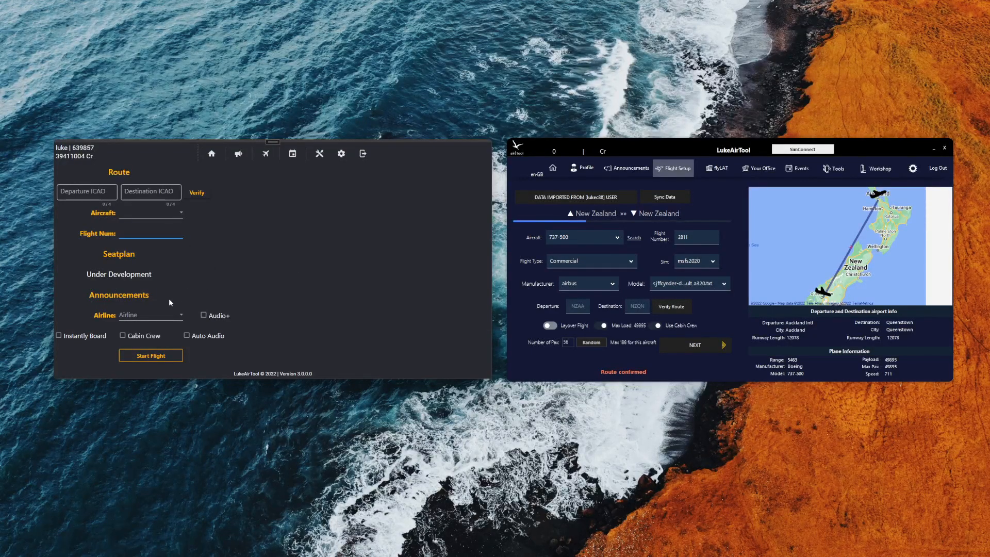
{"action": "mouse_move", "coordinate": [207, 334]}
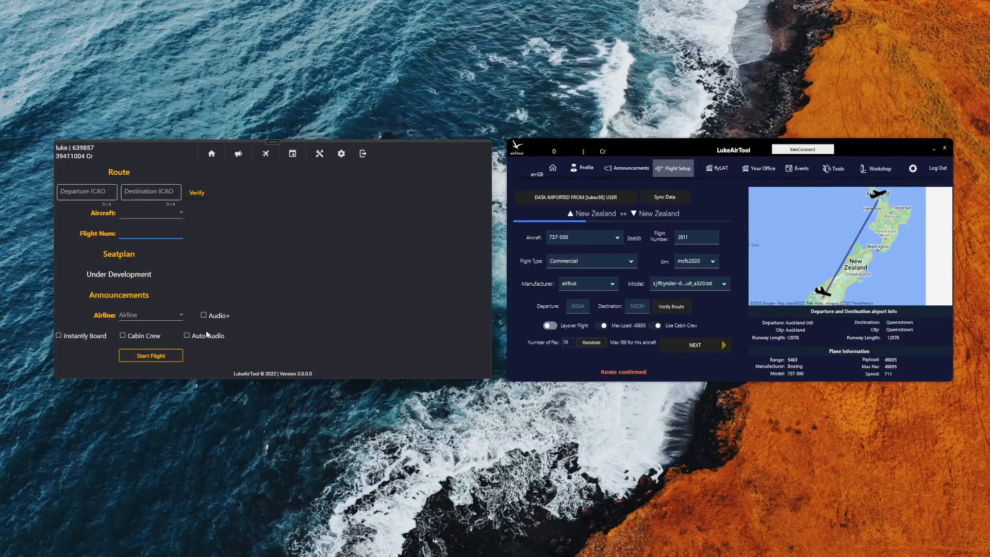
Advance to the announcements step, fill the airline field and enable Cabin Crew.
{"action": "left_click", "coordinate": [203, 315]}
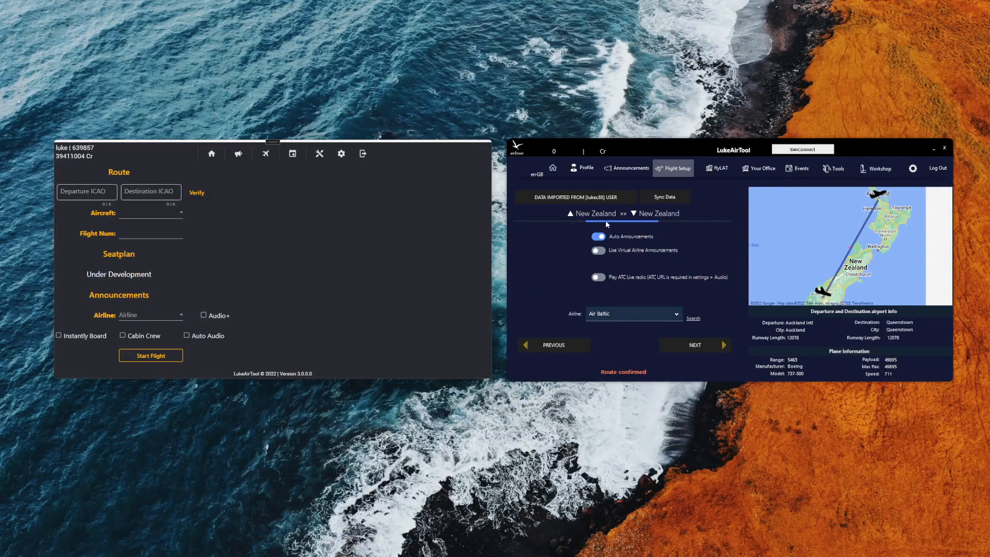
{"action": "mouse_move", "coordinate": [659, 226]}
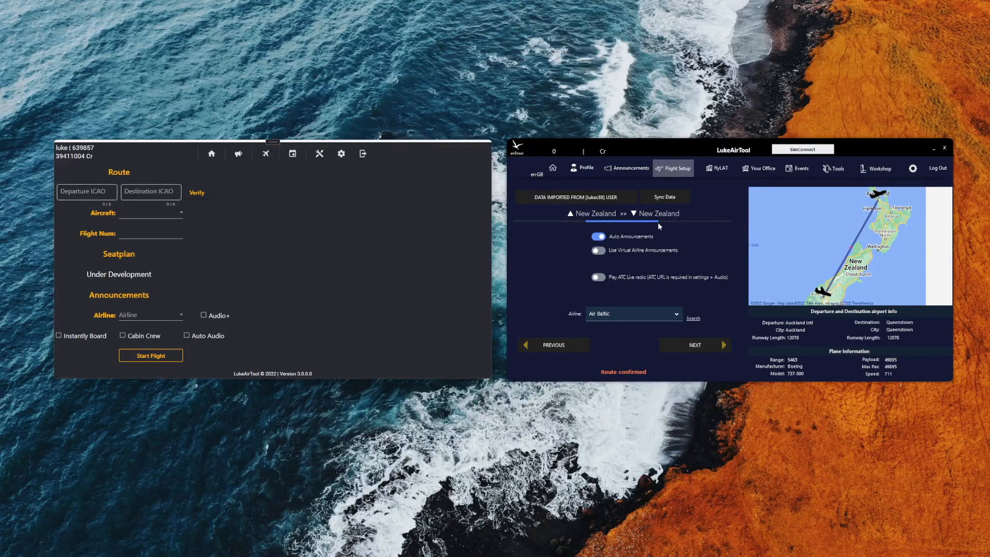
{"action": "left_click", "coordinate": [694, 344]}
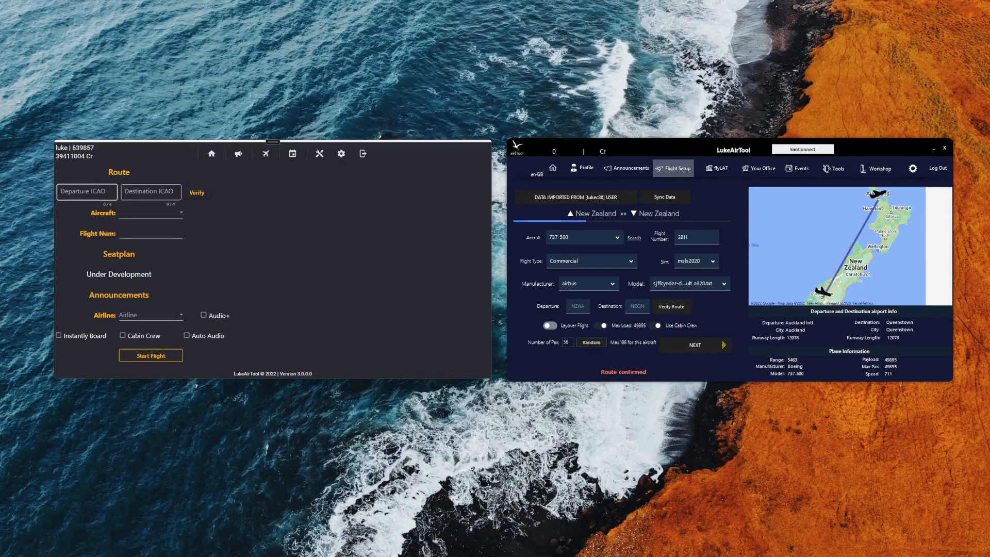
{"action": "left_click", "coordinate": [150, 192]}
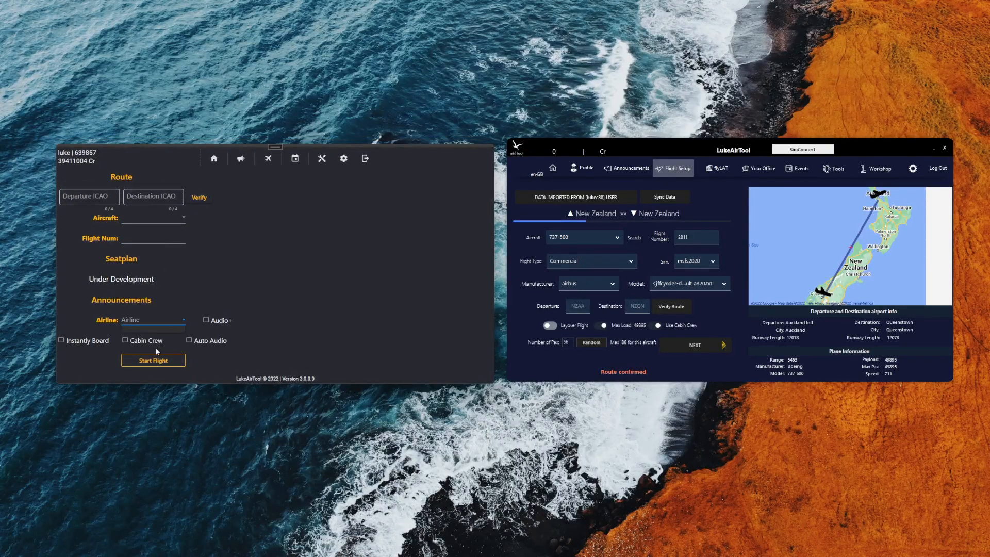
{"action": "left_click", "coordinate": [125, 340]}
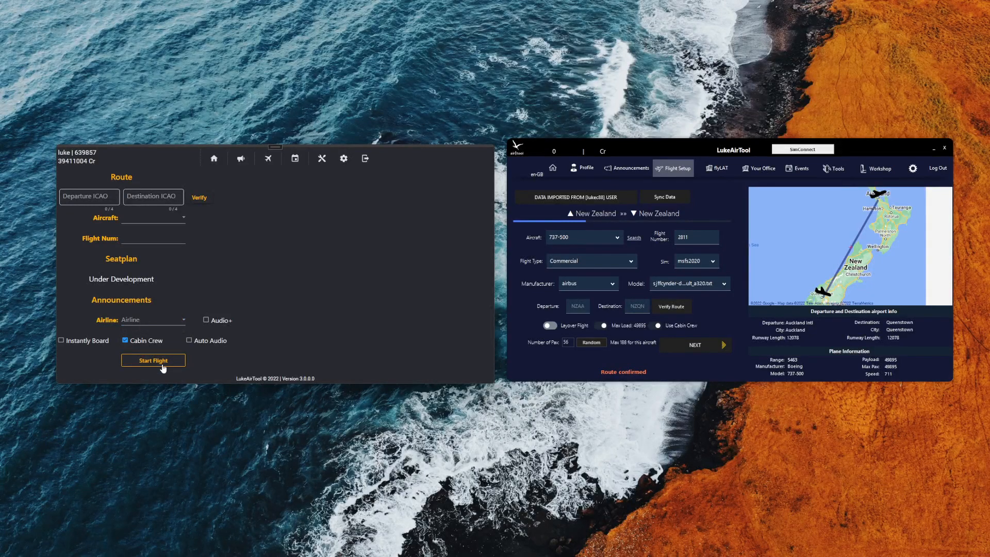
{"action": "mouse_move", "coordinate": [339, 385]}
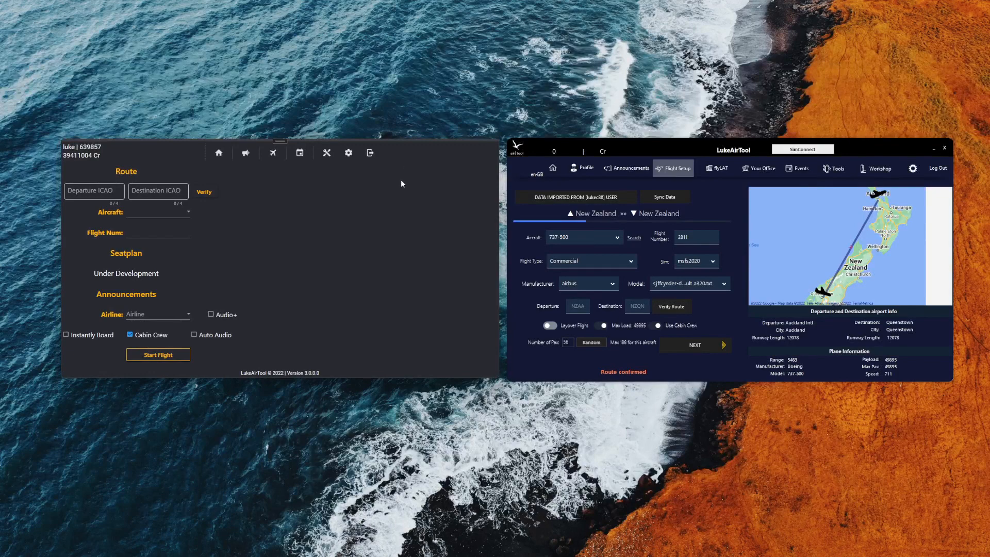
{"action": "mouse_move", "coordinate": [348, 152]}
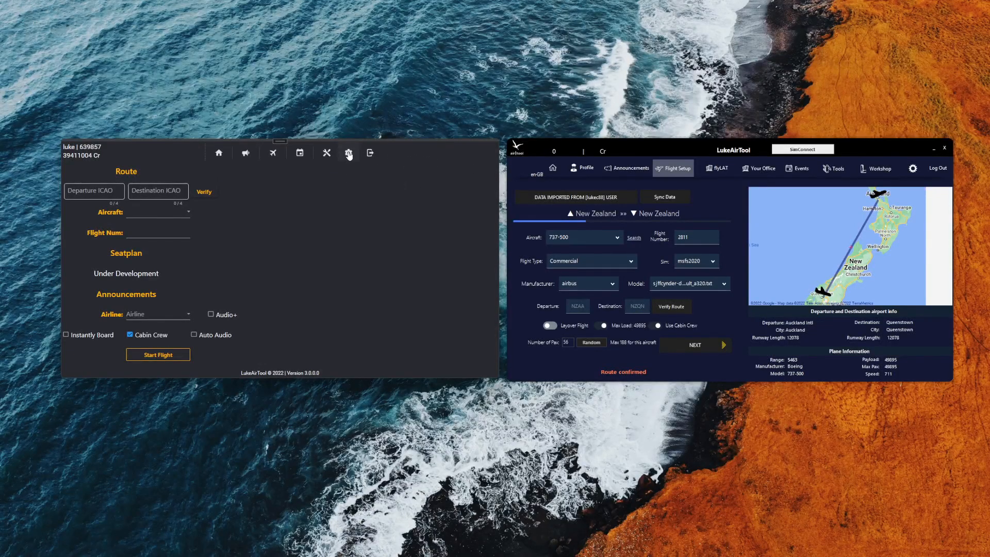
Open the old version's settings, its account activation page and storage location field.
{"action": "left_click", "coordinate": [348, 152]}
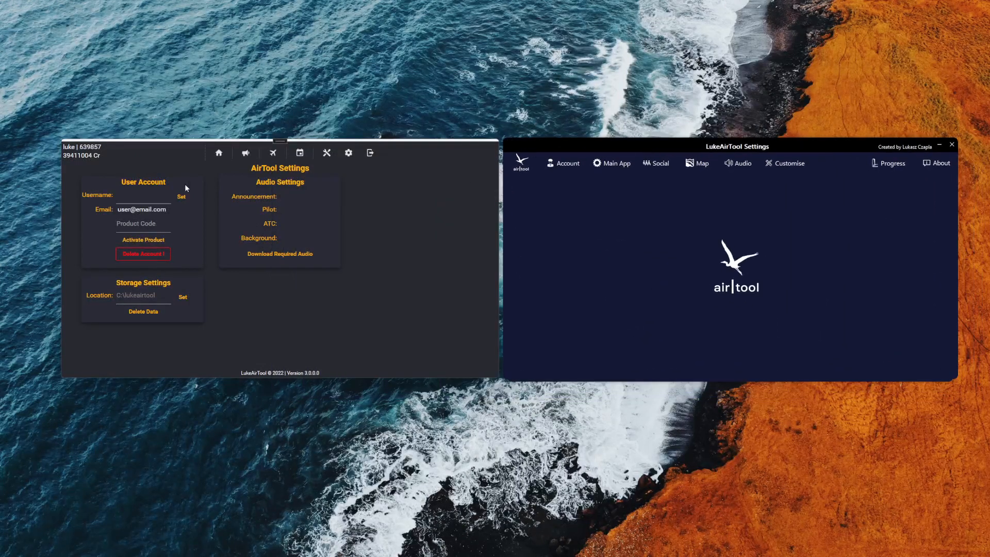
{"action": "left_click", "coordinate": [563, 162]}
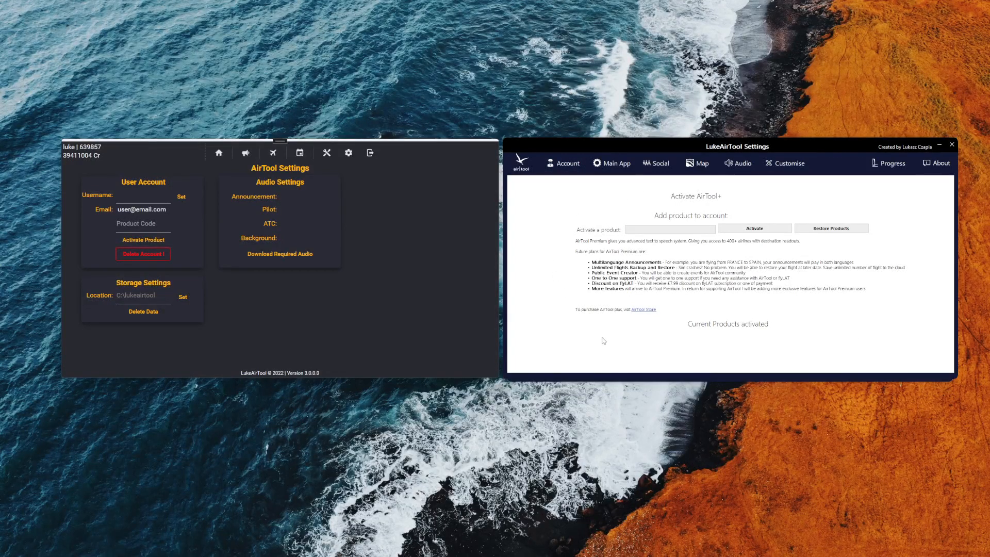
{"action": "mouse_move", "coordinate": [248, 277]}
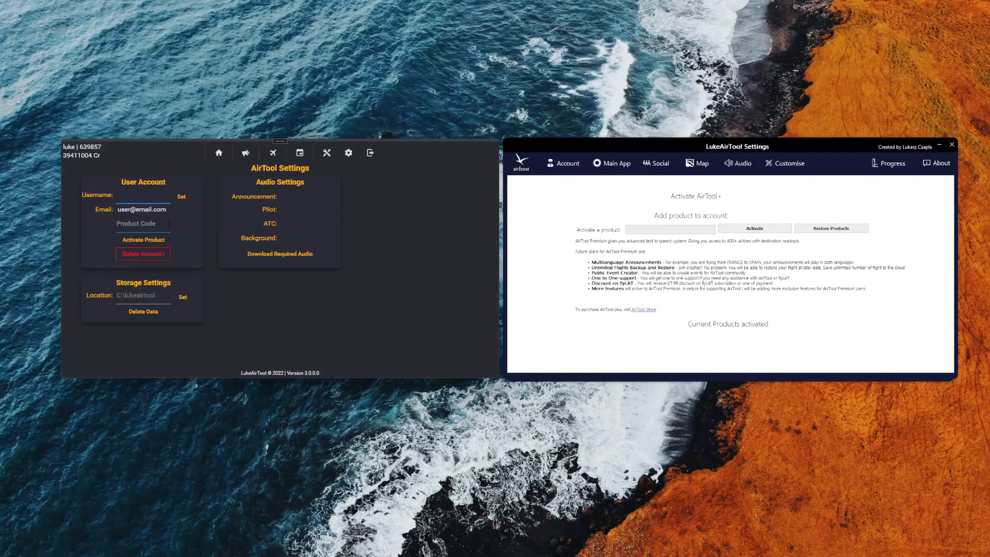
{"action": "left_click", "coordinate": [142, 194]}
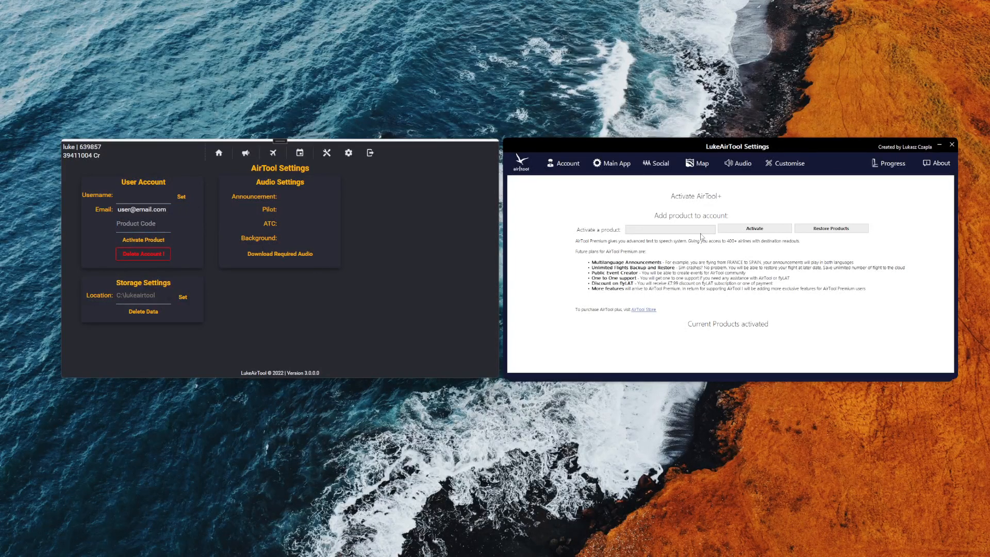
{"action": "left_click", "coordinate": [135, 223]}
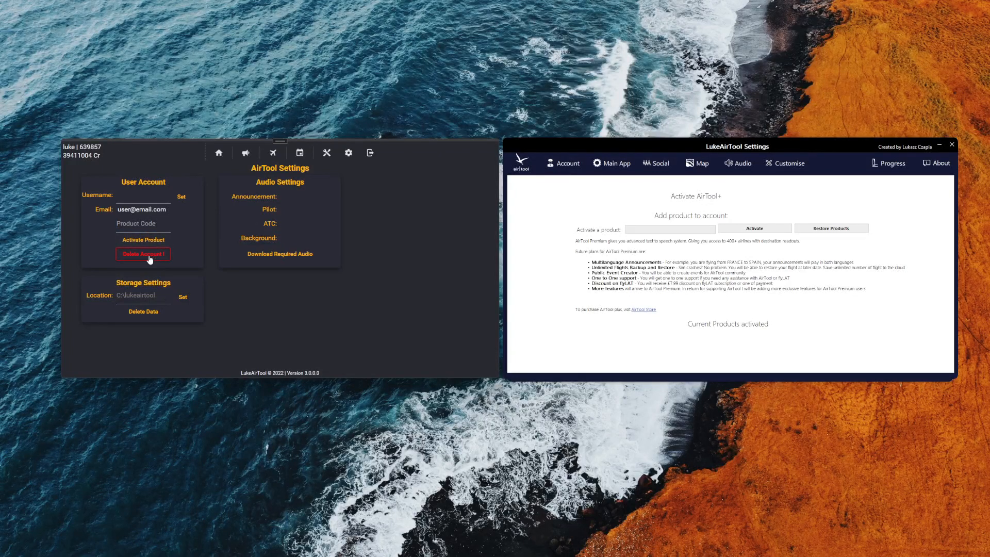
{"action": "mouse_move", "coordinate": [213, 267]}
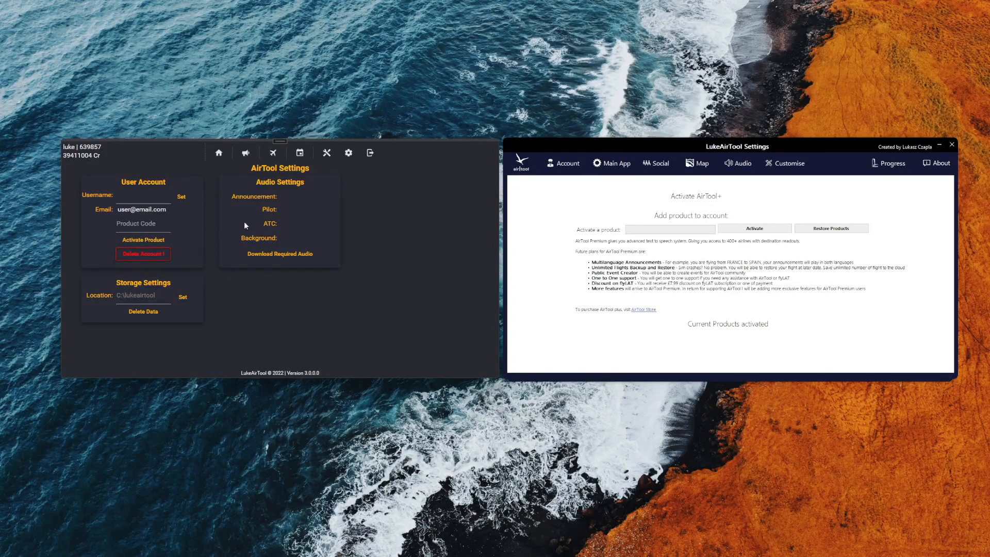
{"action": "mouse_move", "coordinate": [204, 352]}
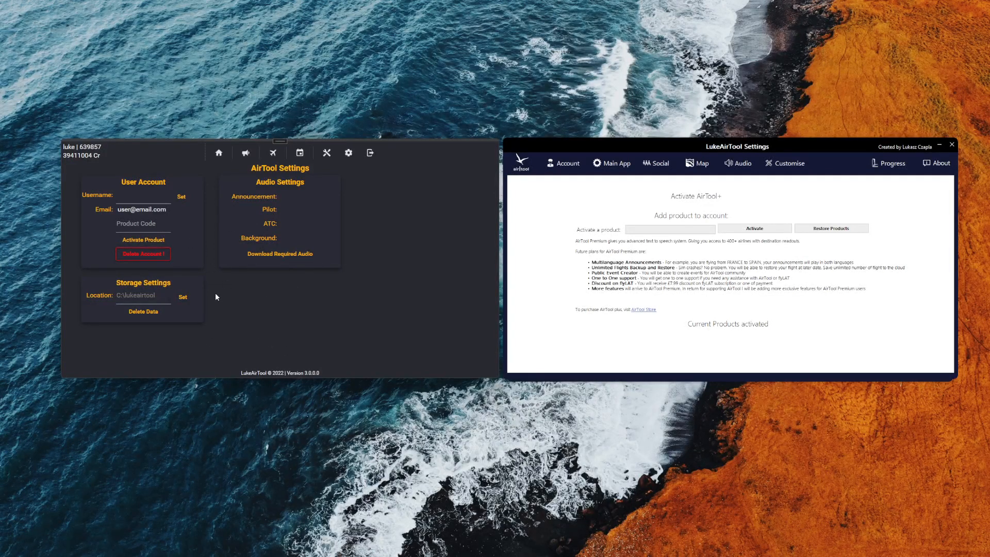
{"action": "left_click", "coordinate": [143, 295]}
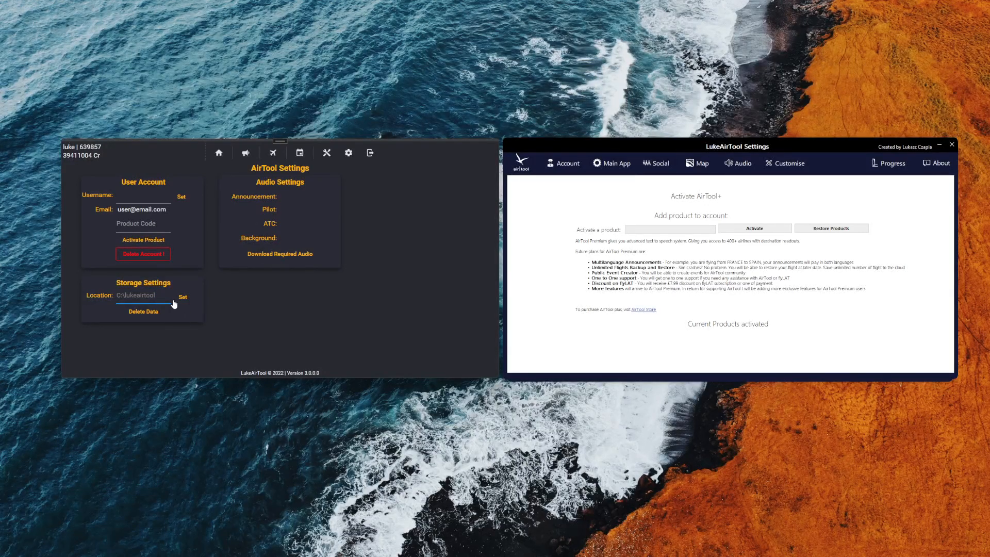
{"action": "left_click", "coordinate": [132, 295]}
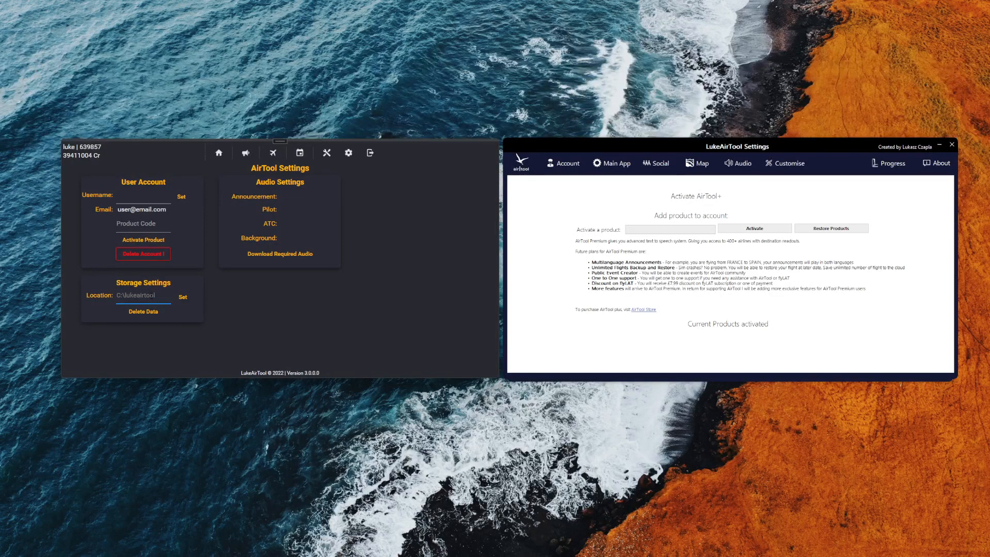
{"action": "mouse_move", "coordinate": [738, 163]}
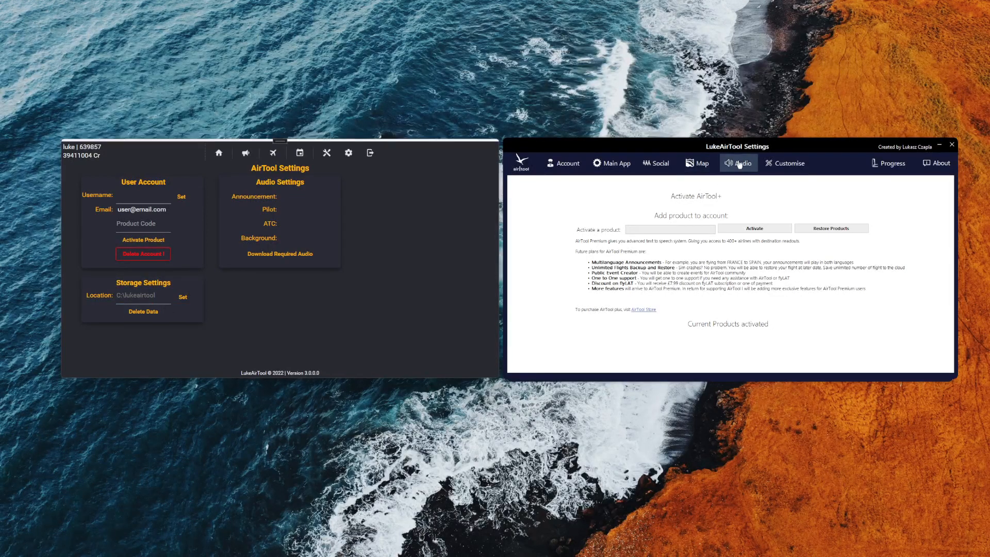
Browse AirTool 3.0's Audio, Map, Dashboard, Development and About settings, ending on App & PaxSim.
{"action": "left_click", "coordinate": [738, 162]}
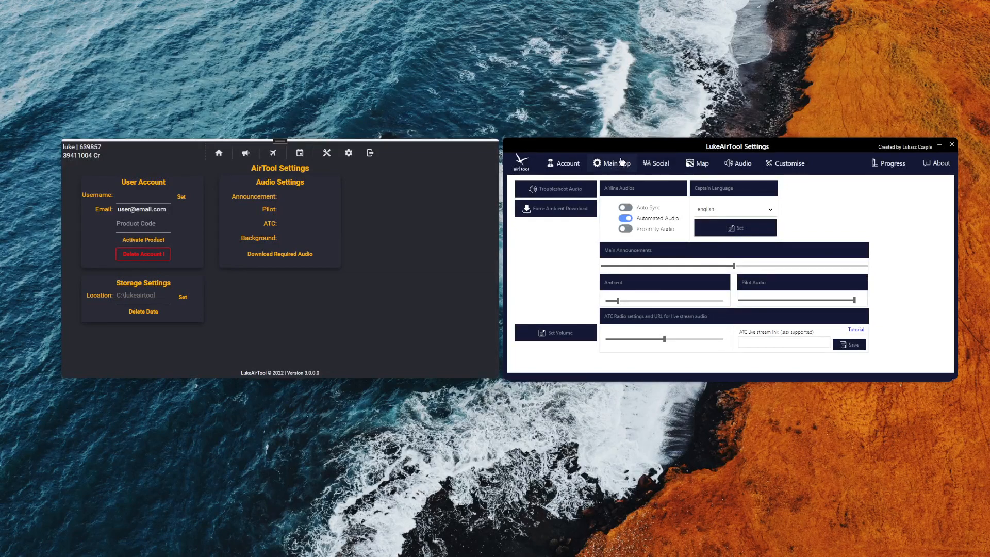
{"action": "left_click", "coordinate": [610, 163]}
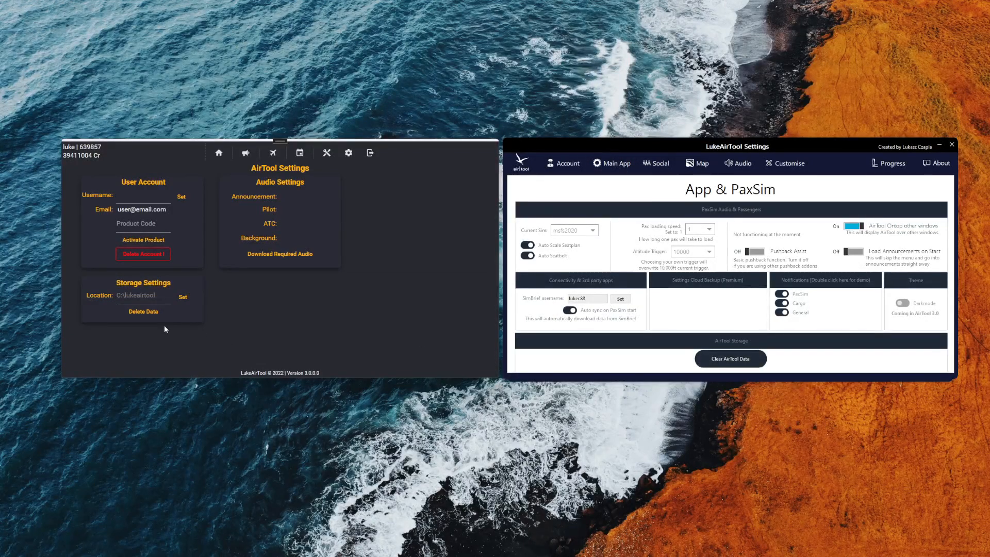
{"action": "mouse_move", "coordinate": [167, 320]}
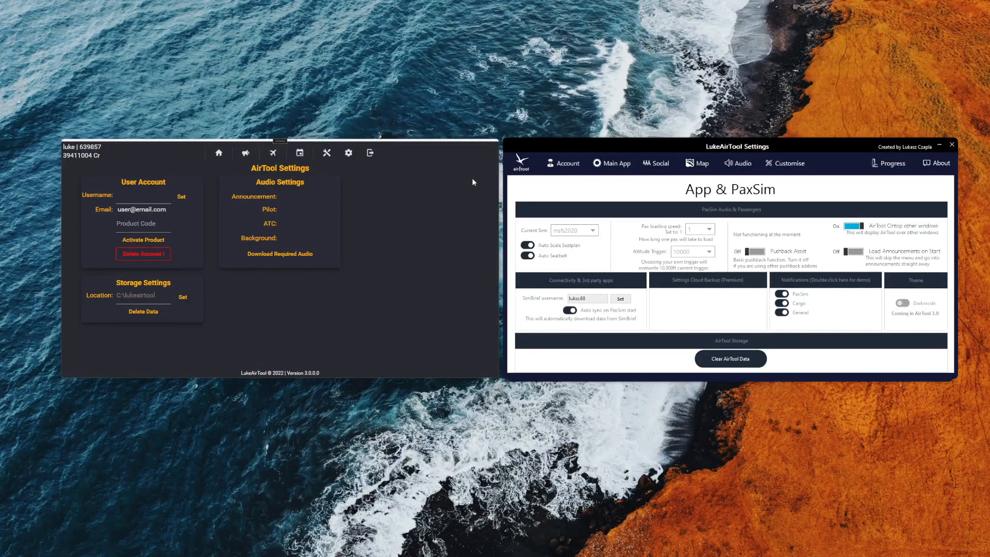
{"action": "mouse_move", "coordinate": [468, 169]}
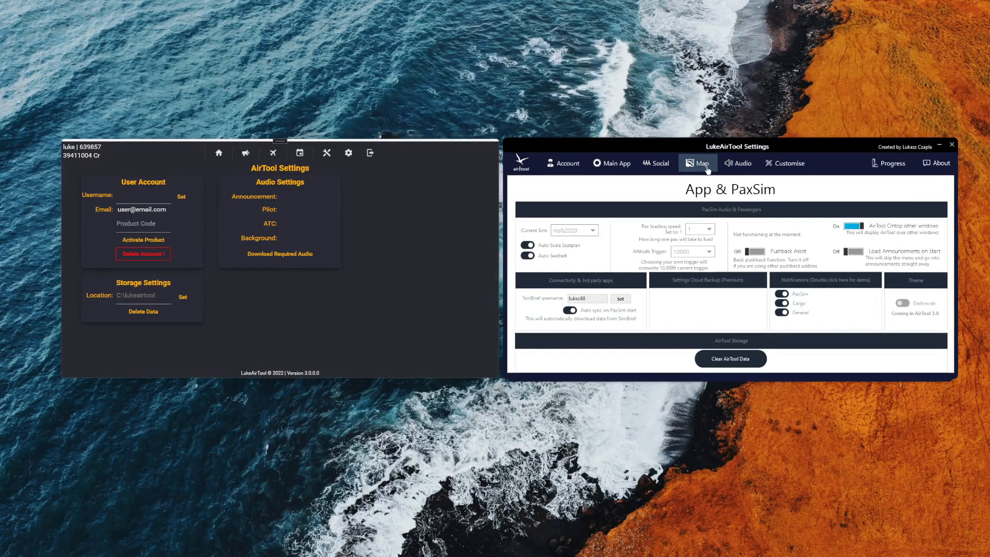
{"action": "left_click", "coordinate": [697, 163]}
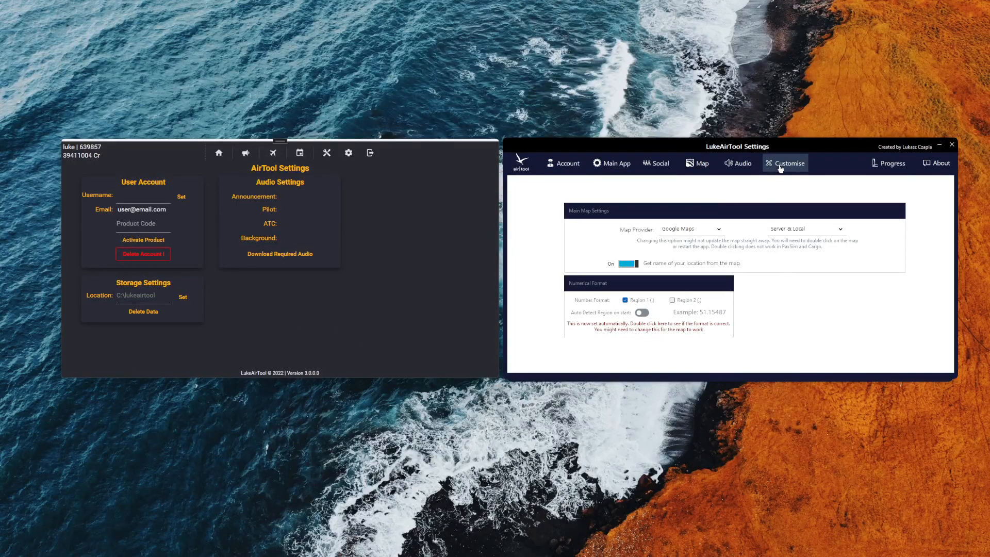
{"action": "left_click", "coordinate": [784, 163]}
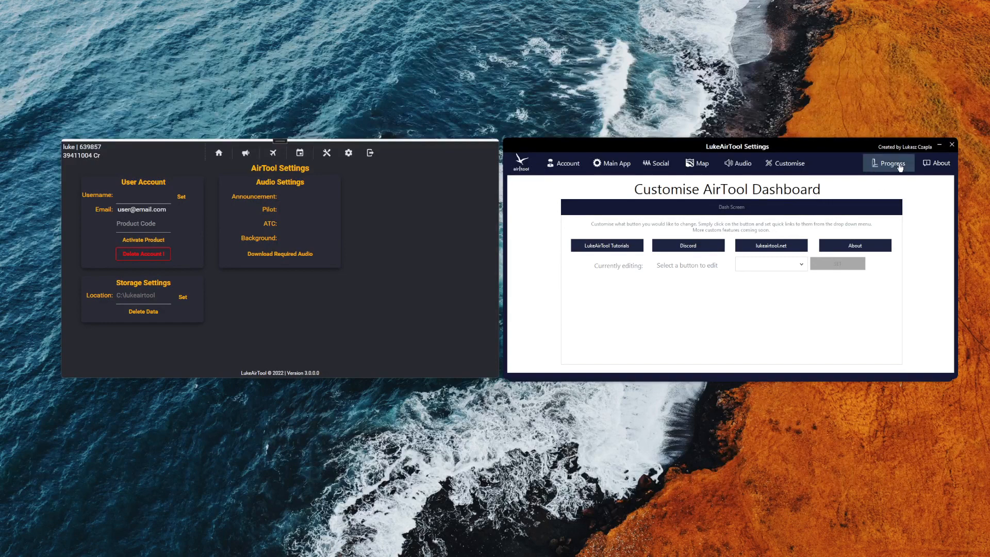
{"action": "left_click", "coordinate": [889, 163]}
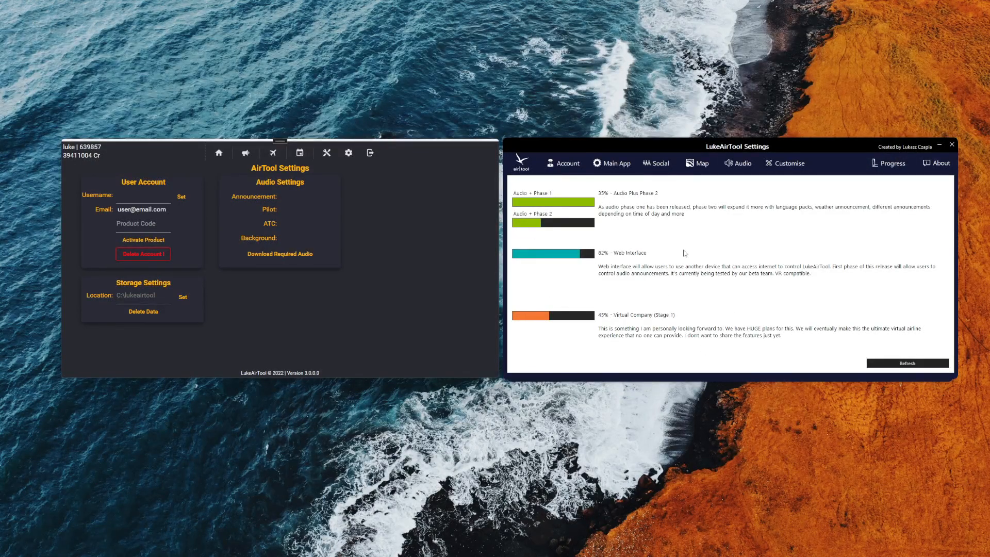
{"action": "left_click", "coordinate": [938, 163]}
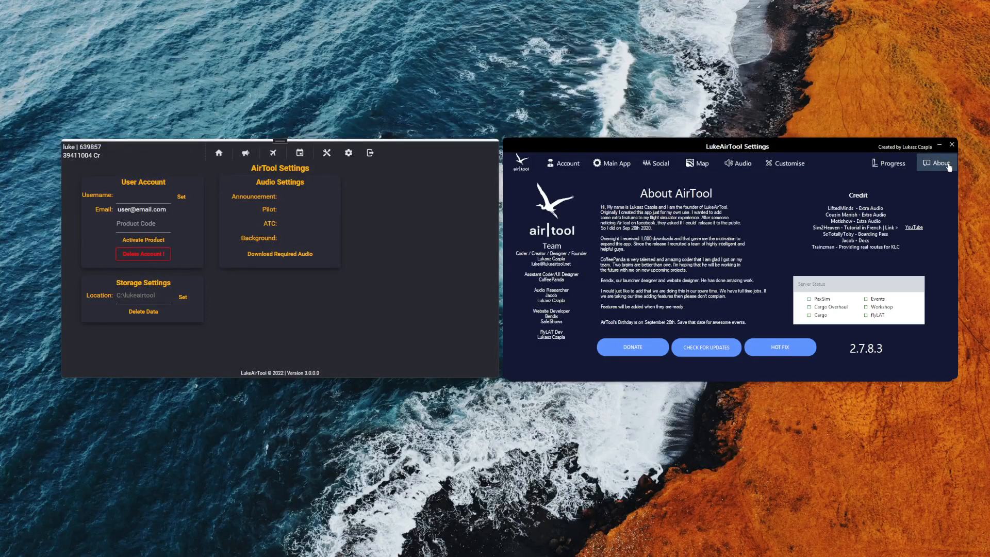
{"action": "mouse_move", "coordinate": [566, 163]}
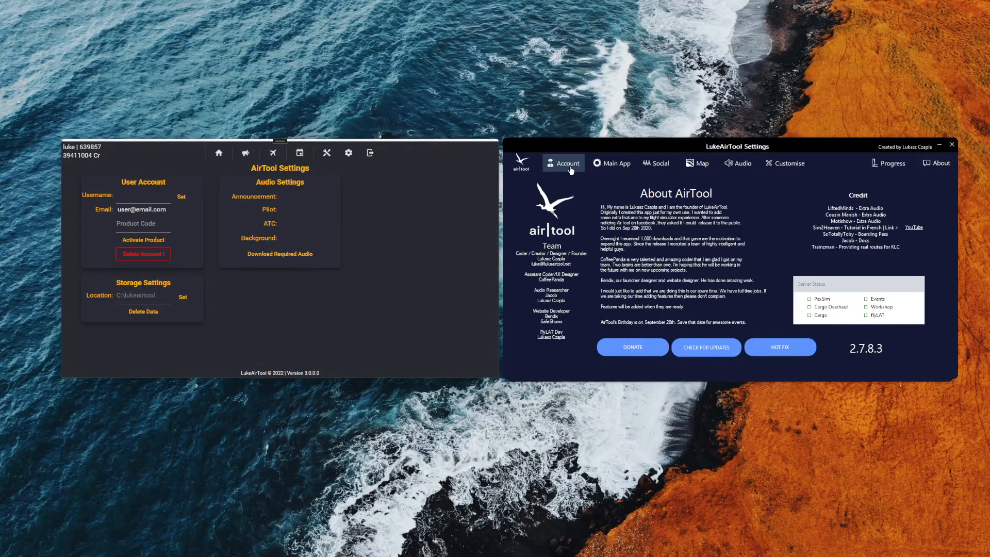
{"action": "left_click", "coordinate": [615, 163]}
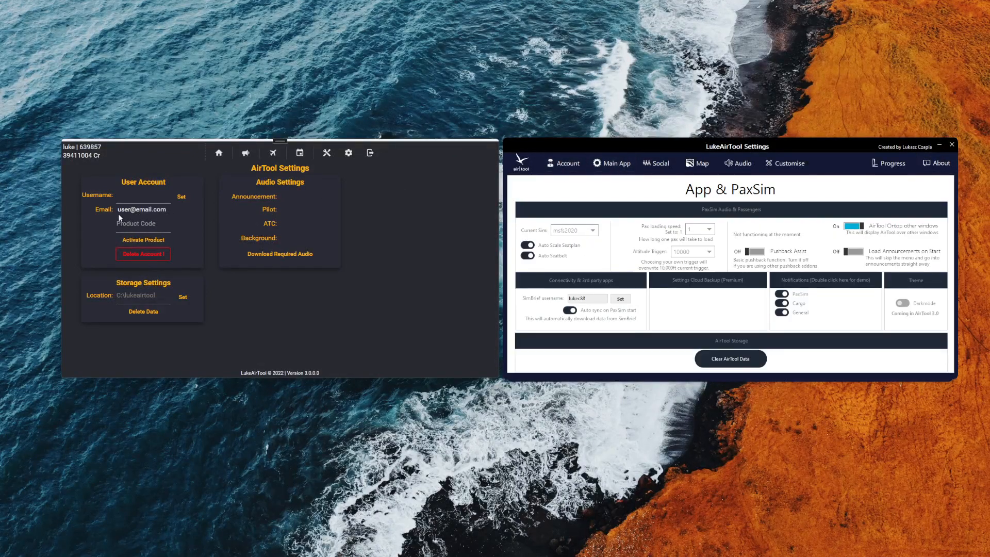
{"action": "mouse_move", "coordinate": [298, 289]}
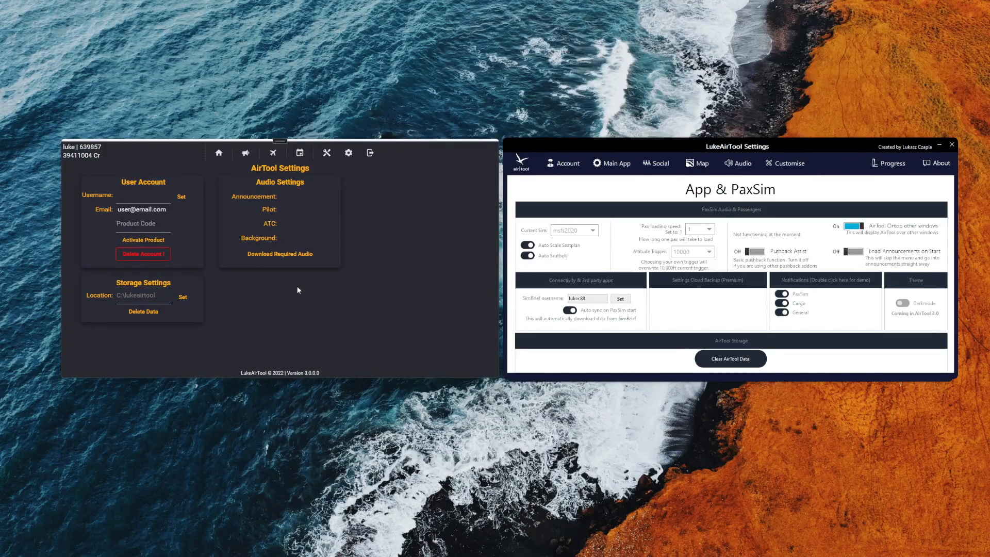
{"action": "mouse_move", "coordinate": [246, 240]}
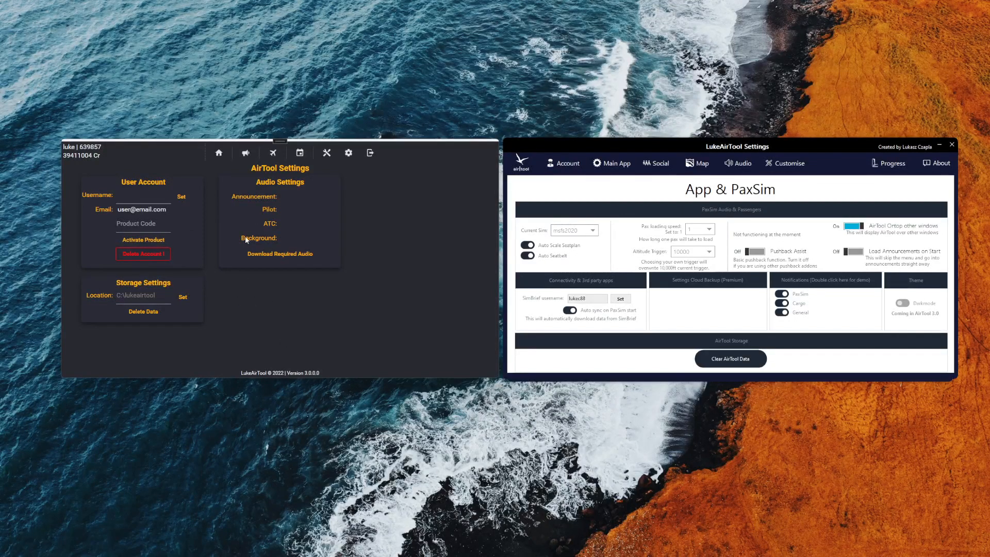
{"action": "mouse_move", "coordinate": [354, 221]}
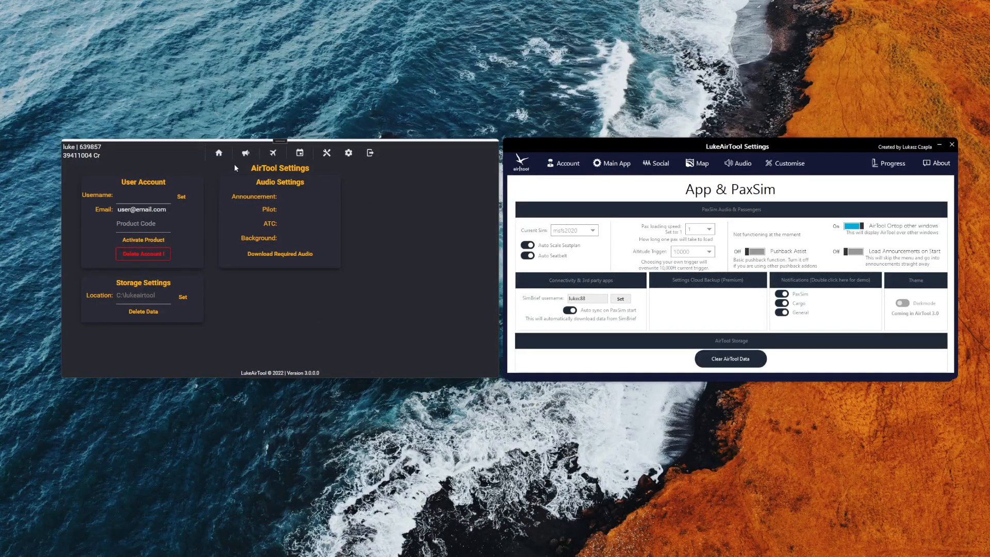
Return both the old app and AirTool 3.0 to their home dashboards.
{"action": "left_click", "coordinate": [218, 152]}
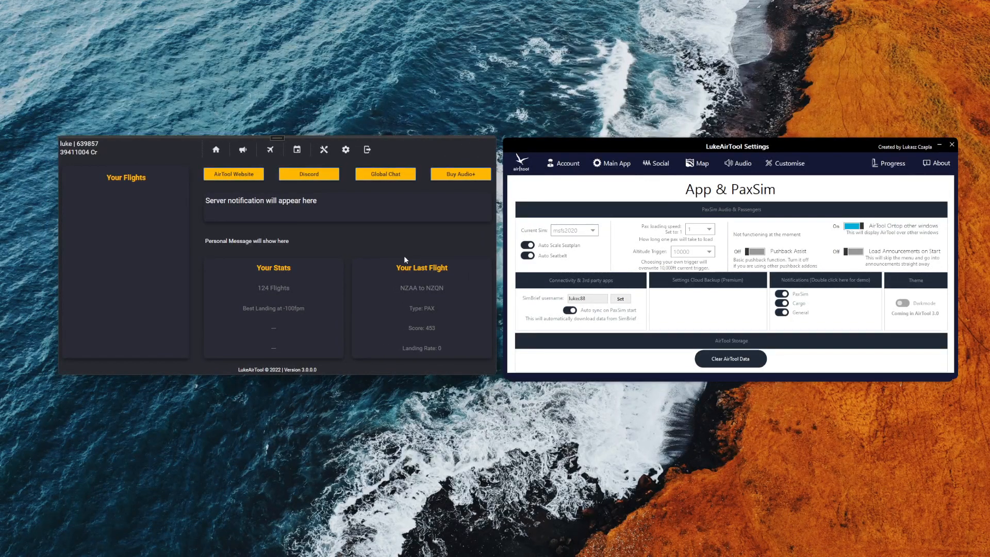
{"action": "mouse_move", "coordinate": [458, 229]}
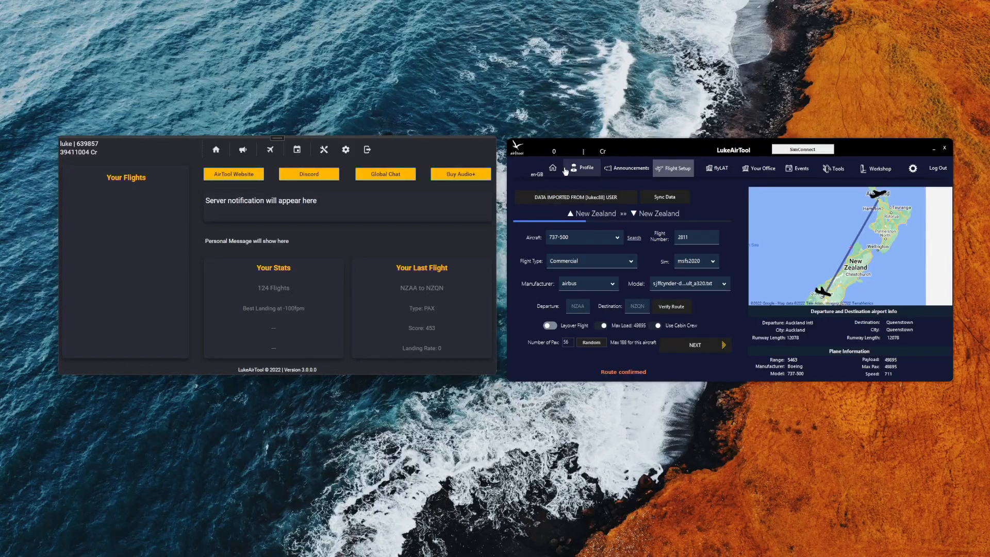
{"action": "left_click", "coordinate": [552, 167]}
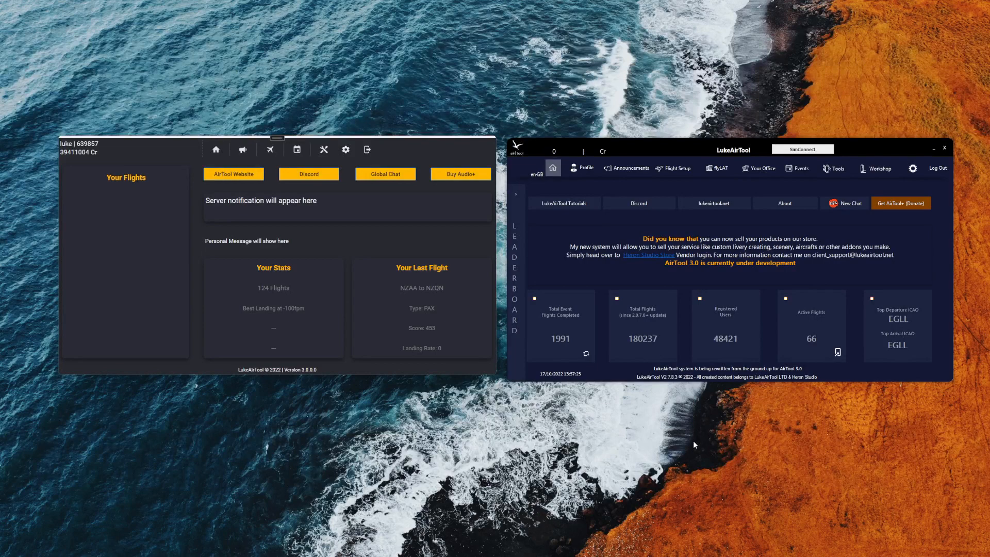
{"action": "mouse_move", "coordinate": [681, 289]}
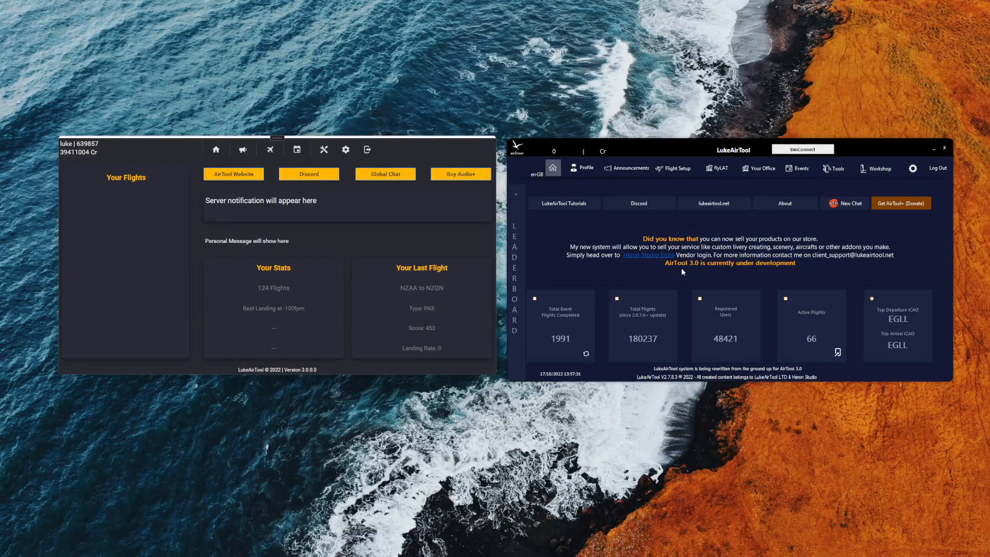
{"action": "mouse_move", "coordinate": [372, 230]}
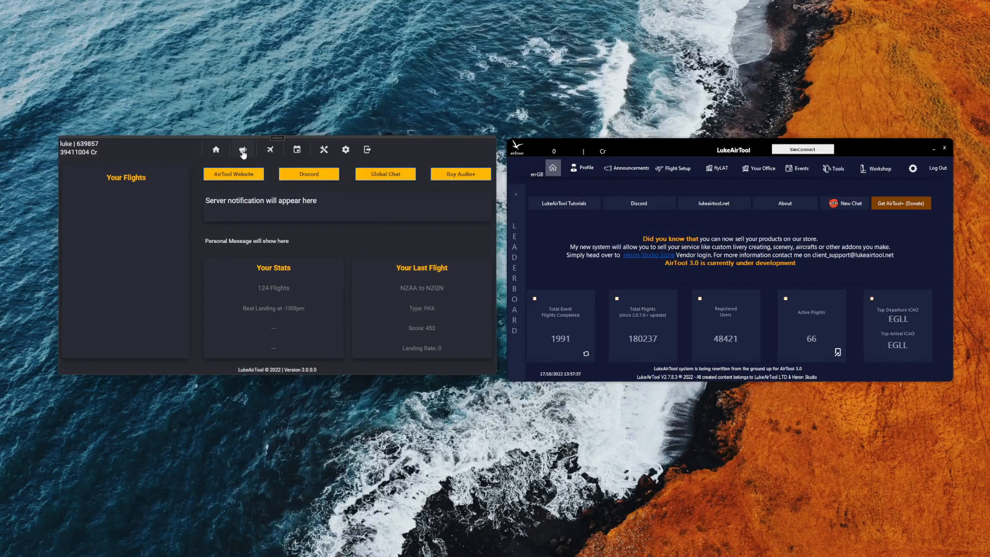
Open the old announcements panel, toggle Auto Announcements off and on, and pick LOT.
{"action": "left_click", "coordinate": [242, 150]}
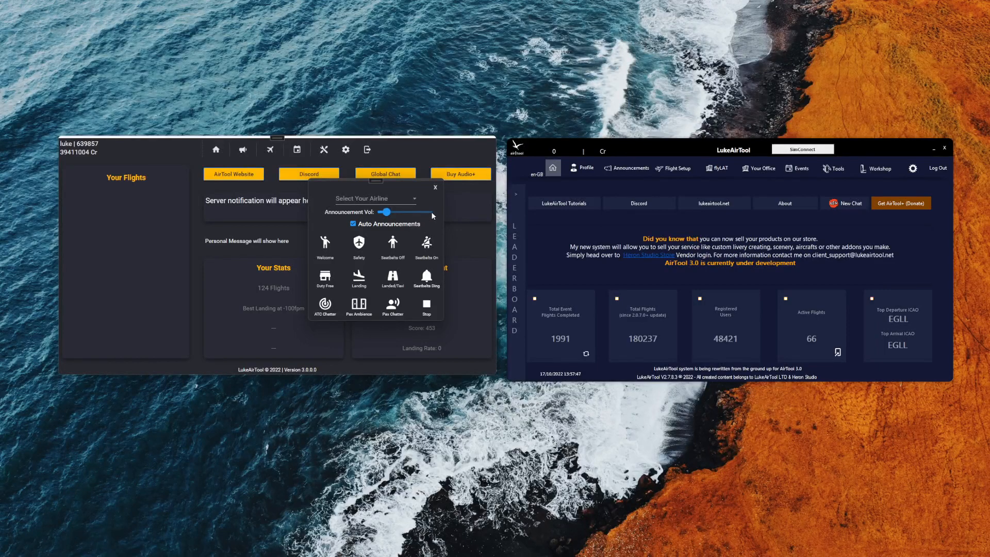
{"action": "left_click", "coordinate": [352, 223]}
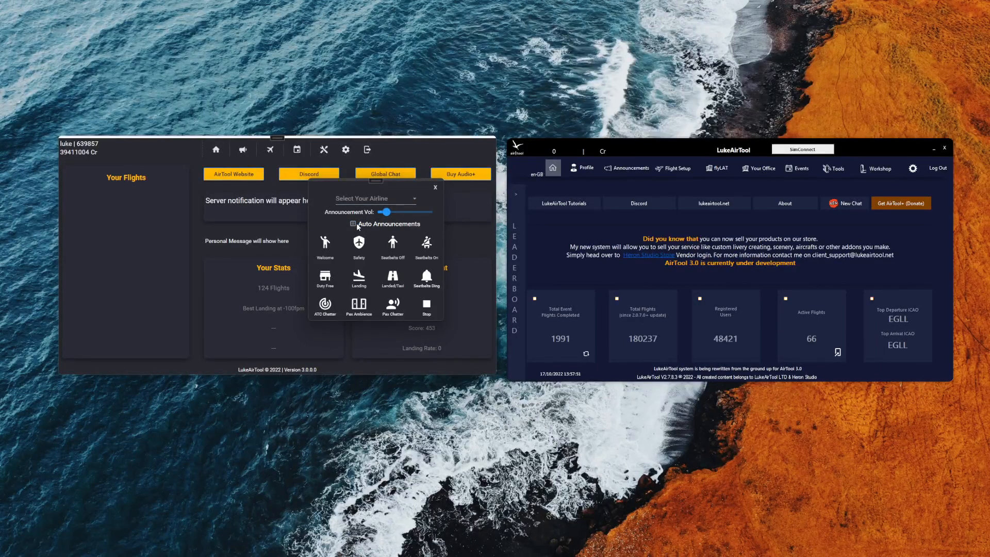
{"action": "left_click", "coordinate": [352, 223]}
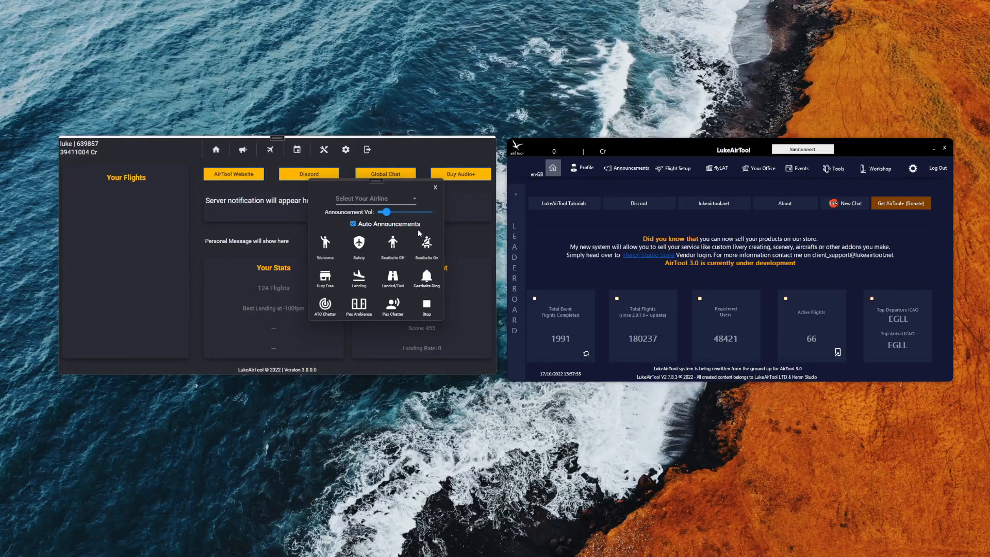
{"action": "left_click", "coordinate": [372, 197]}
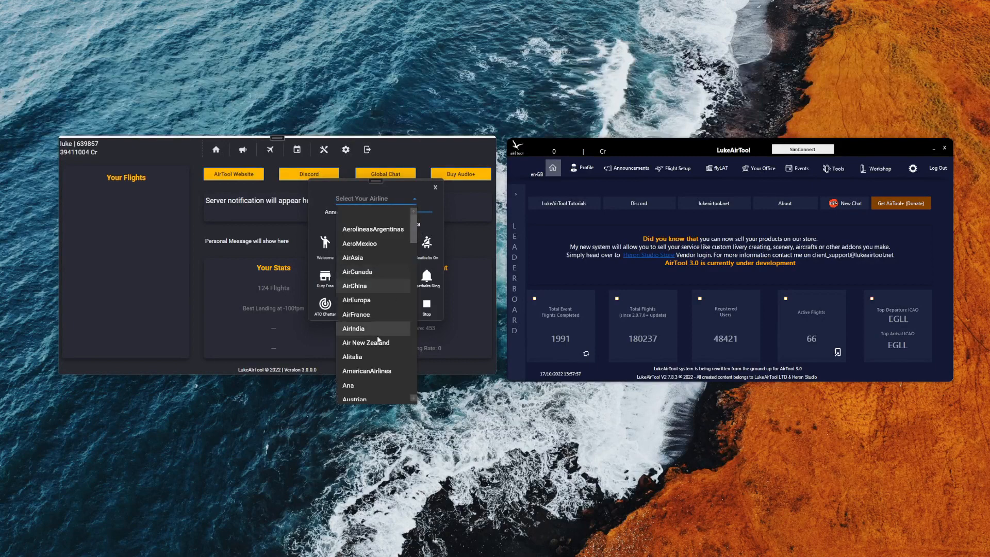
{"action": "scroll", "scroll_direction": "down", "scroll_amount": 3}
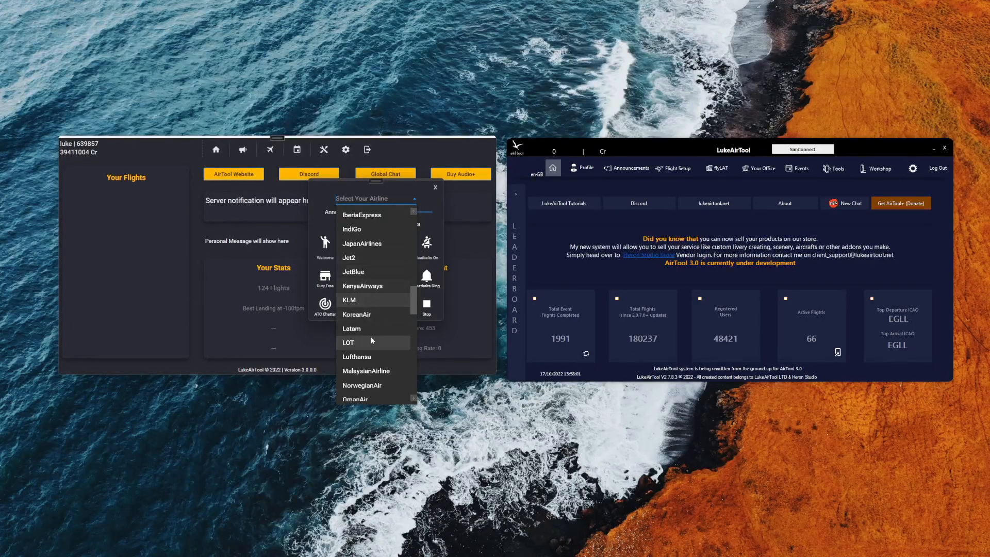
{"action": "left_click", "coordinate": [348, 342]}
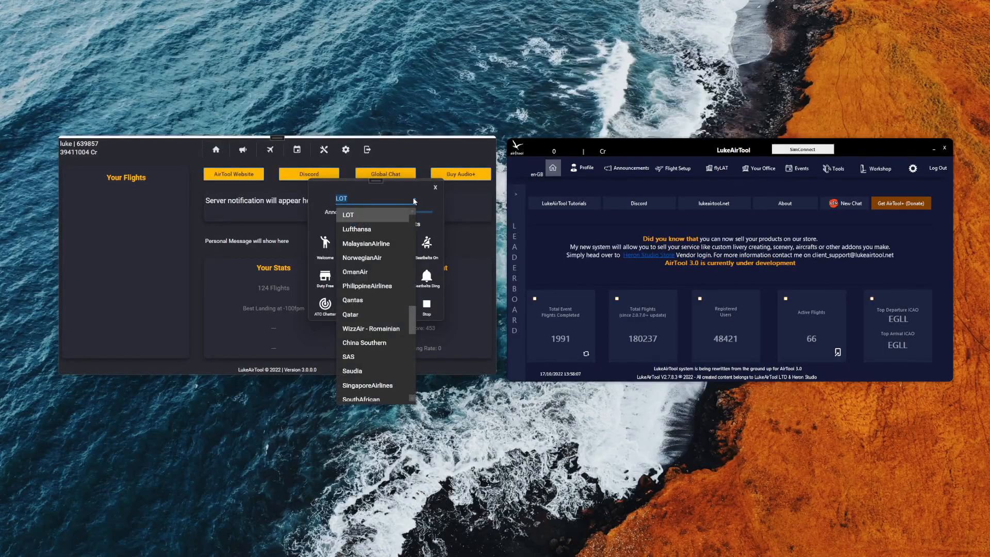
{"action": "left_click", "coordinate": [347, 214]}
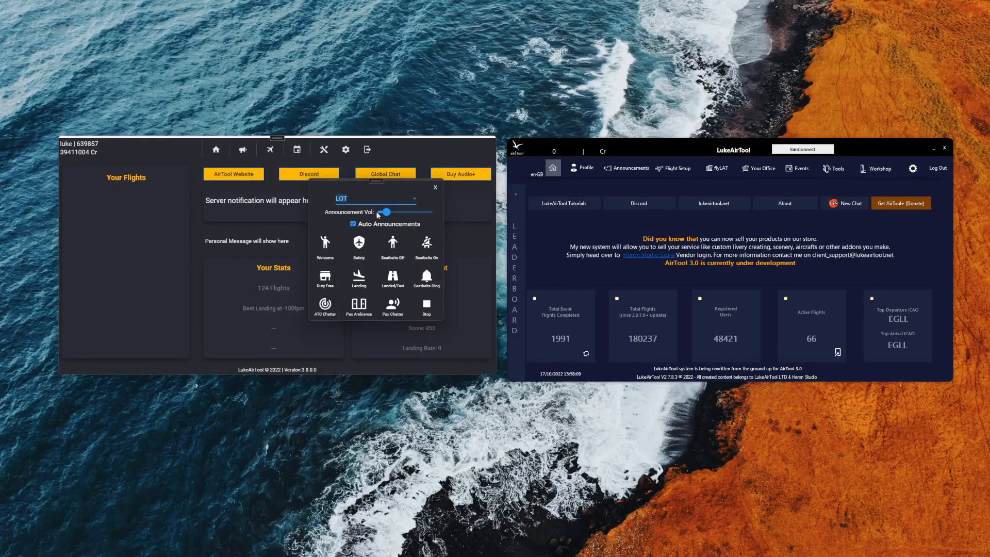
{"action": "mouse_move", "coordinate": [326, 222]}
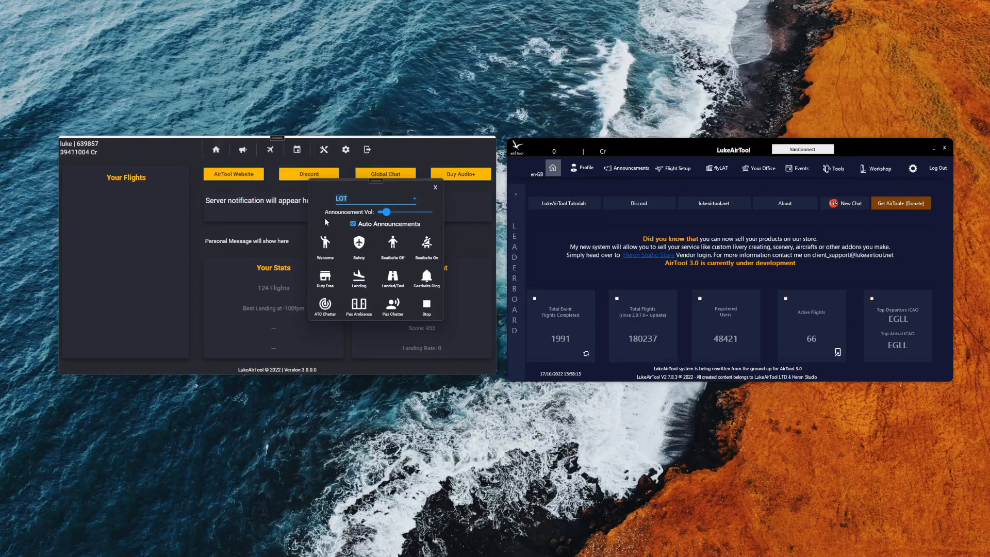
{"action": "mouse_move", "coordinate": [410, 228]}
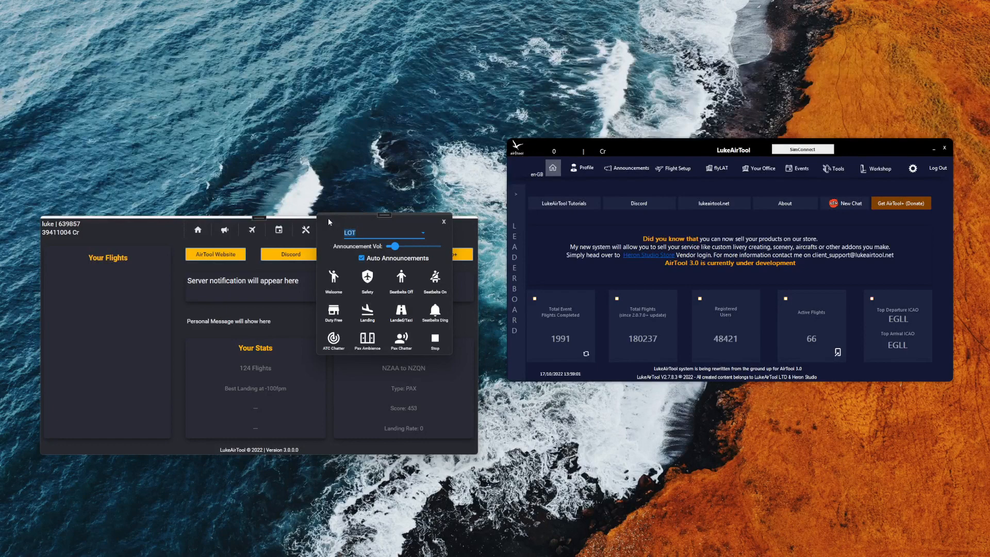
Play Seatbelts Off, adjust the announcement volume, then visit old settings and return home.
{"action": "left_click", "coordinate": [361, 258]}
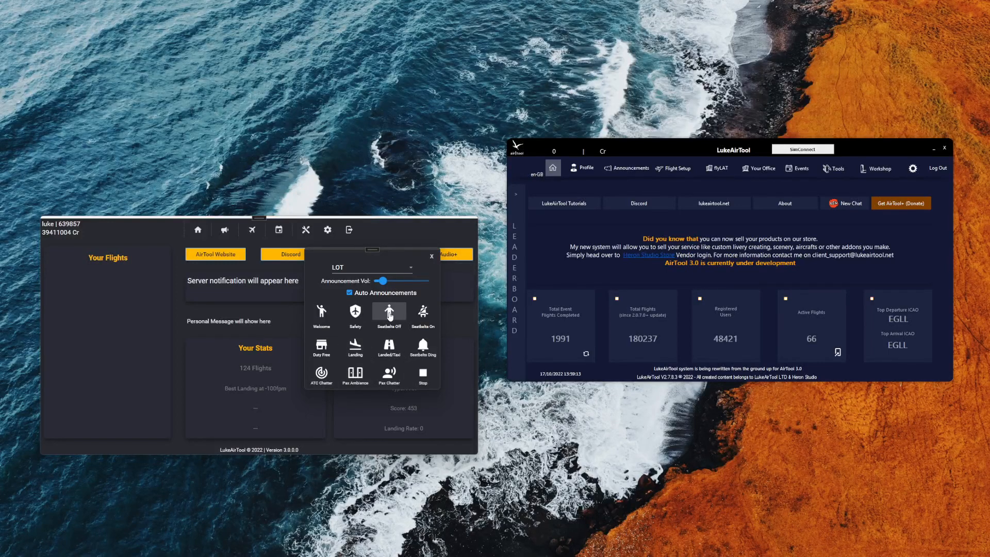
{"action": "left_click", "coordinate": [630, 168]}
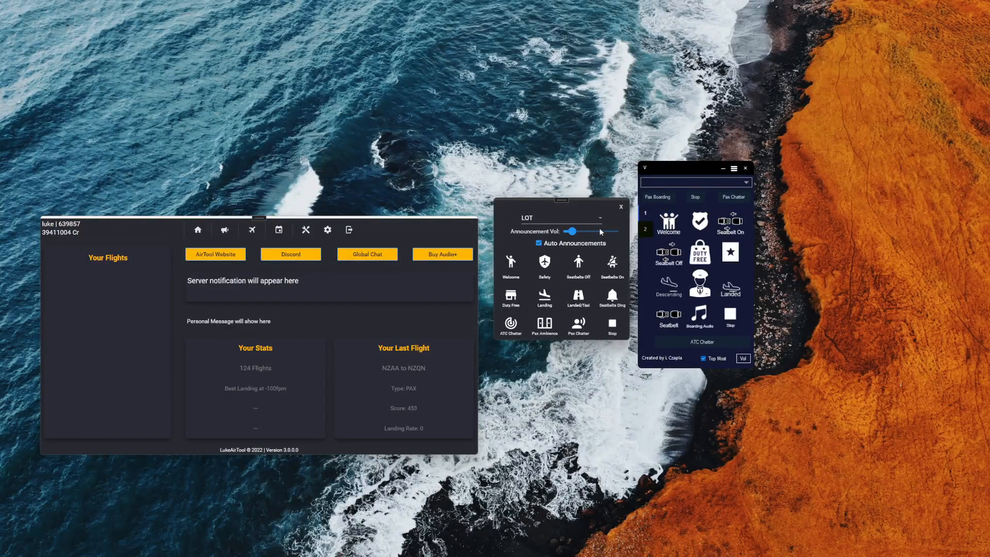
{"action": "left_click_drag", "start_coordinate": [574, 231], "coordinate": [594, 231]}
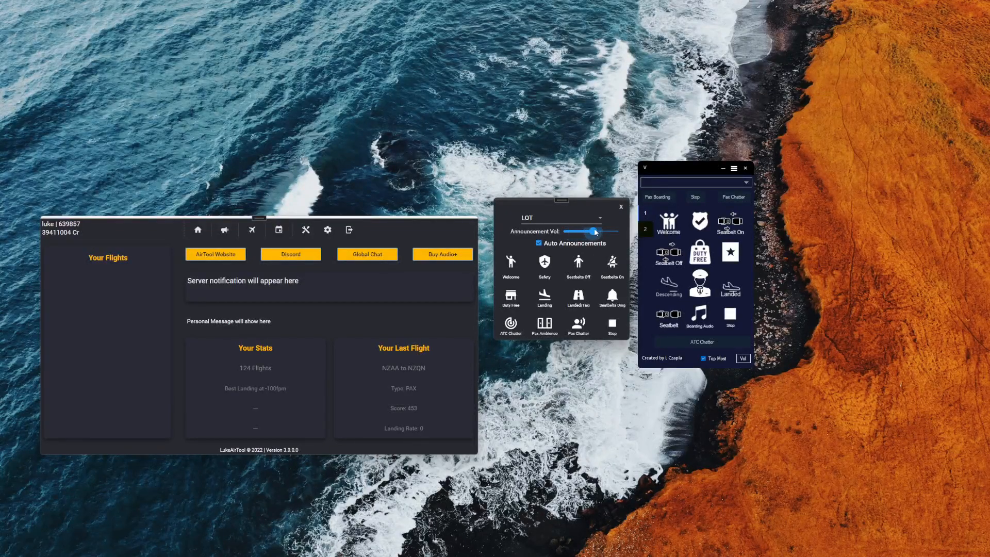
{"action": "left_click_drag", "start_coordinate": [593, 231], "coordinate": [581, 231]}
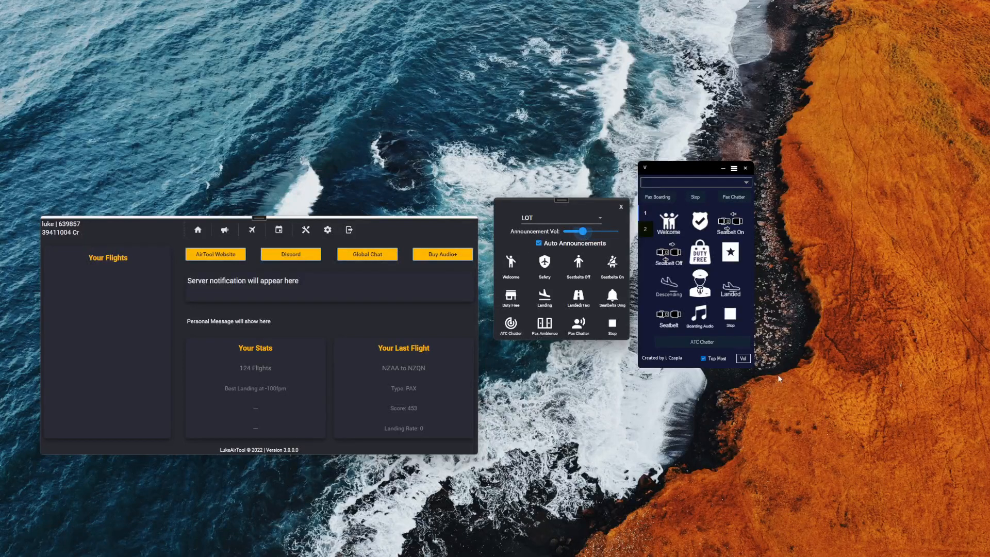
{"action": "left_click", "coordinate": [327, 228]}
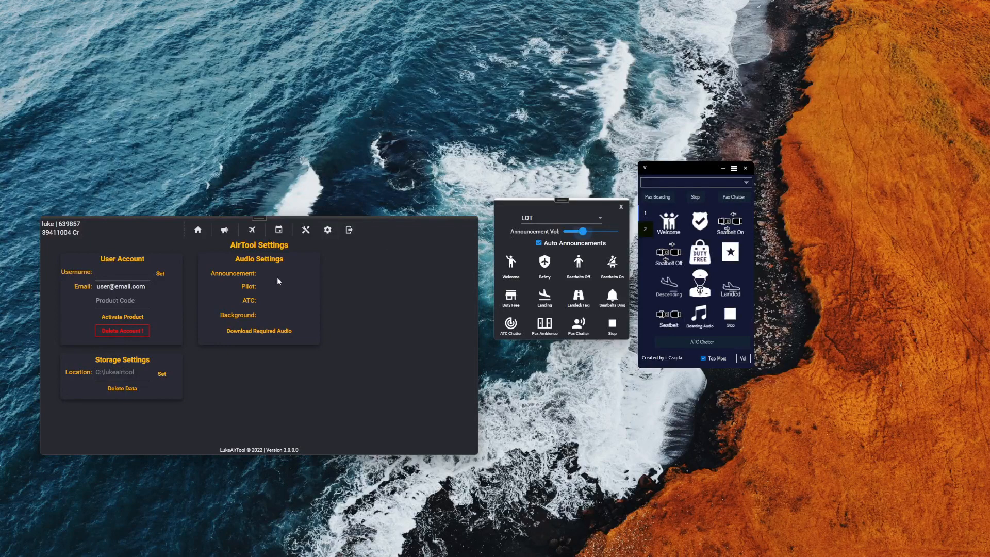
{"action": "mouse_move", "coordinate": [341, 453]}
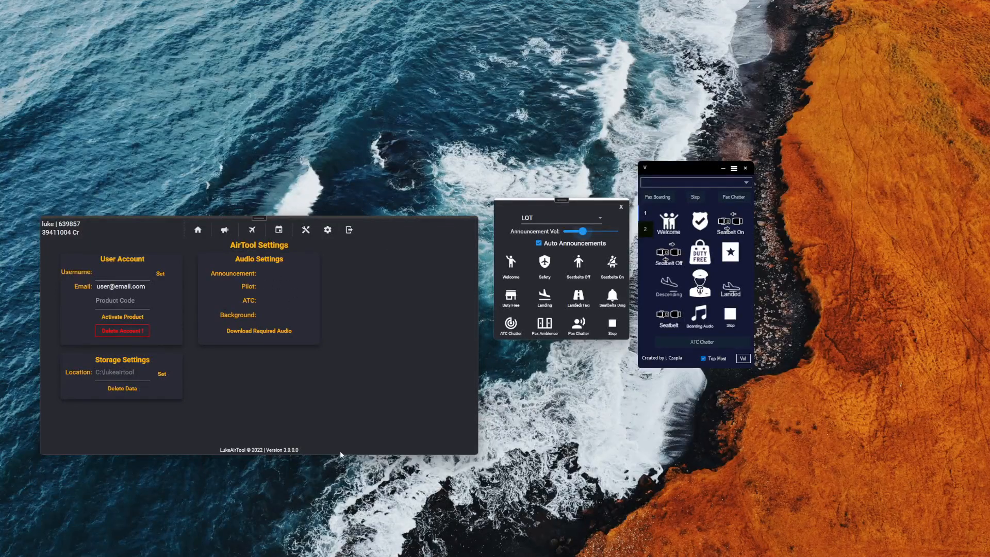
{"action": "left_click", "coordinate": [197, 229]}
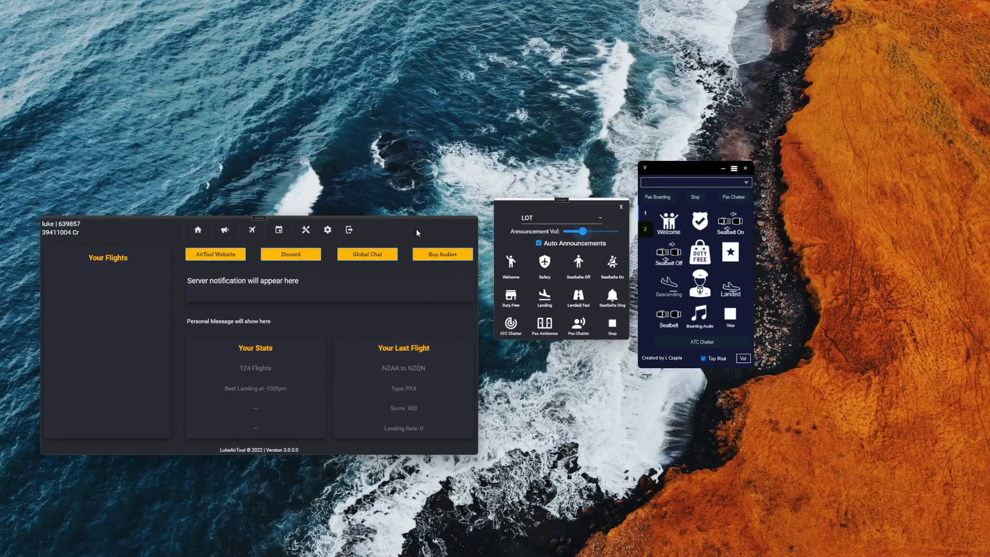
{"action": "left_click", "coordinate": [251, 229]}
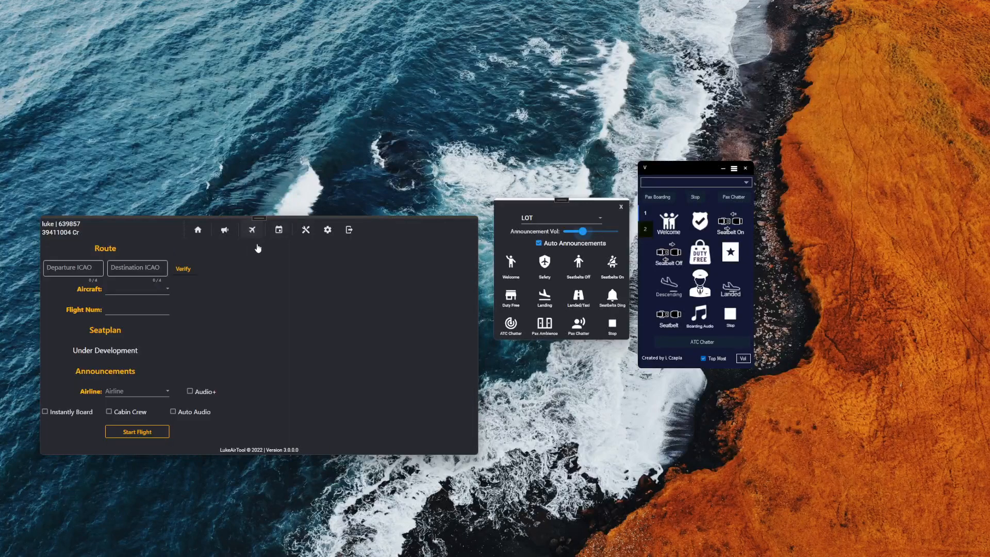
{"action": "left_click", "coordinate": [136, 267]}
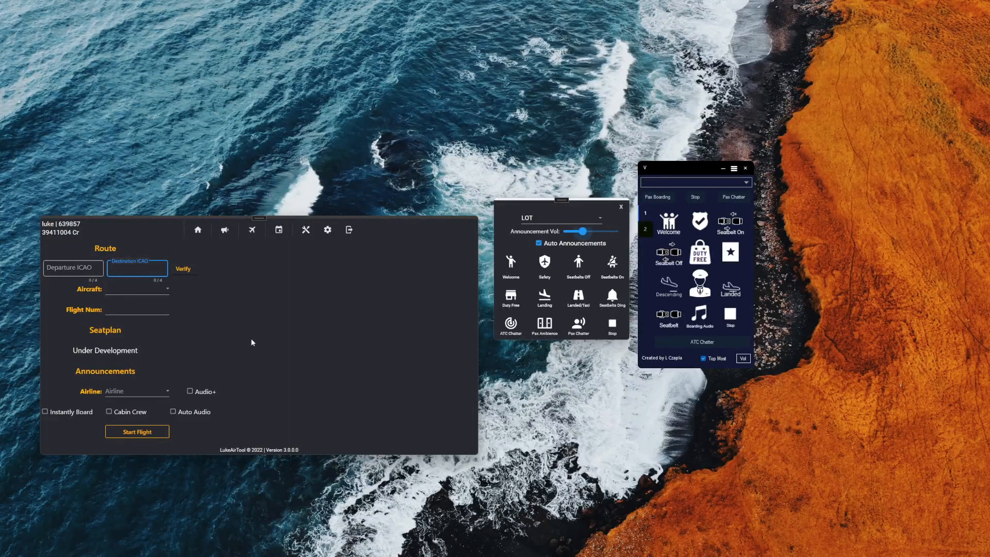
{"action": "mouse_move", "coordinate": [264, 261]}
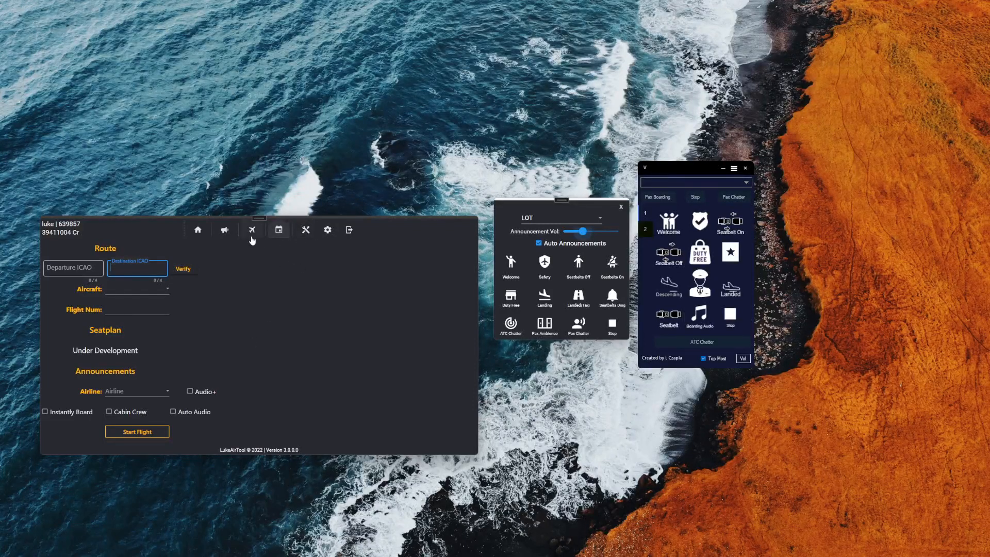
{"action": "mouse_move", "coordinate": [397, 419]}
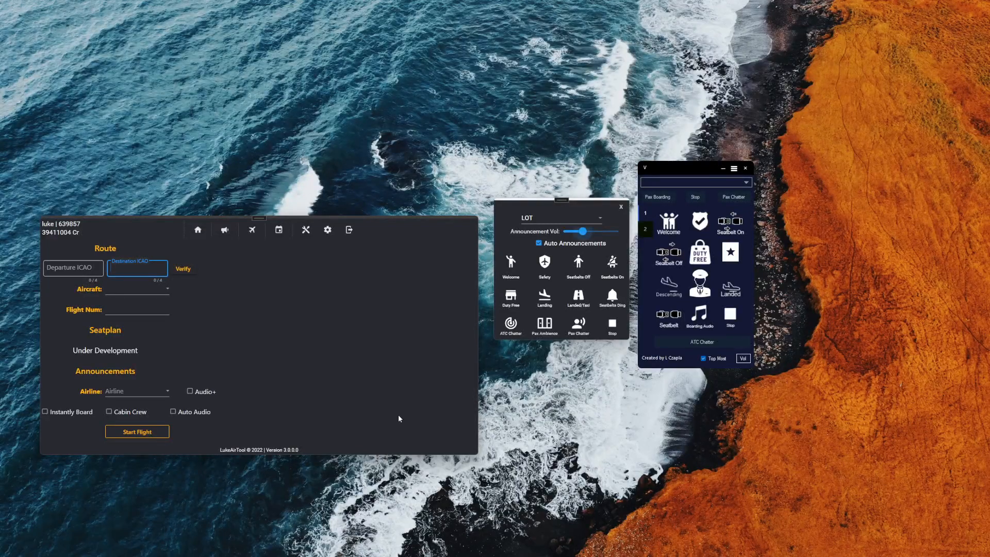
{"action": "mouse_move", "coordinate": [239, 305]}
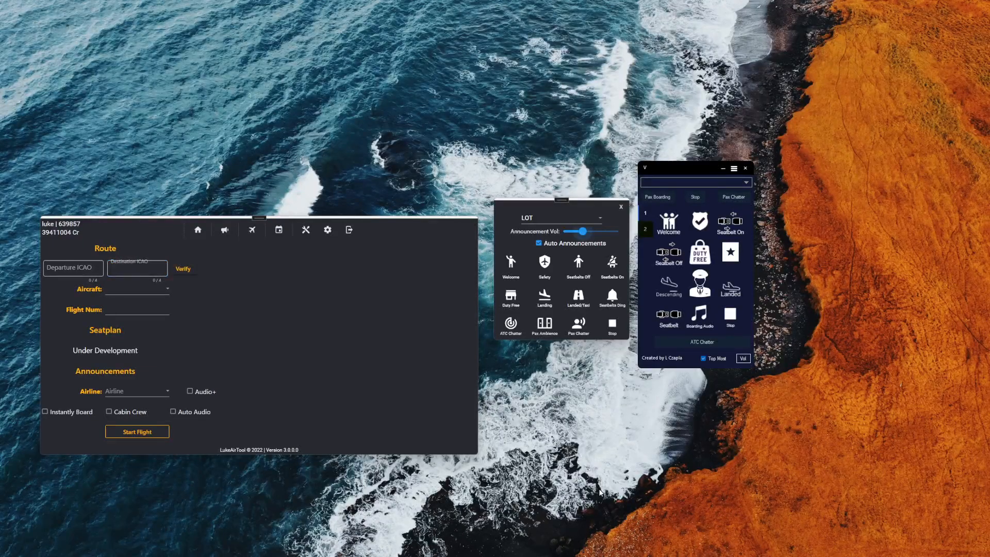
Open AirTool 3.0's settings page showing user account, audio and storage options.
{"action": "left_click", "coordinate": [327, 229]}
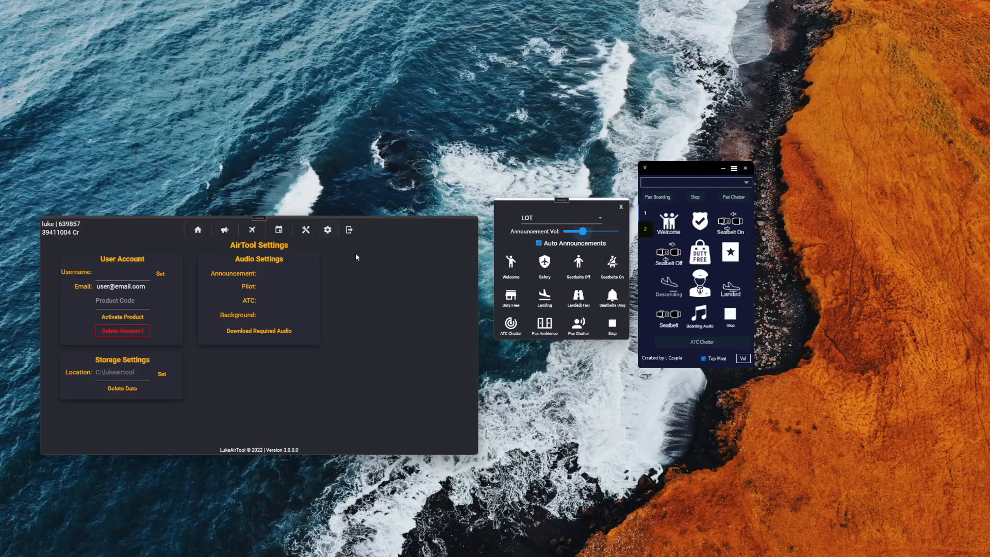
{"action": "mouse_move", "coordinate": [391, 301]}
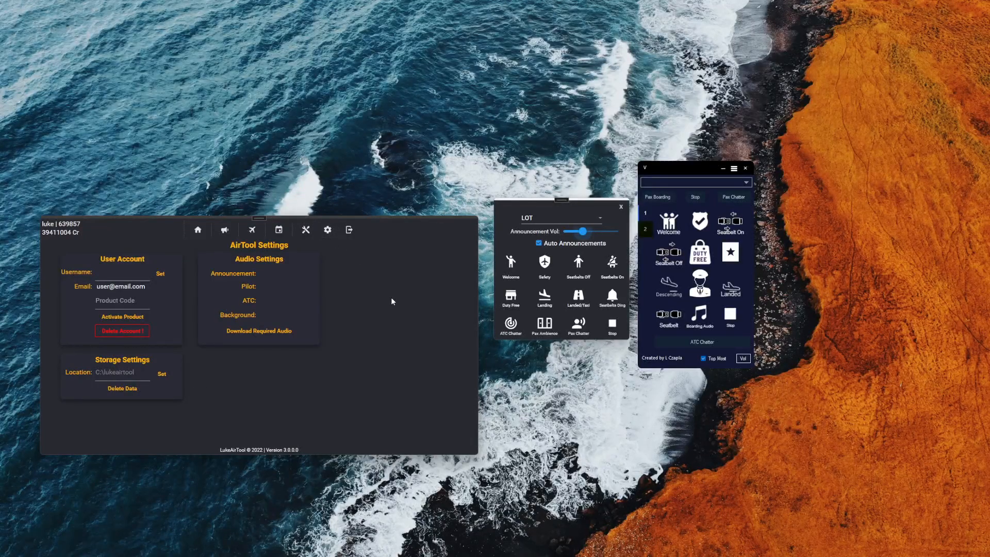
{"action": "mouse_move", "coordinate": [634, 102]}
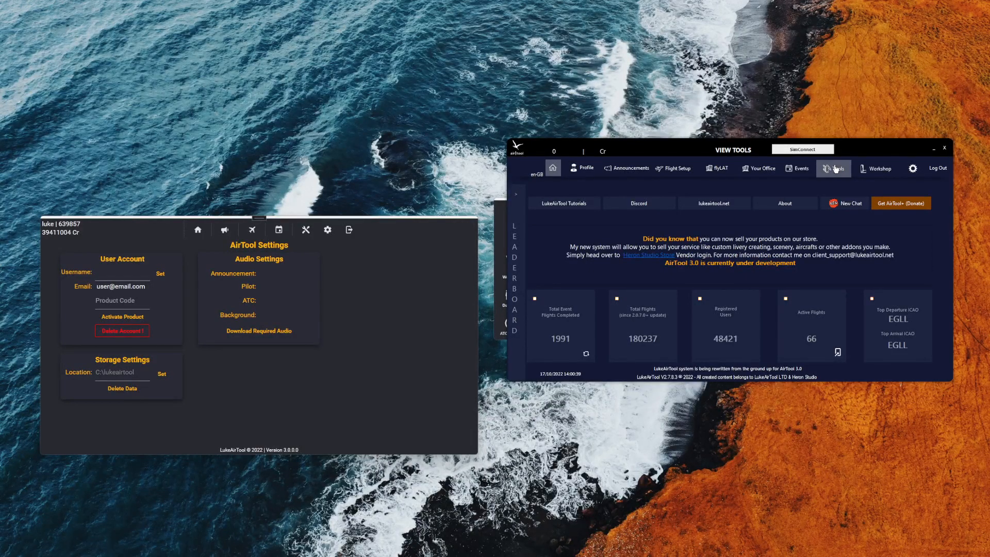
List the old app's tools (Charts, Seatplan Creator, Custom Audio) and return AirTool 3.0 home.
{"action": "left_click", "coordinate": [833, 168]}
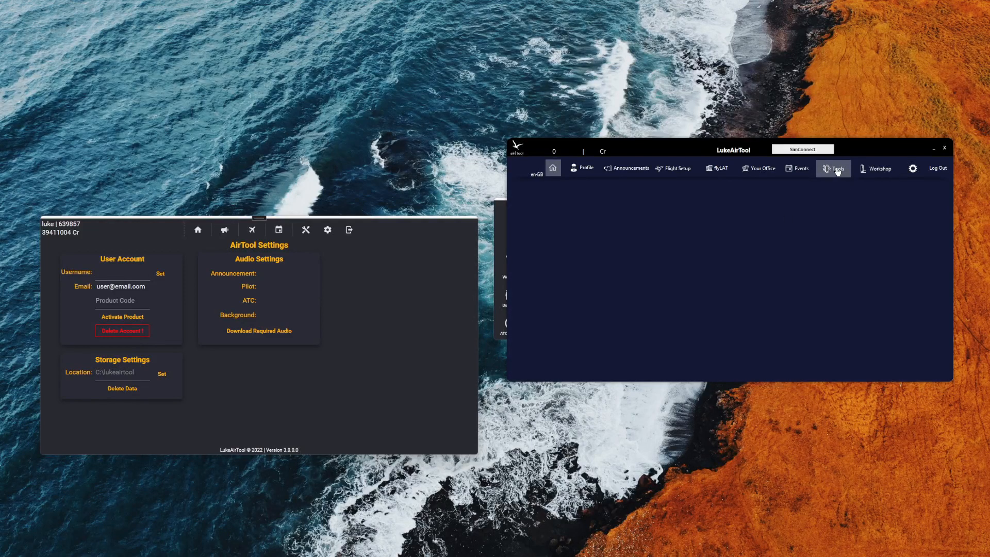
{"action": "left_click", "coordinate": [833, 168]}
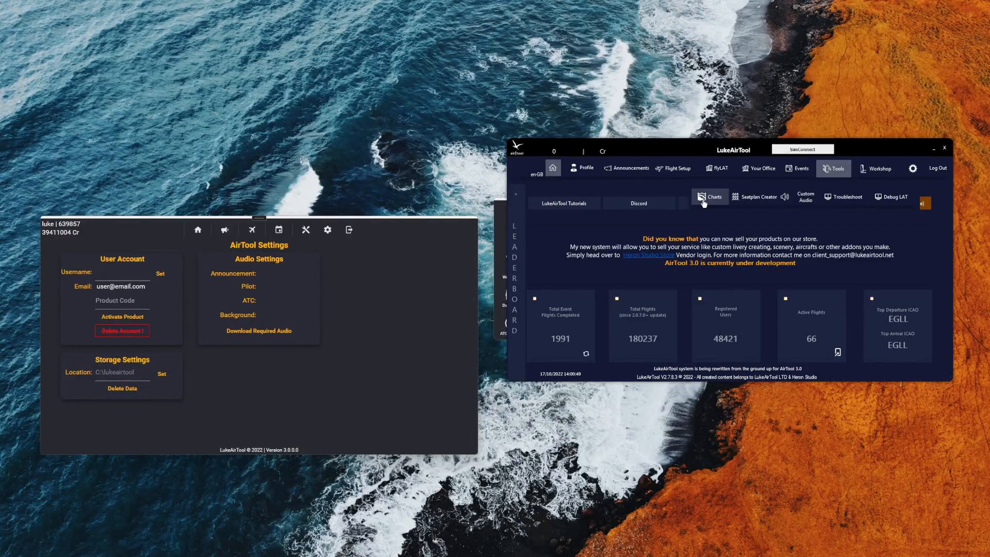
{"action": "mouse_move", "coordinate": [697, 207]}
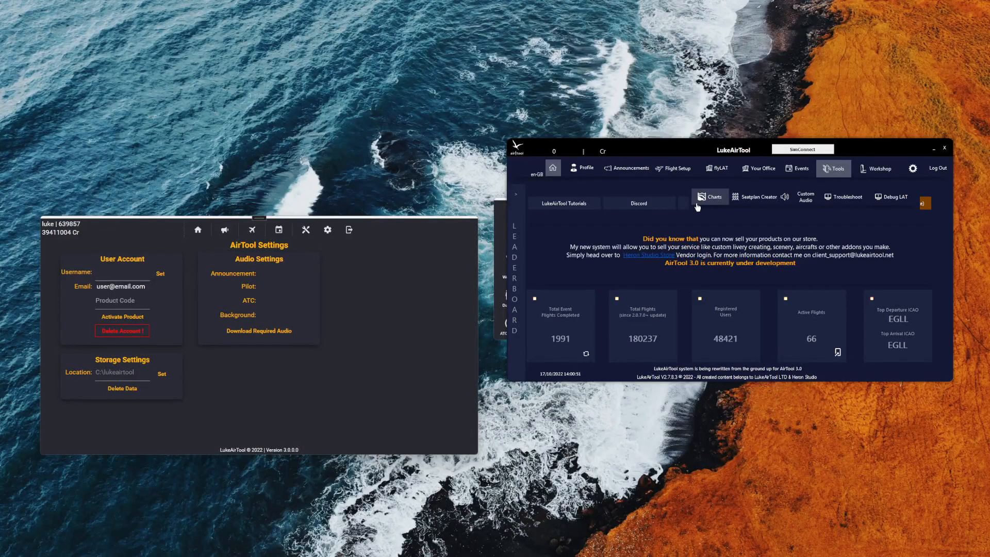
{"action": "left_click", "coordinate": [197, 229]}
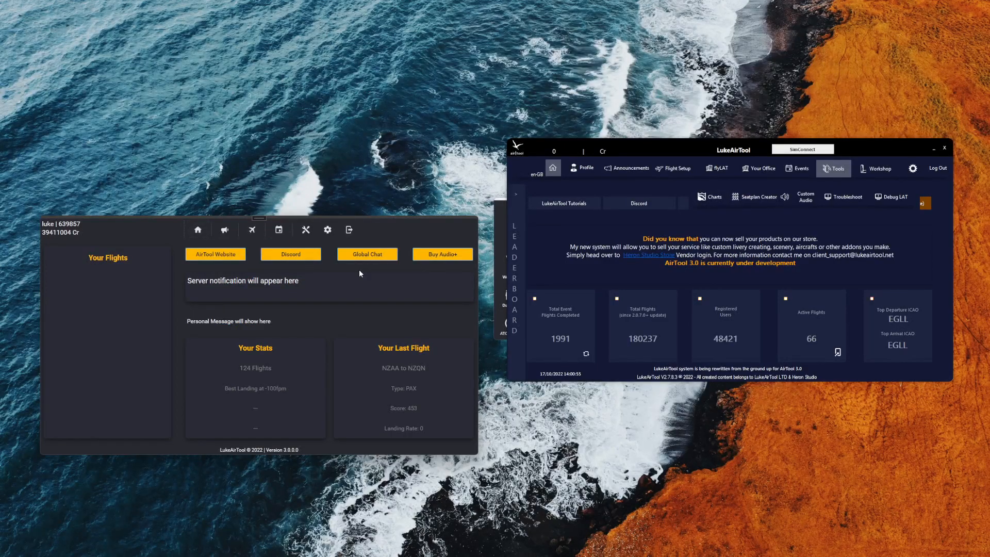
{"action": "mouse_move", "coordinate": [755, 196]}
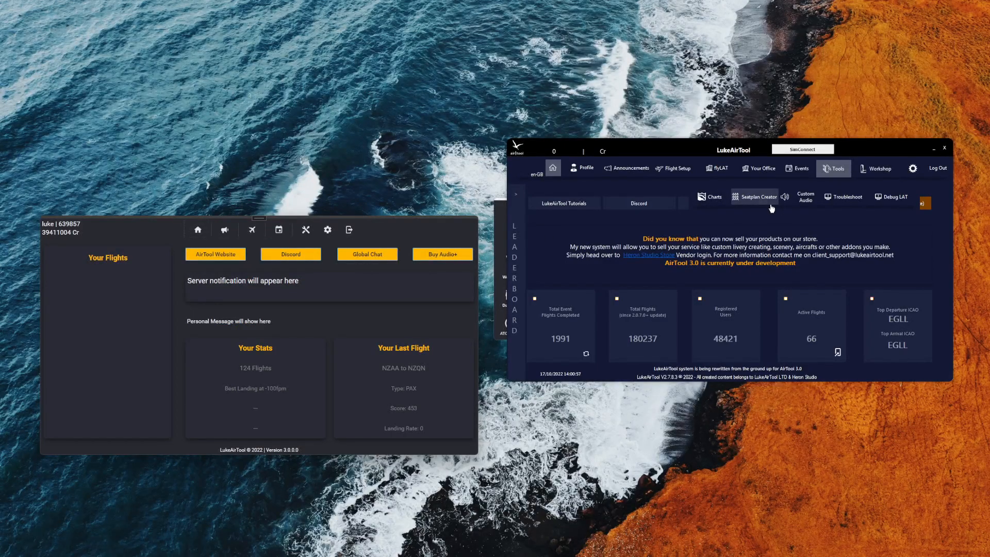
{"action": "mouse_move", "coordinate": [805, 197]}
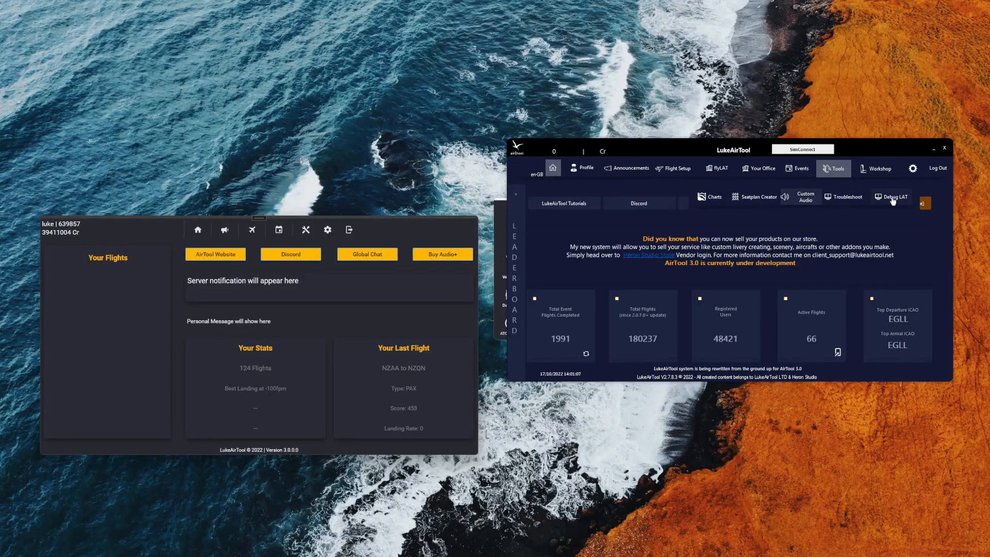
{"action": "mouse_move", "coordinate": [307, 230]}
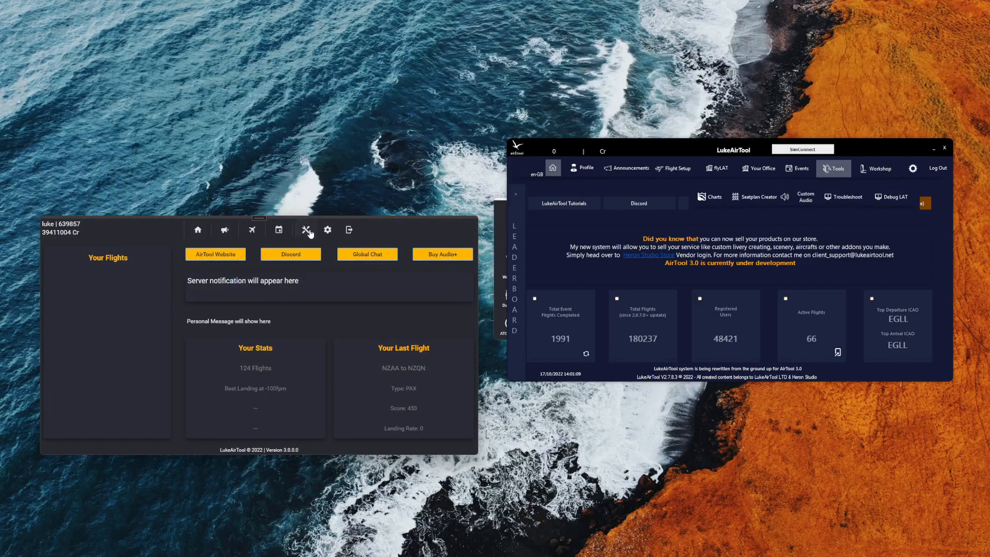
{"action": "mouse_move", "coordinate": [304, 241]}
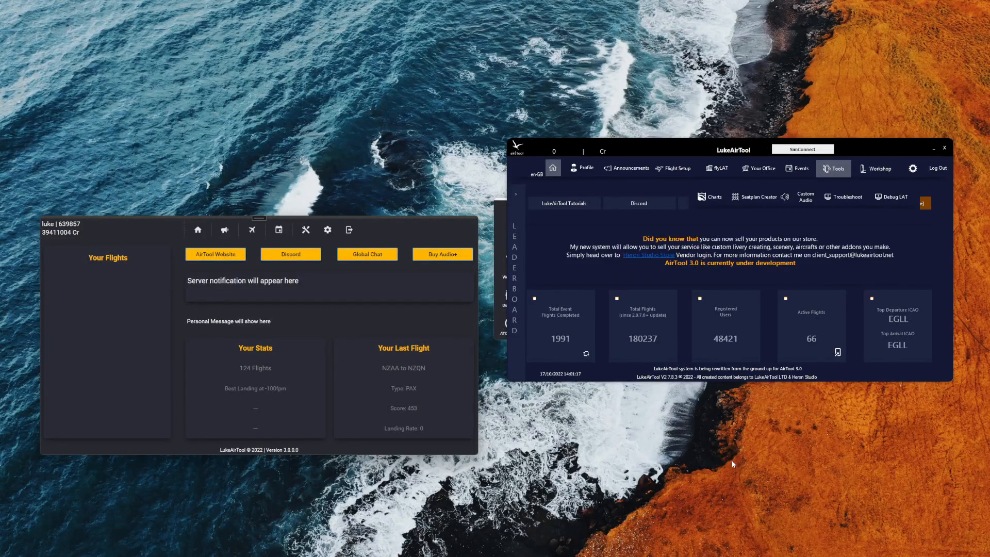
{"action": "mouse_move", "coordinate": [687, 464]}
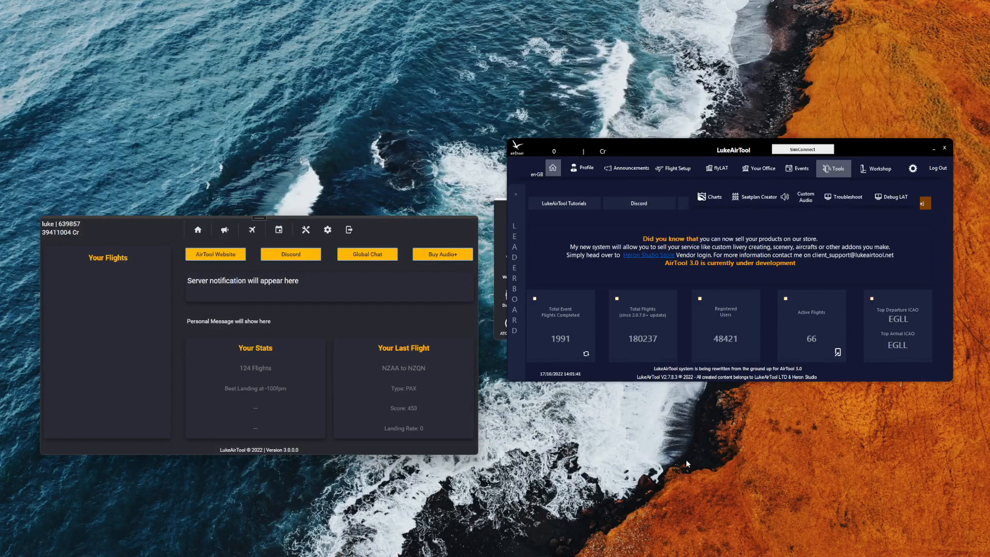
{"action": "mouse_move", "coordinate": [812, 284]}
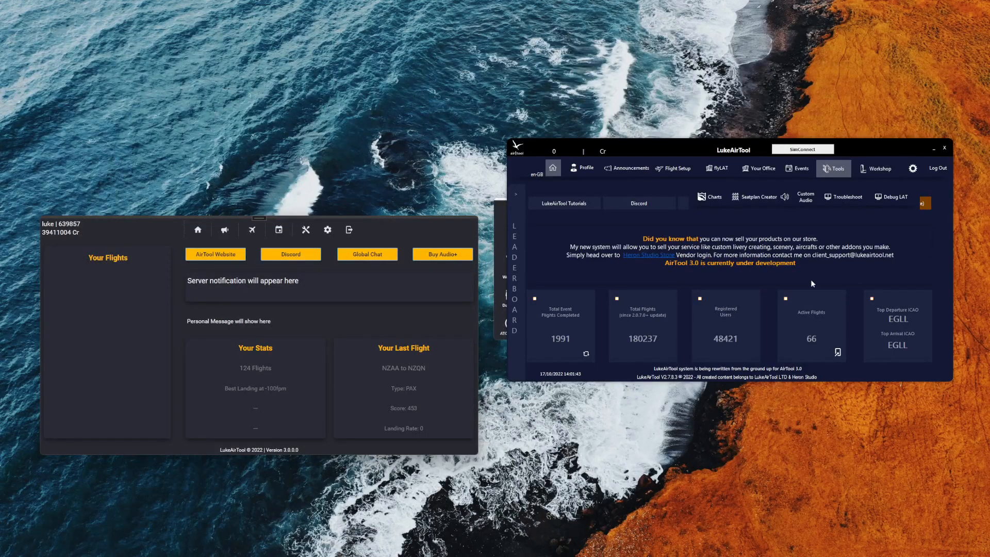
Show the old app's Workshop seatplans and scroll through manufacturers, models and download counts.
{"action": "left_click", "coordinate": [877, 168]}
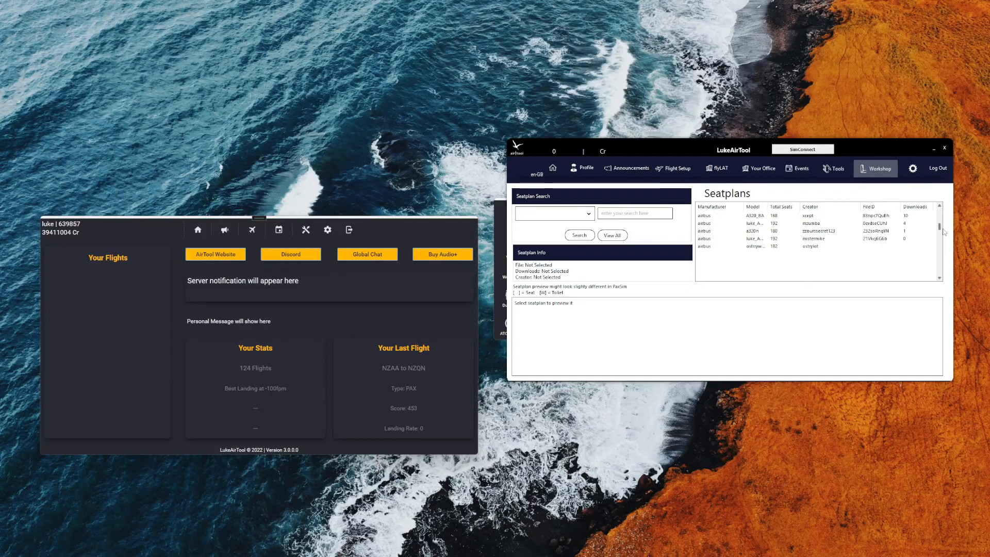
{"action": "scroll", "scroll_direction": "down", "scroll_amount": 3}
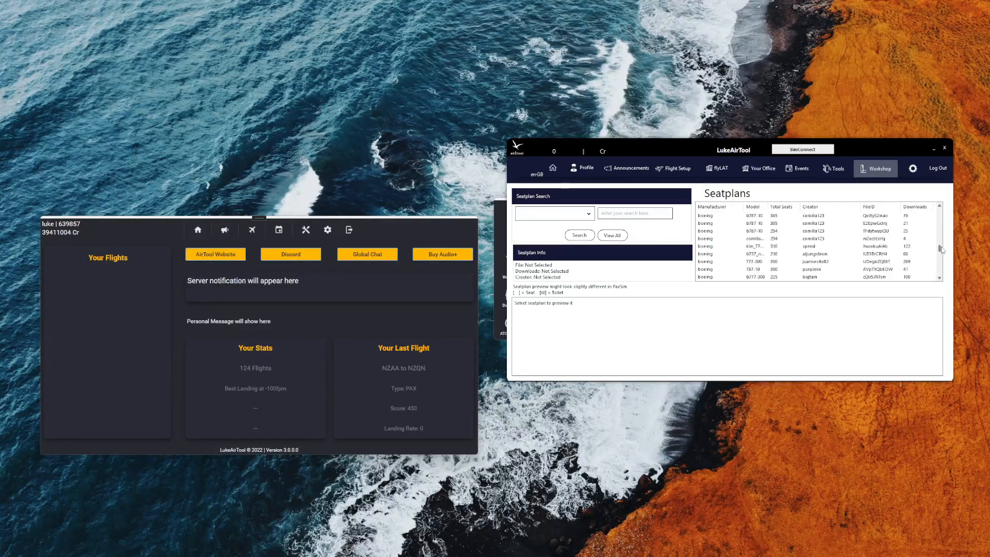
{"action": "scroll", "scroll_direction": "down", "scroll_amount": 3}
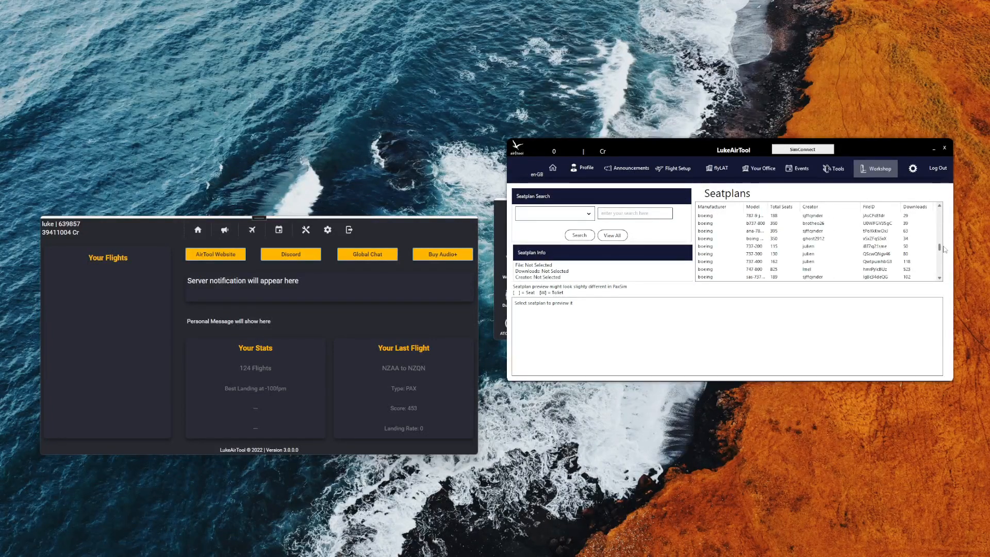
{"action": "scroll", "scroll_direction": "down", "scroll_amount": 3}
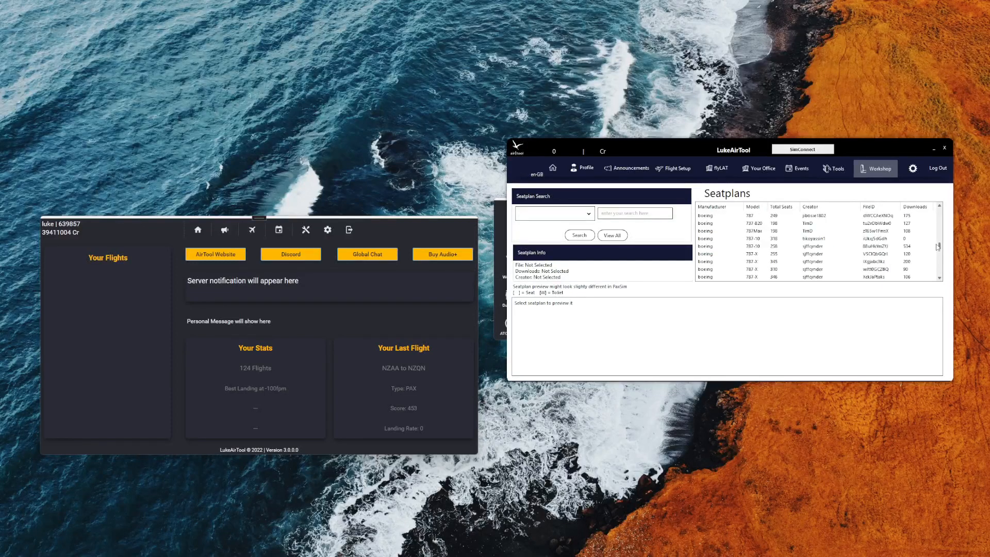
{"action": "scroll", "scroll_direction": "down", "scroll_amount": 3}
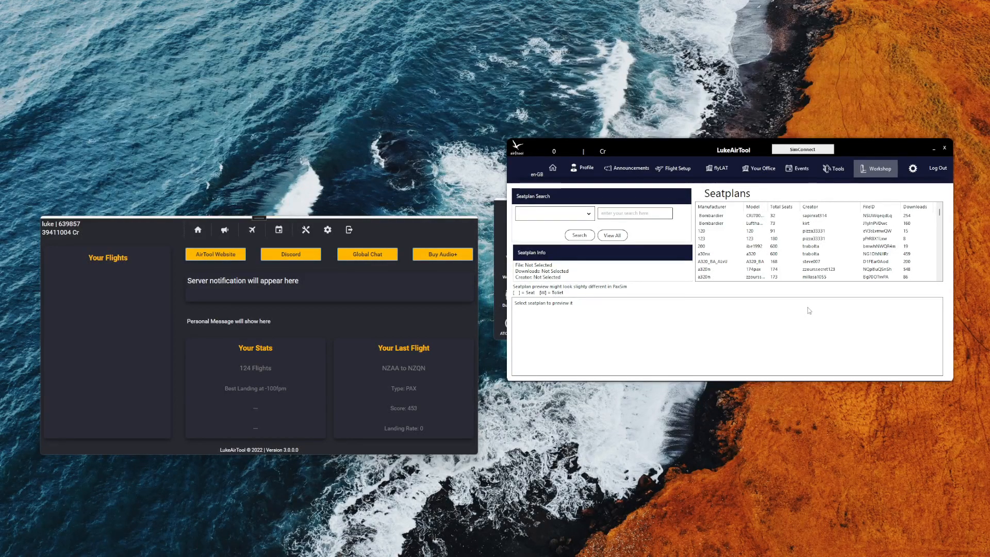
Select the first Bombardier seatplan row to show its seat layout preview and download option.
{"action": "left_click", "coordinate": [814, 215]}
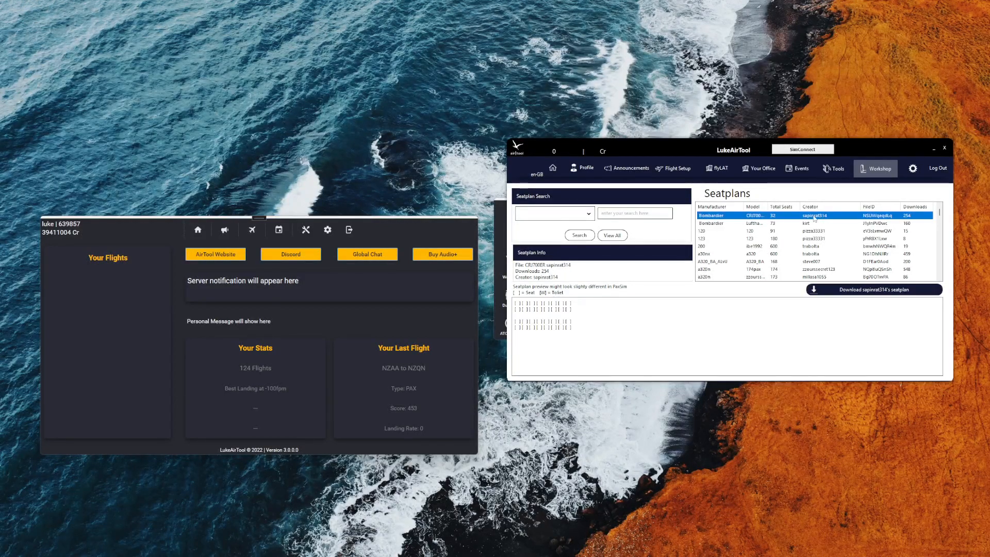
{"action": "mouse_move", "coordinate": [692, 338]}
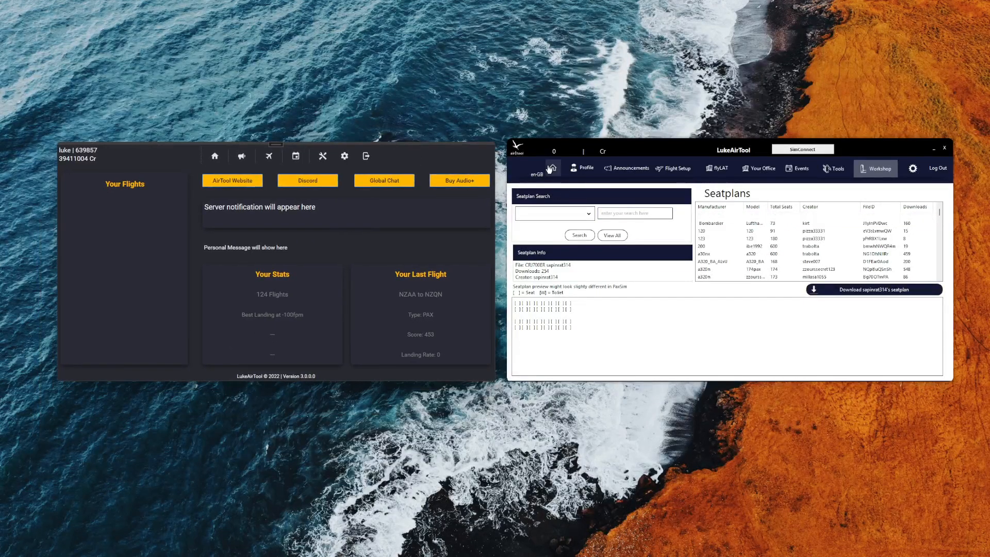
Switch the old LukeAirTool from Workshop to its home leaderboard with flight and user totals.
{"action": "left_click", "coordinate": [551, 168]}
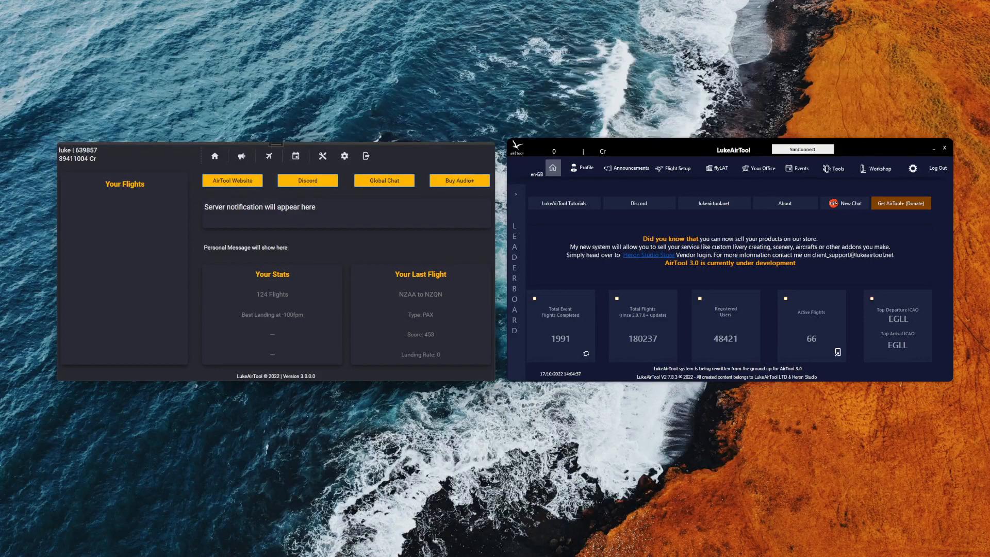
{"action": "mouse_move", "coordinate": [585, 45]}
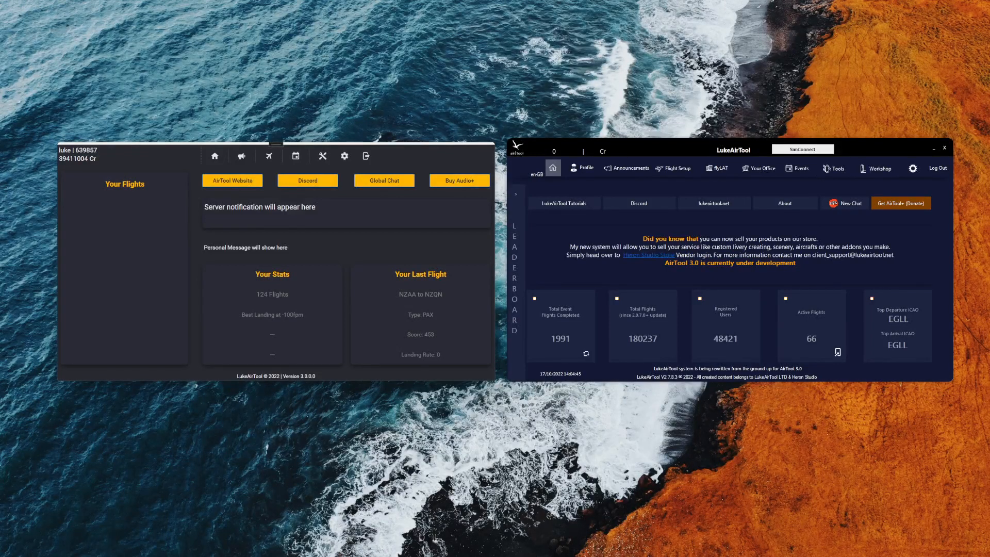
{"action": "mouse_move", "coordinate": [617, 295]}
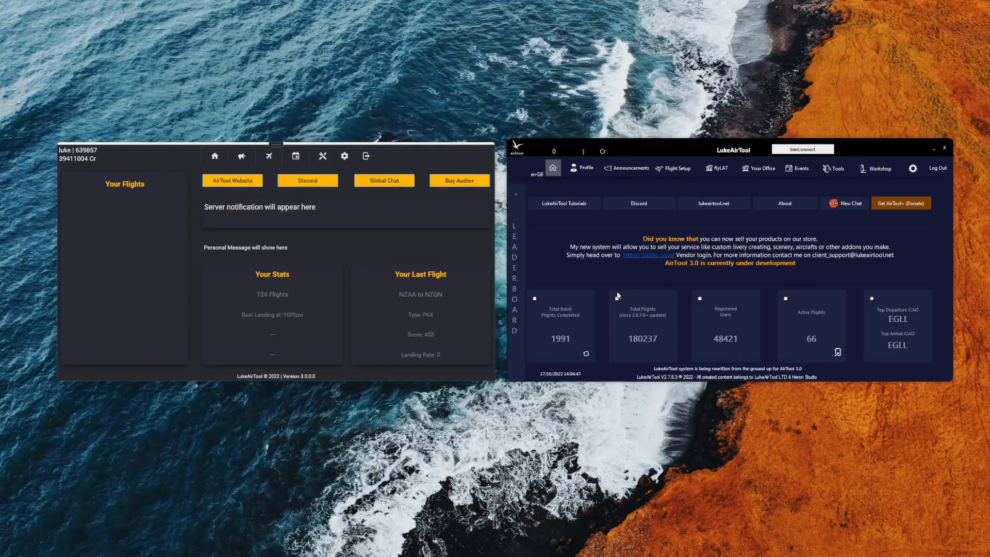
{"action": "mouse_move", "coordinate": [848, 478]}
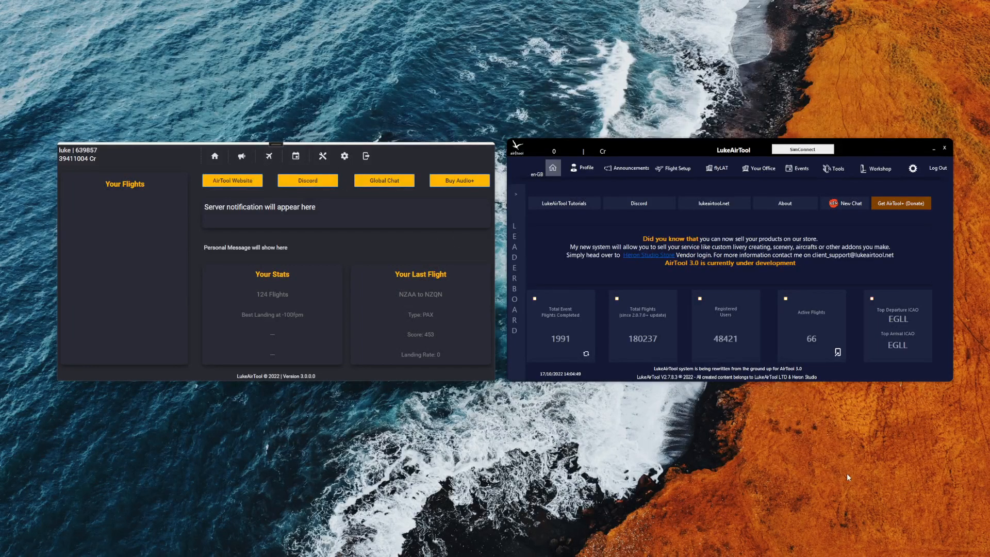